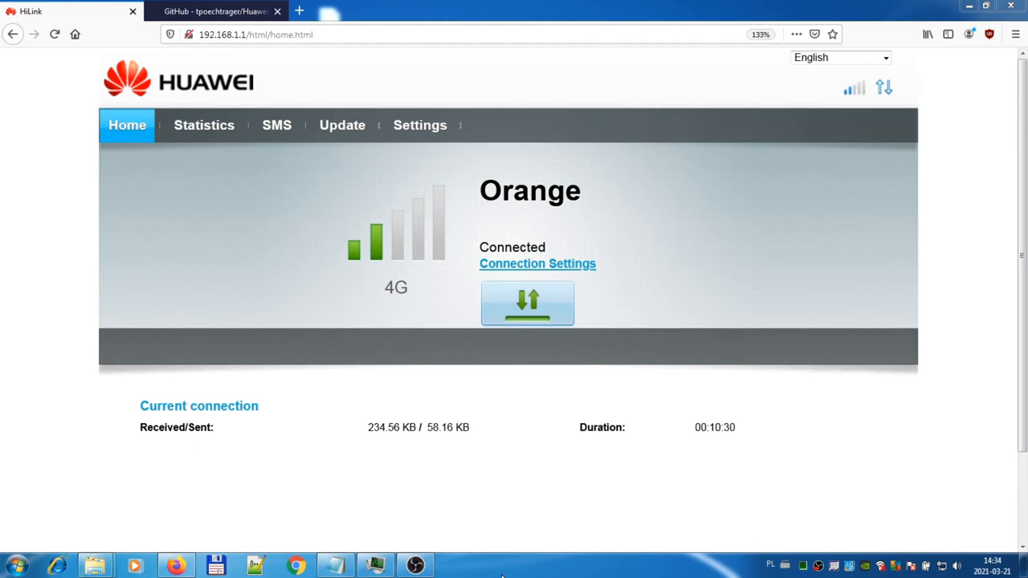
pyautogui.moveTo(328, 514)
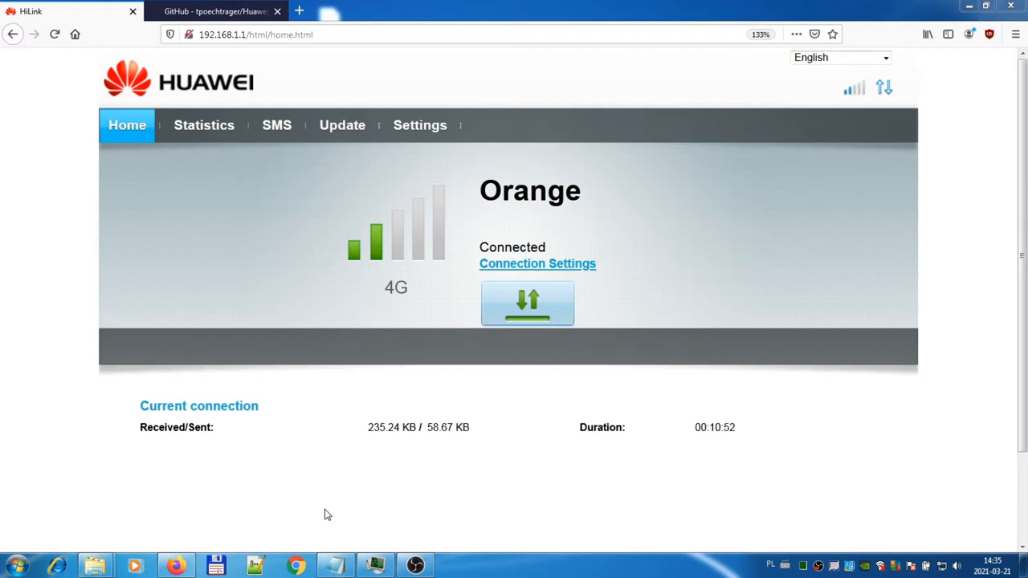
pyautogui.moveTo(105, 421)
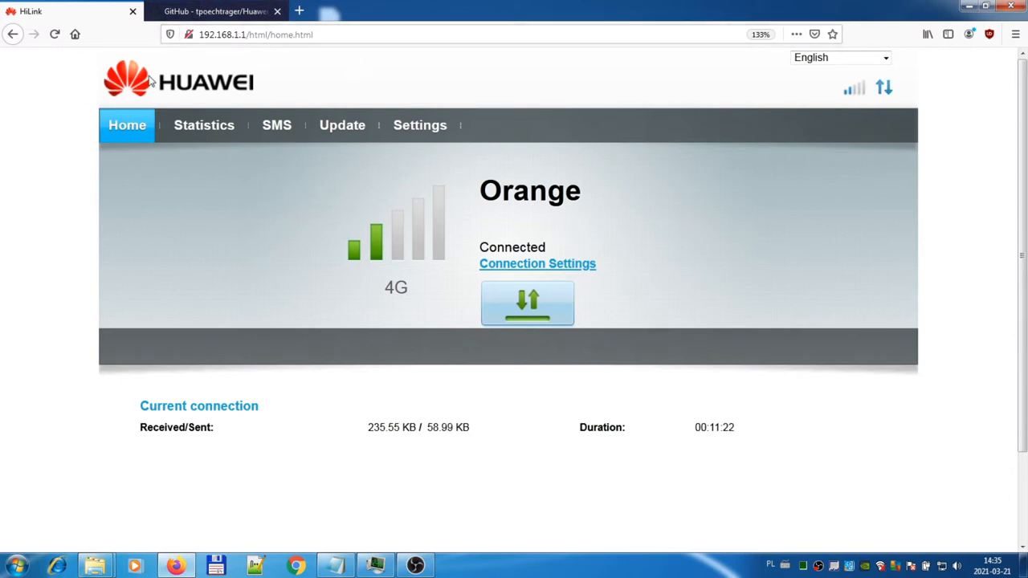
# - Open the Huawei_Tool repository tab and bring up the README's Google Drive releases link menu
pyautogui.click(215, 10)
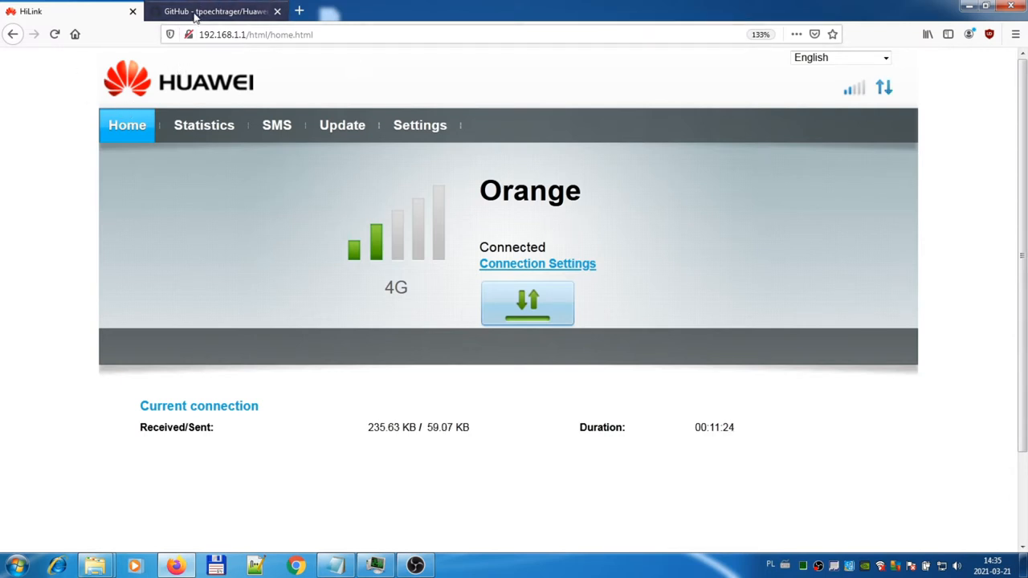
pyautogui.click(214, 10)
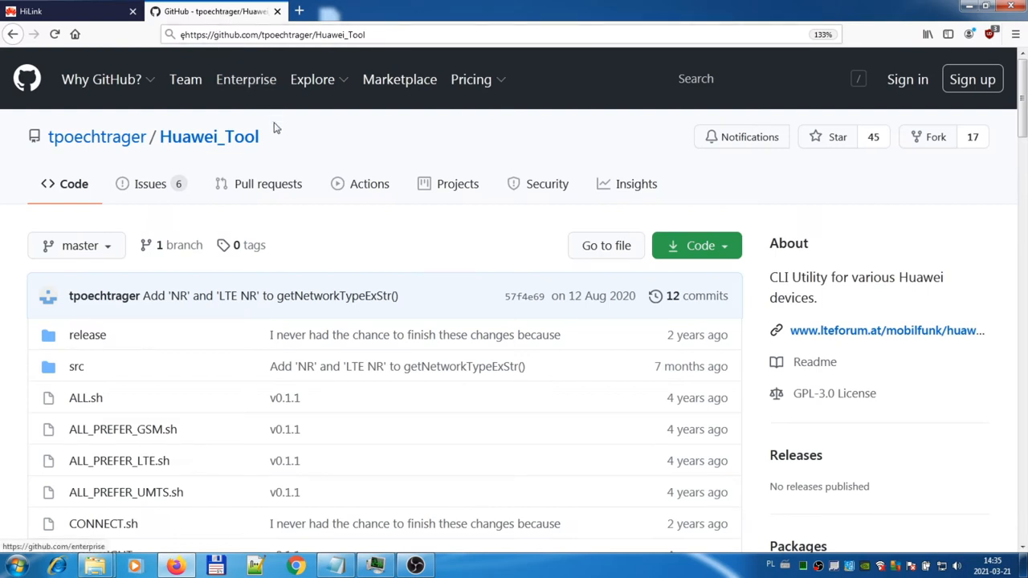
pyautogui.moveTo(96, 137)
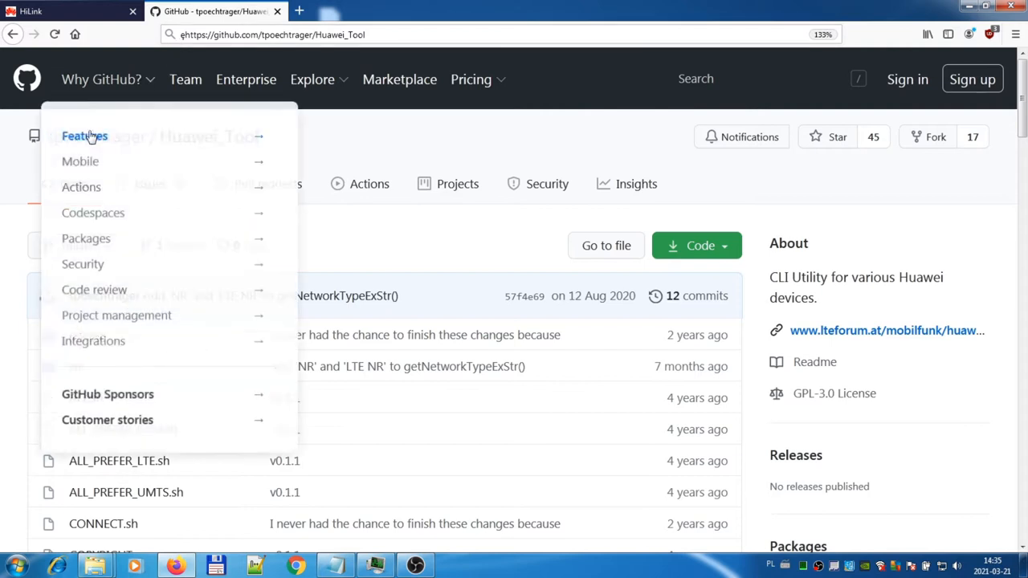
pyautogui.click(19, 170)
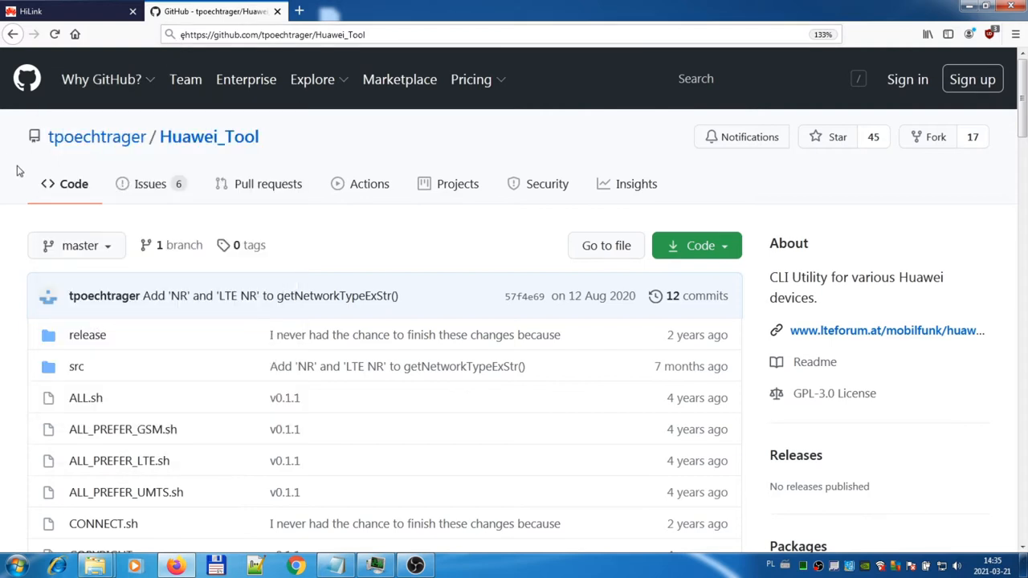
pyautogui.moveTo(48, 182)
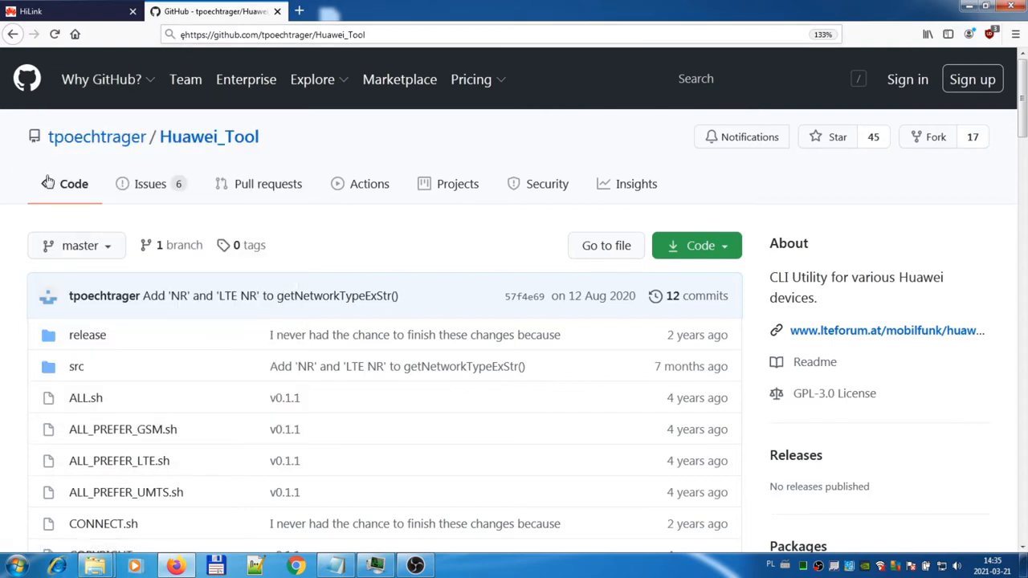
pyautogui.scroll(-3)
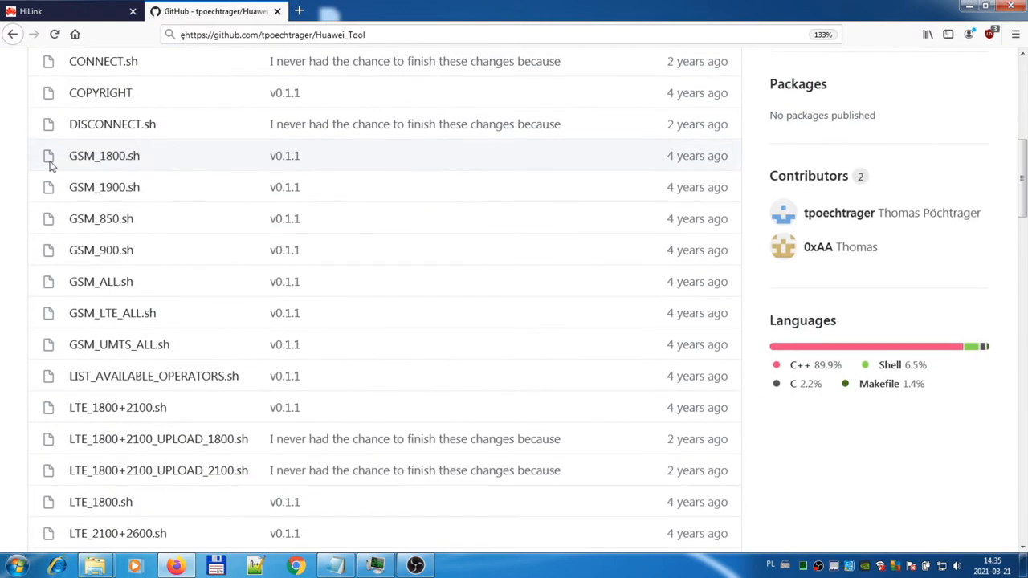
pyautogui.scroll(-3)
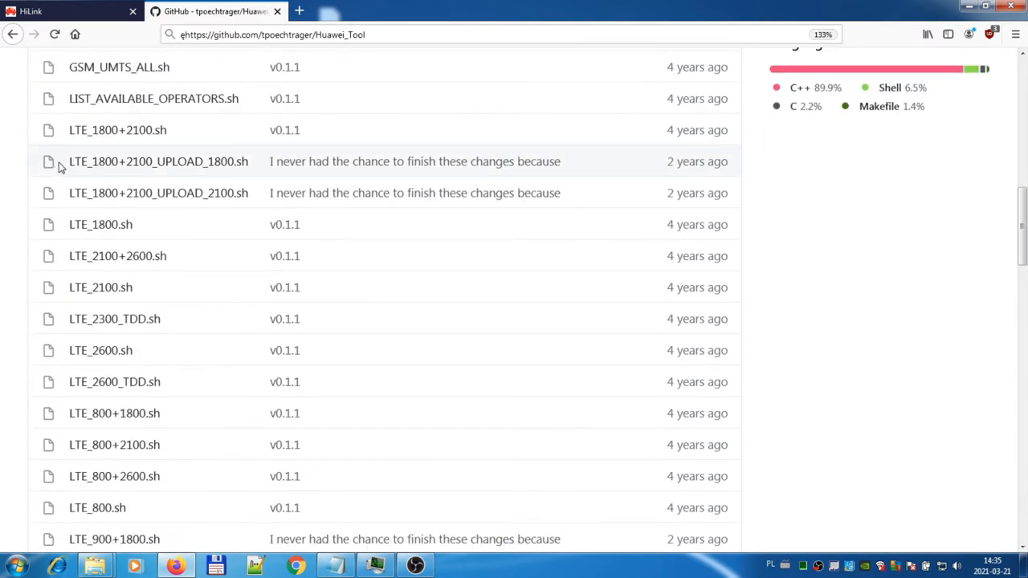
pyautogui.moveTo(643, 287)
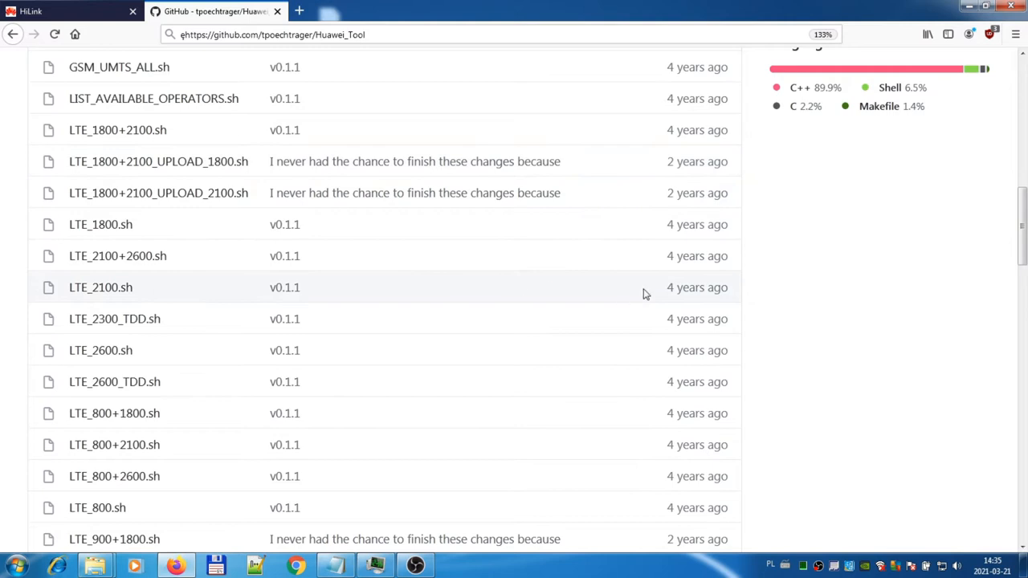
pyautogui.scroll(-3)
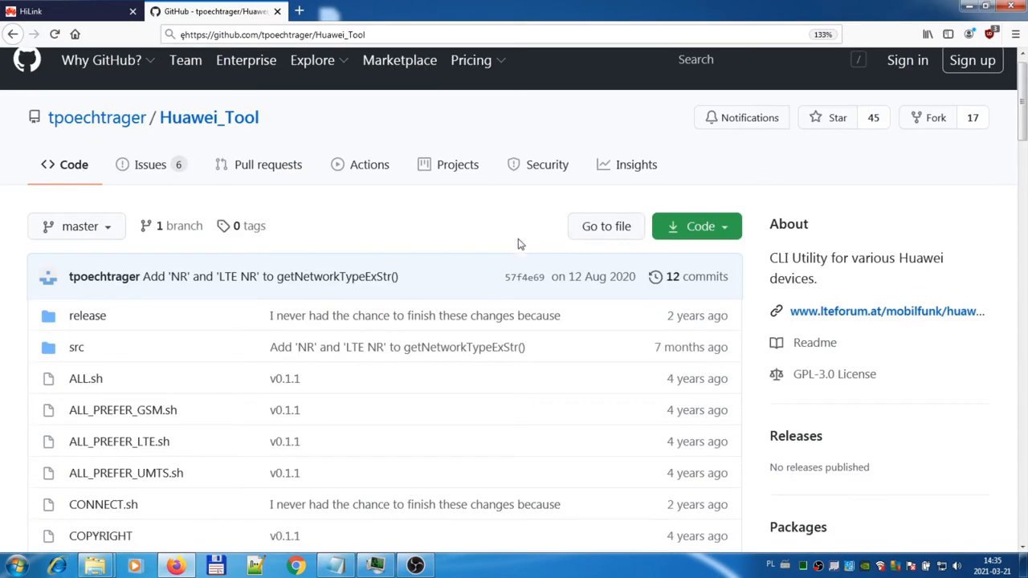
pyautogui.scroll(-3)
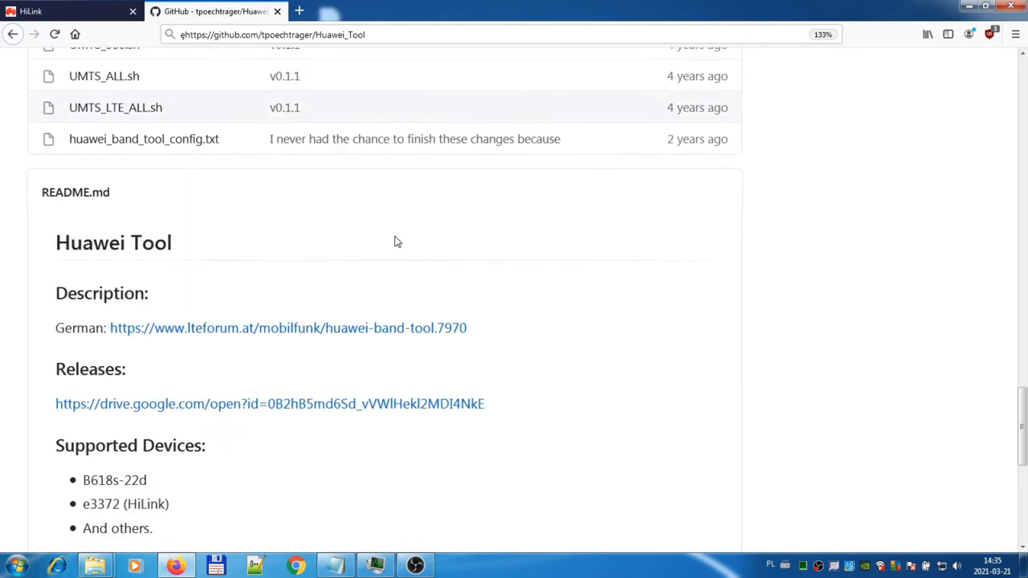
pyautogui.scroll(-3)
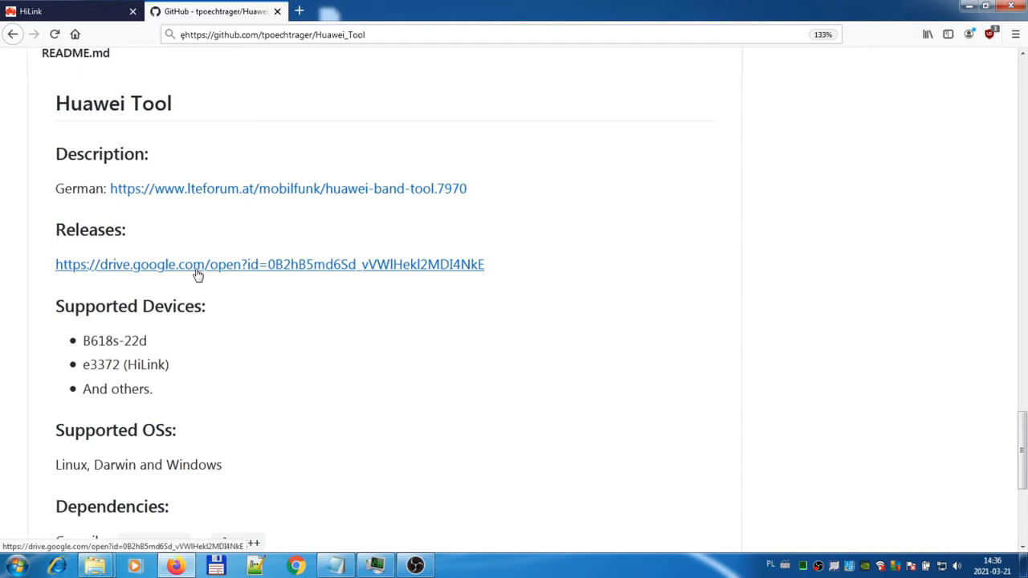
pyautogui.rightClick(198, 264)
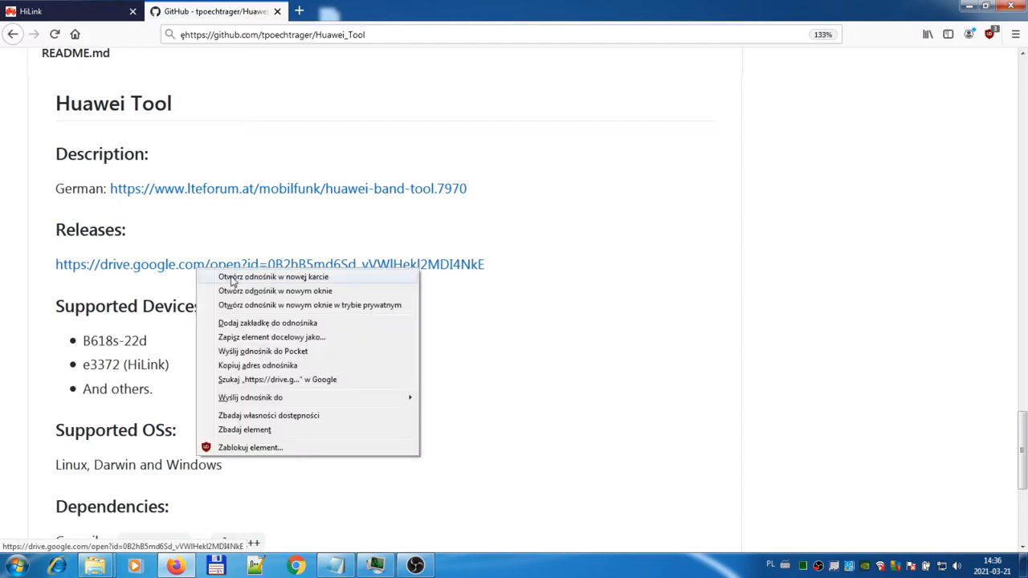
# - Open the releases link in a new tab and open huawei_band_tool_v0.2.7-Alpha.zip from v0.2
pyautogui.click(274, 276)
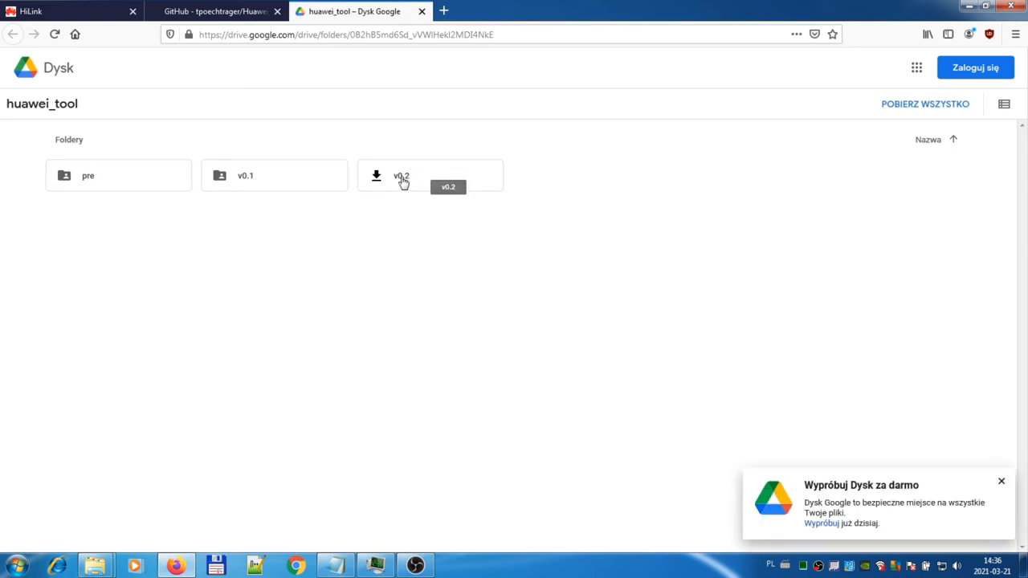
pyautogui.doubleClick(400, 175)
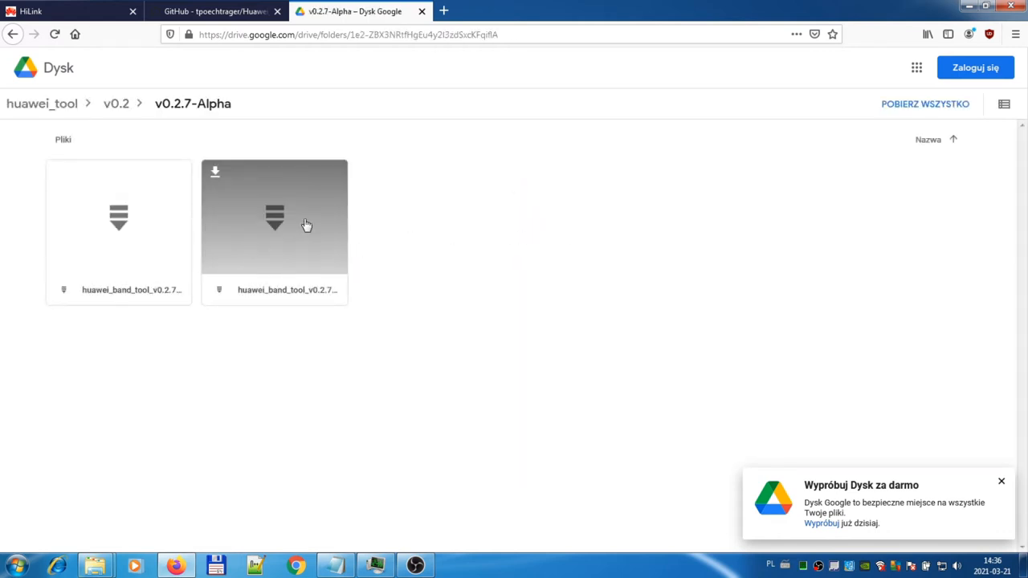
pyautogui.moveTo(275, 247)
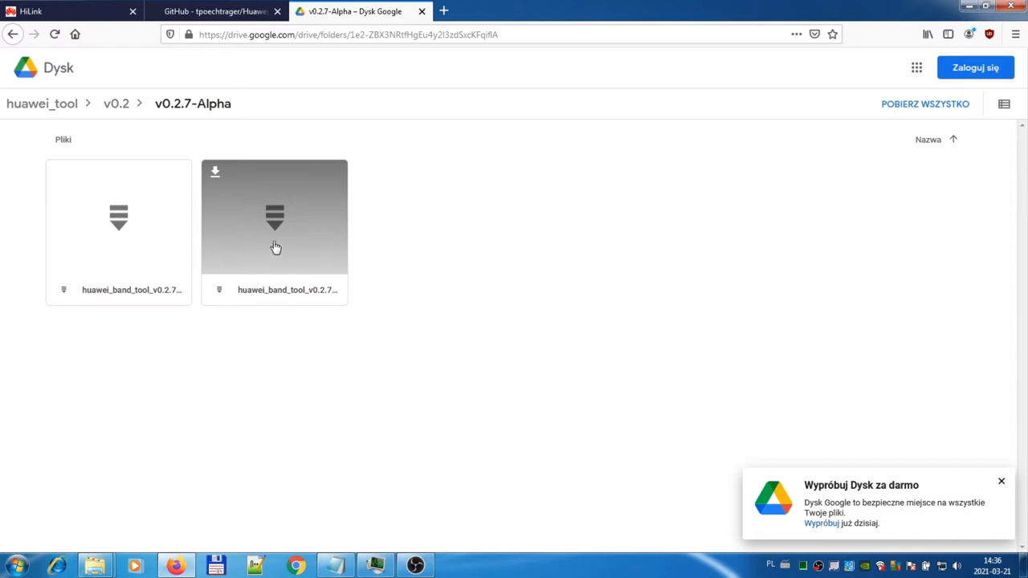
pyautogui.click(274, 217)
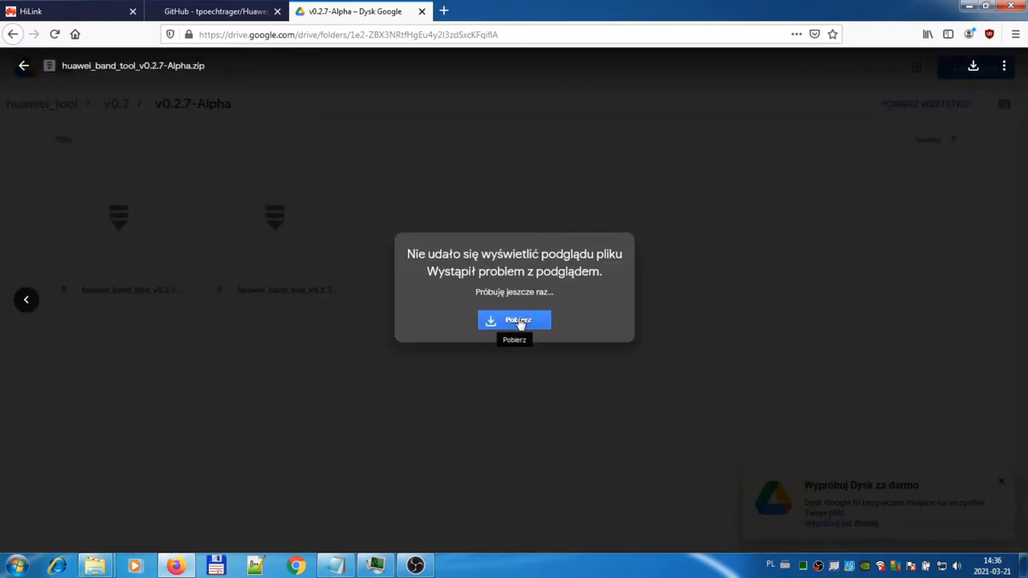
# - Download huawei_band_tool_v0.2.7-Alpha.zip into Pobrane, overwriting the existing copy
pyautogui.click(515, 321)
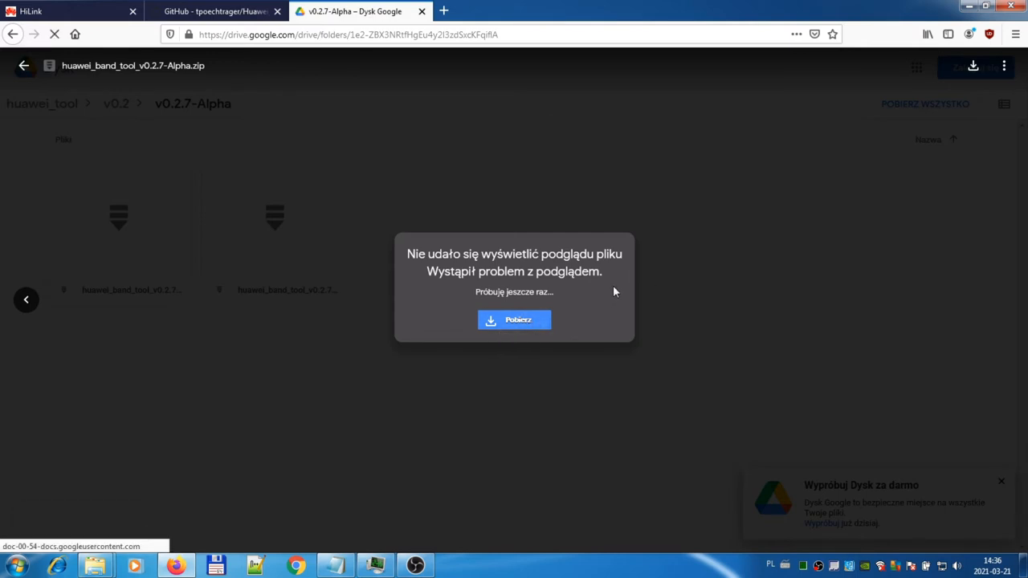
pyautogui.click(514, 320)
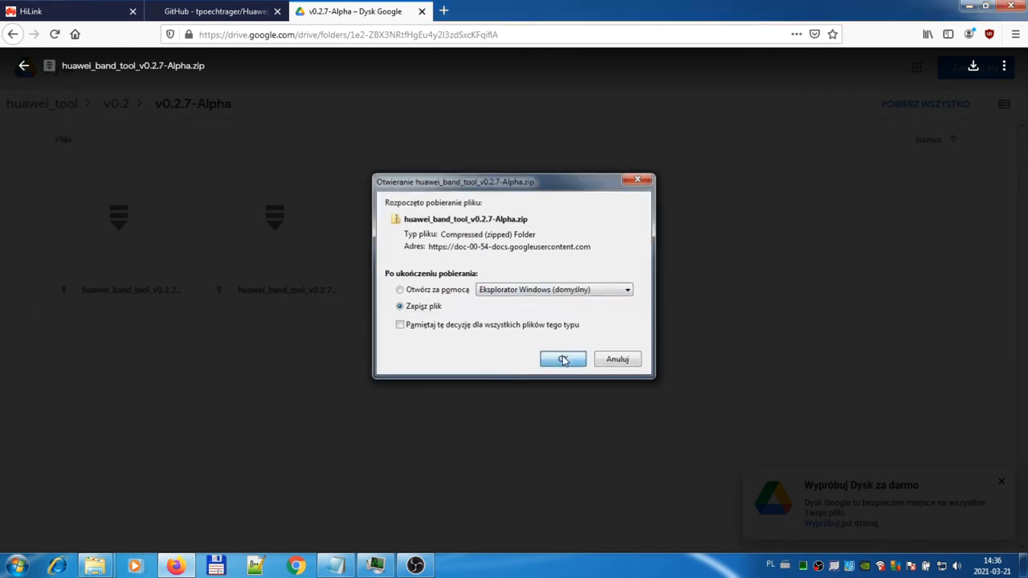
pyautogui.click(563, 359)
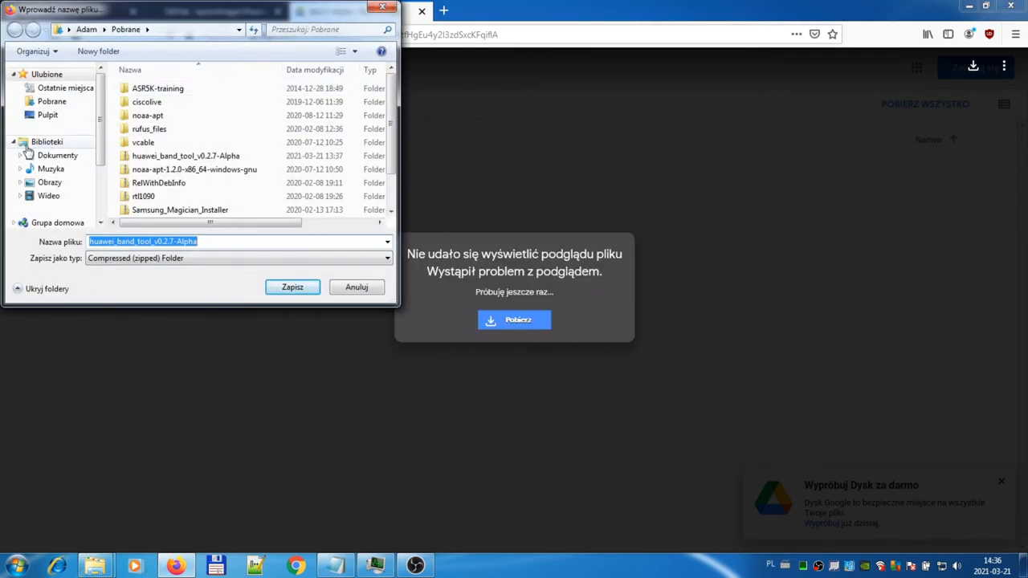
pyautogui.moveTo(200, 9); pyautogui.dragTo(257, 34)
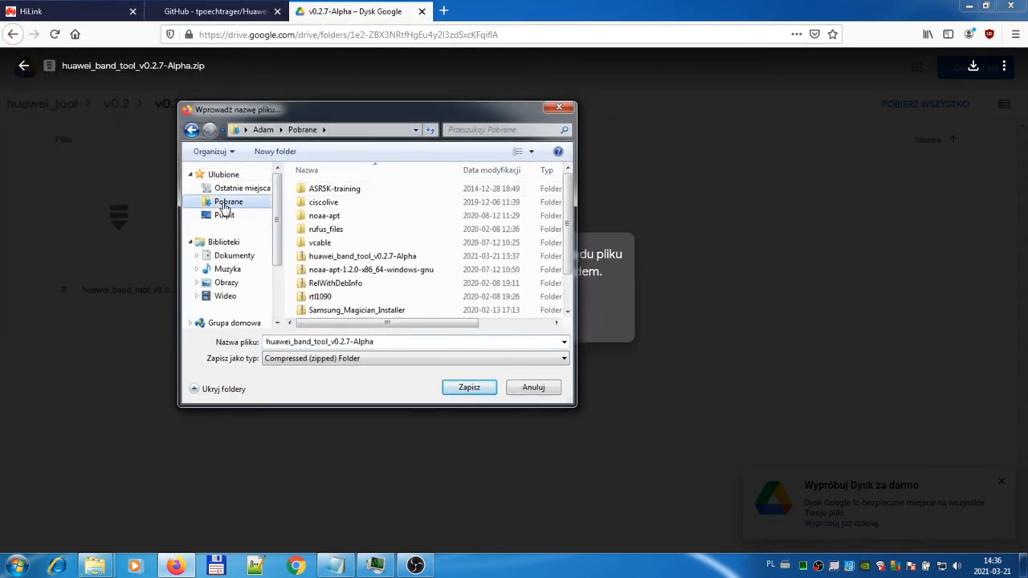
pyautogui.click(469, 387)
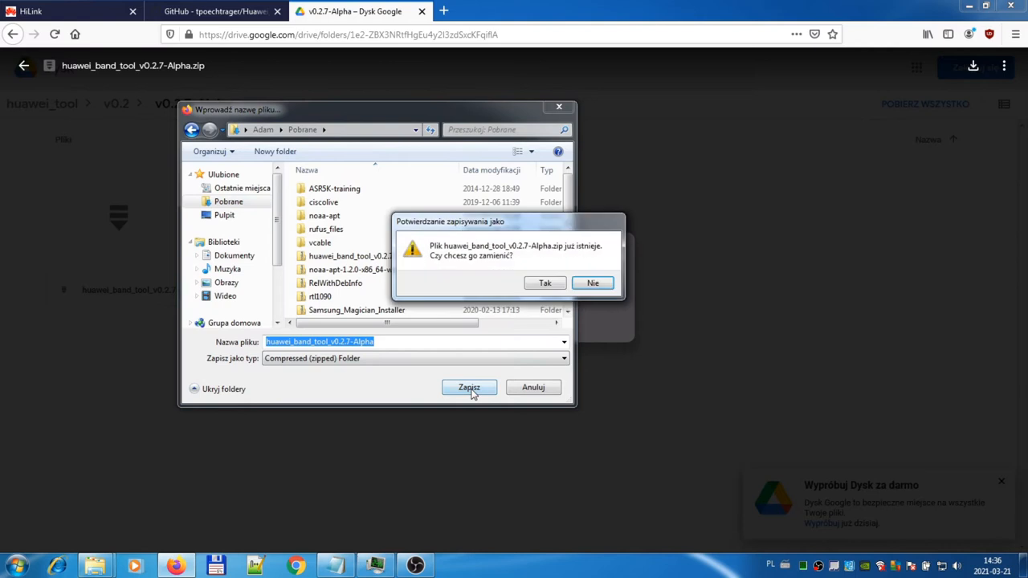
pyautogui.click(544, 283)
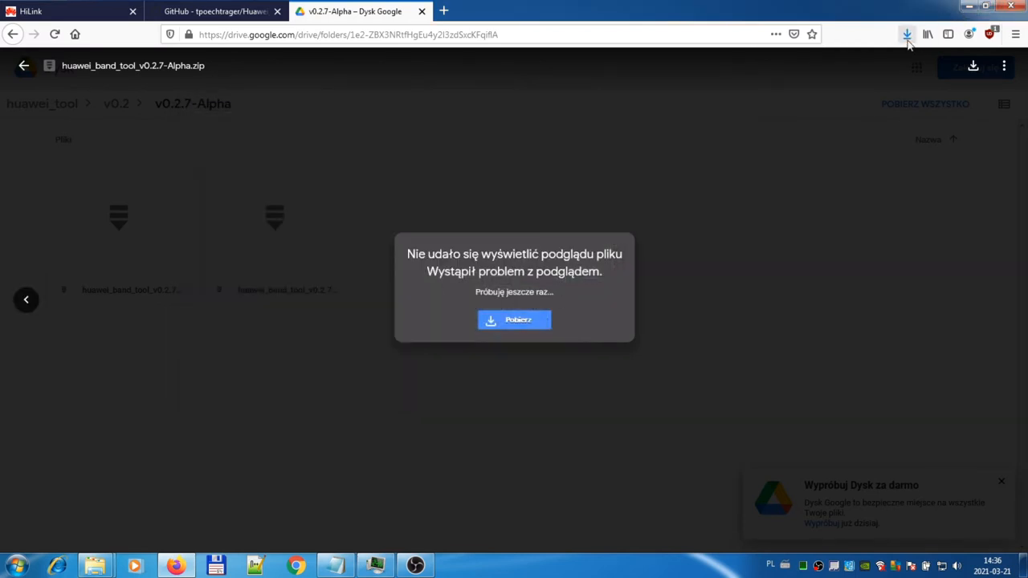
# - Launch 7-Zip File Manager from the Start menu's All Programs > 7-Zip group
pyautogui.click(14, 566)
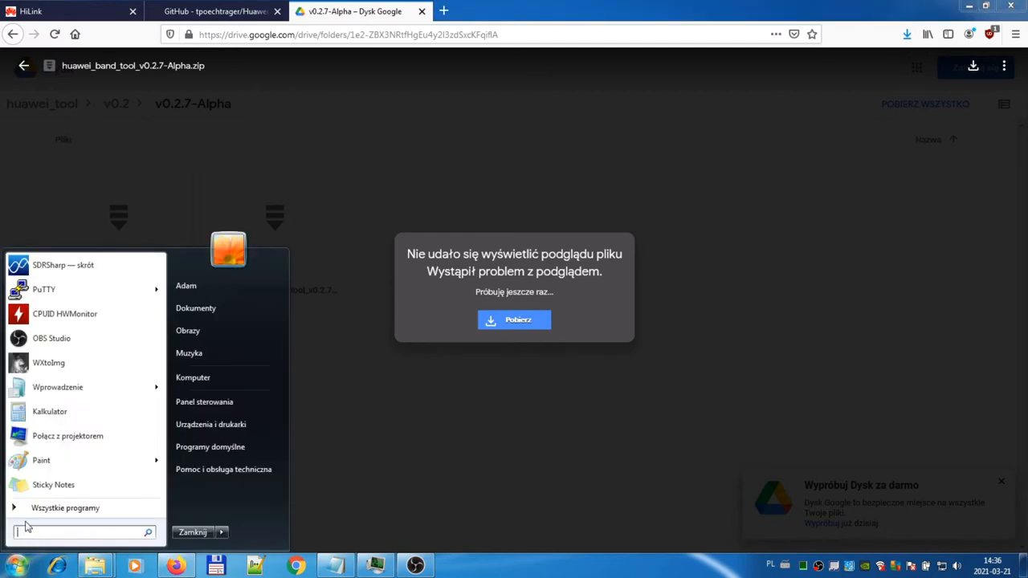
pyautogui.write('7z')
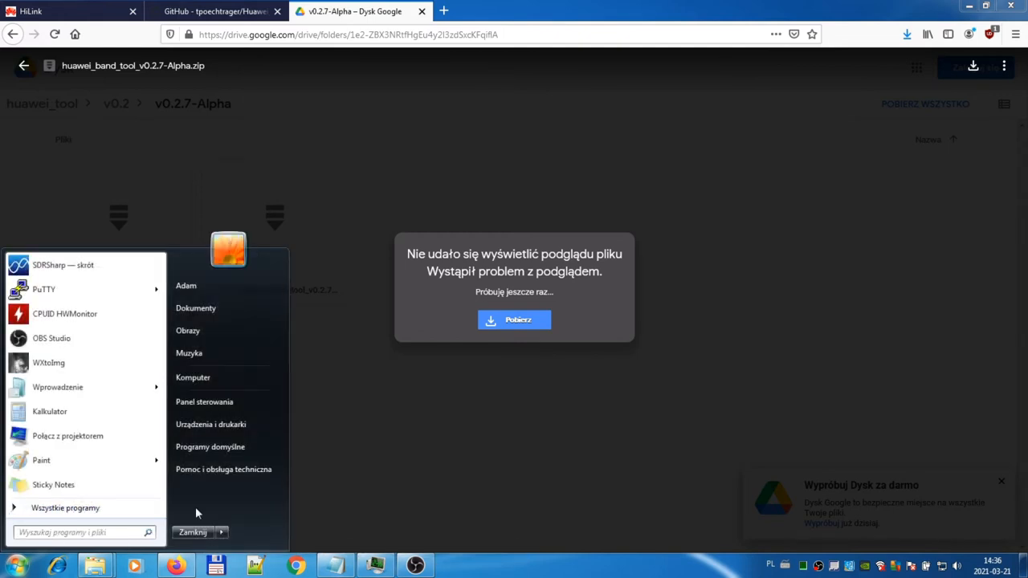
pyautogui.click(65, 507)
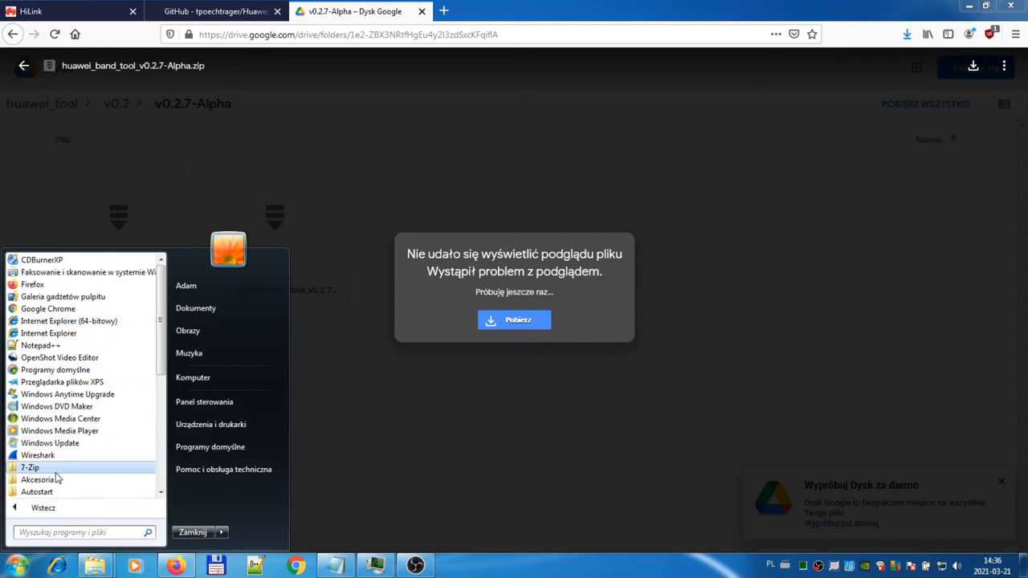
pyautogui.click(30, 468)
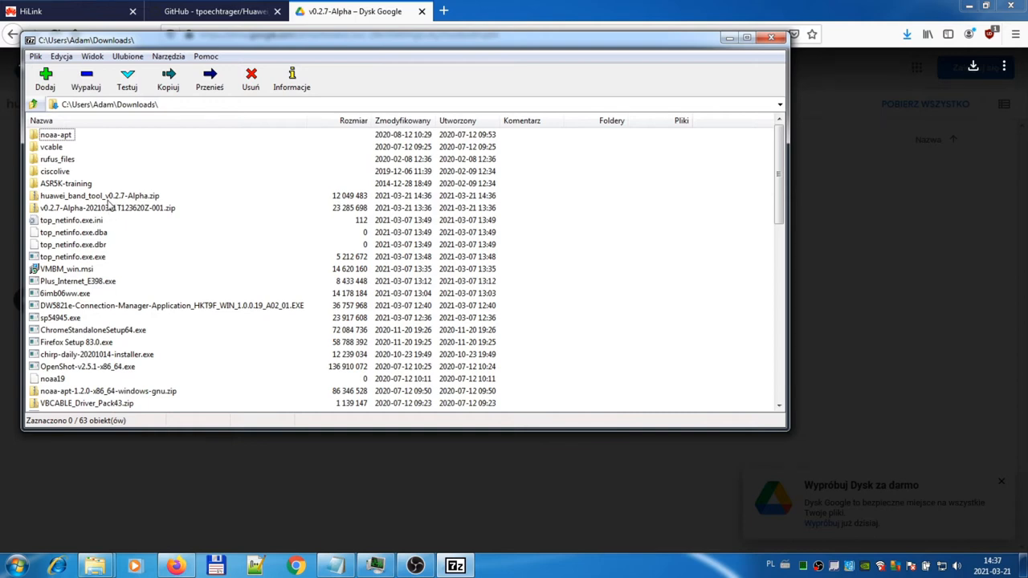
# - Open the downloaded zip, go to Windows\64bit, and select all 51 files from ALL.bat
pyautogui.doubleClick(99, 195)
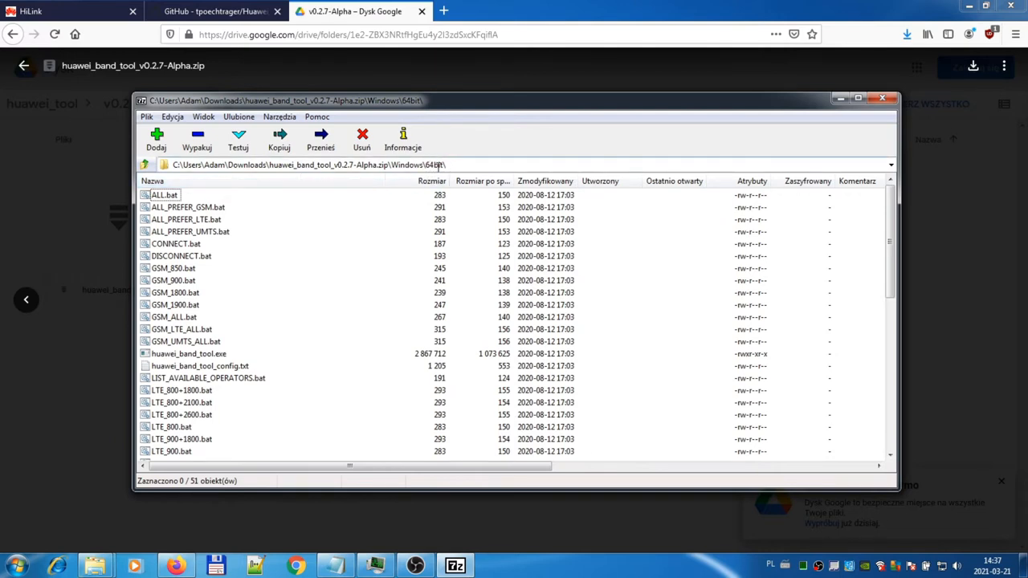
pyautogui.click(145, 164)
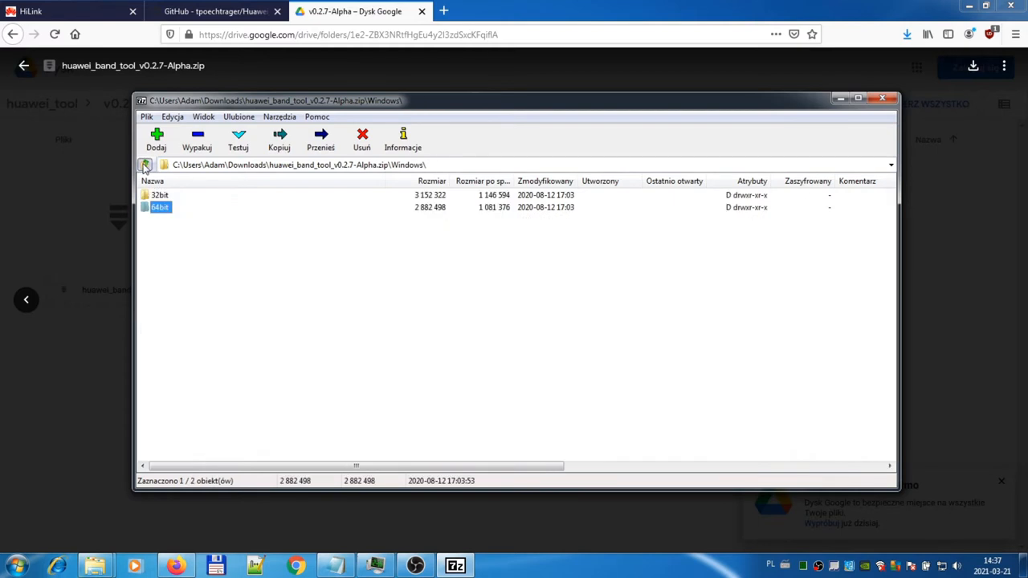
pyautogui.click(146, 165)
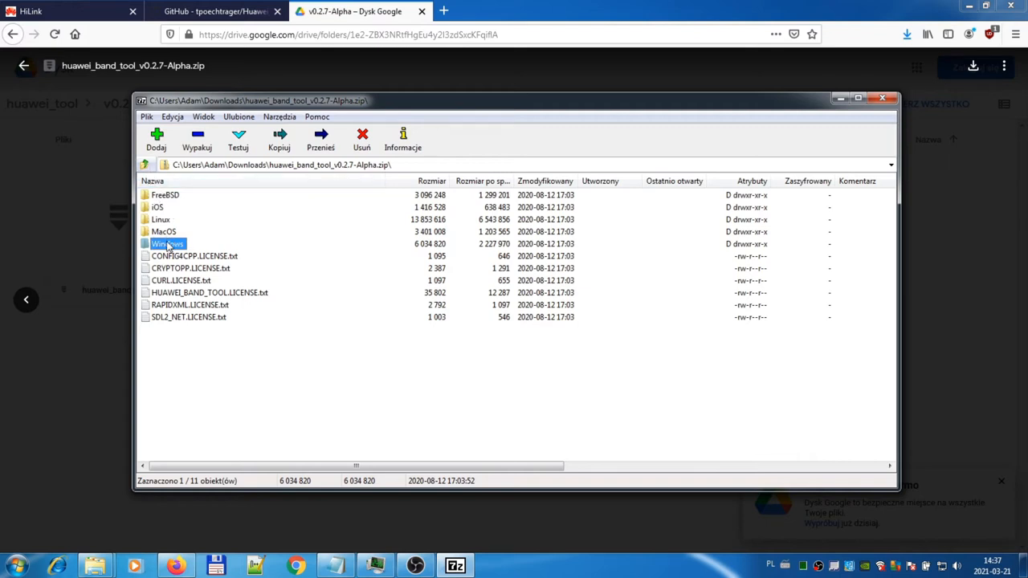
pyautogui.doubleClick(167, 243)
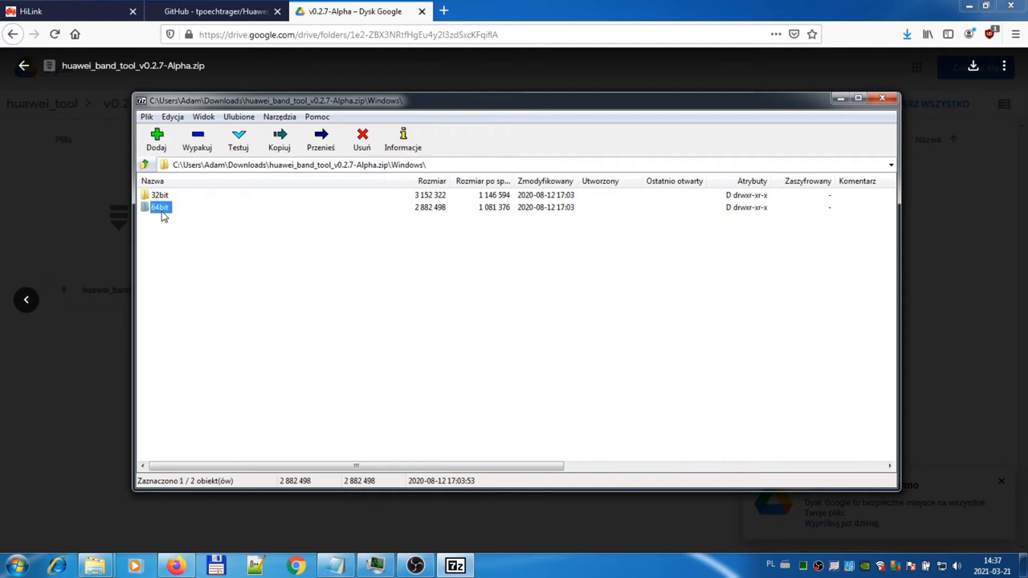
pyautogui.doubleClick(160, 207)
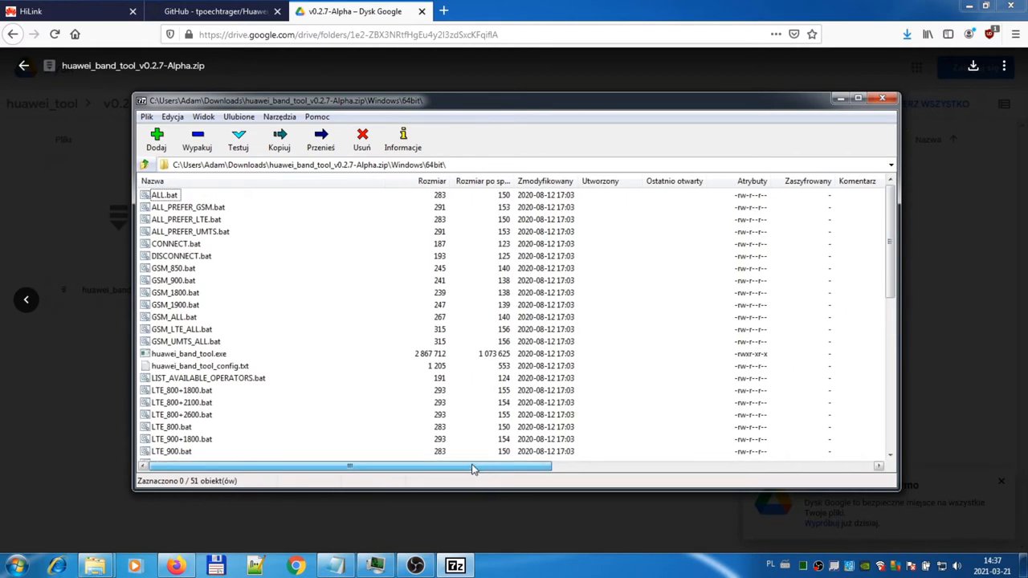
pyautogui.click(164, 194)
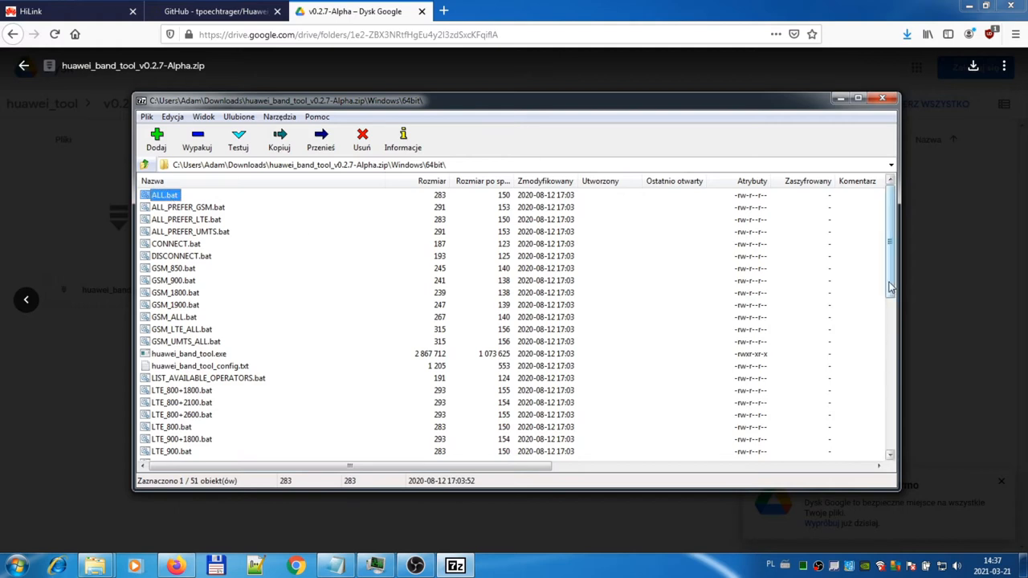
pyautogui.scroll(-3)
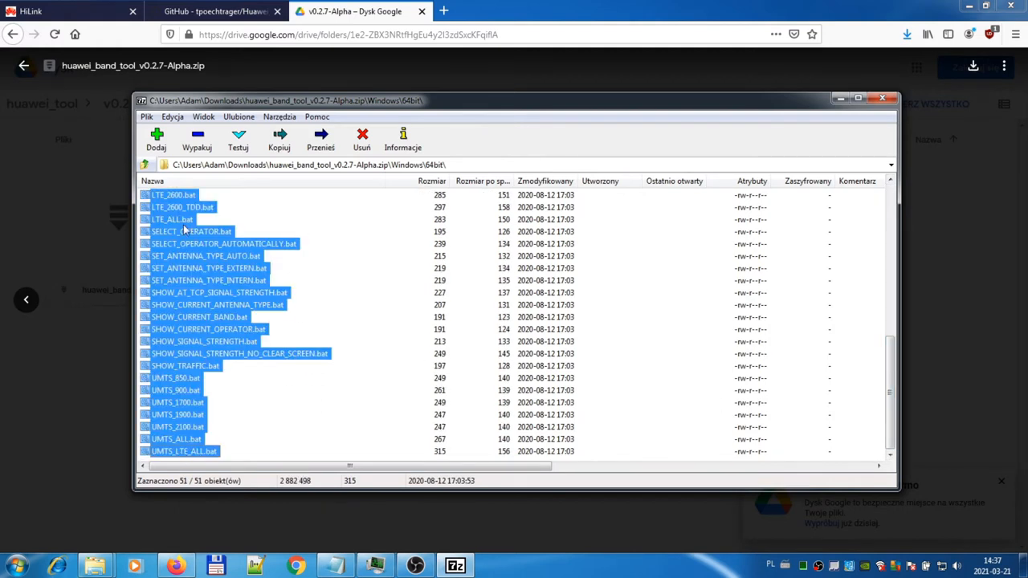
# - Copy the selected files into C:\huawei-tool, then close 7-Zip File Manager
pyautogui.click(279, 140)
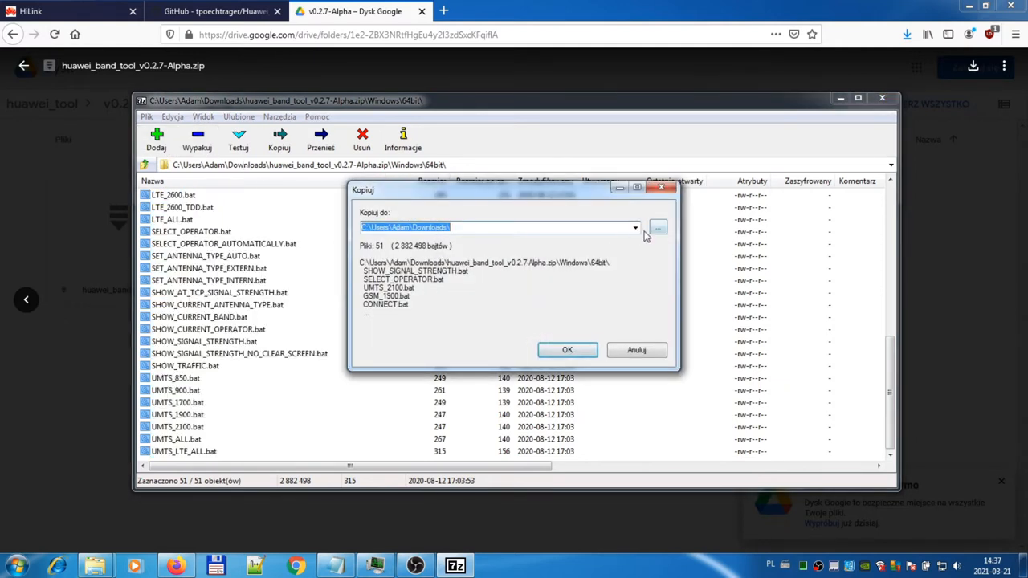
pyautogui.click(635, 227)
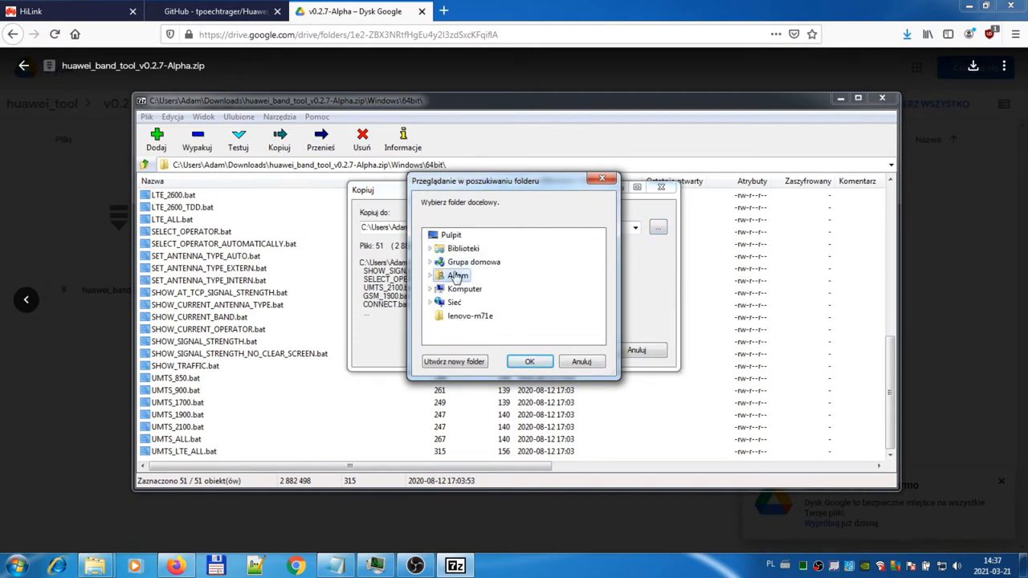
pyautogui.click(438, 289)
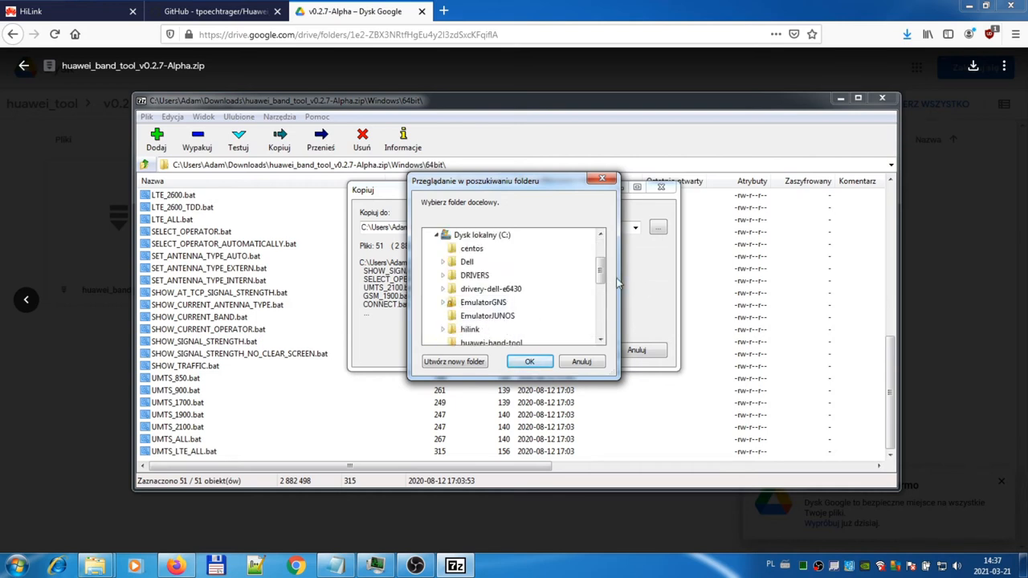
pyautogui.scroll(-3)
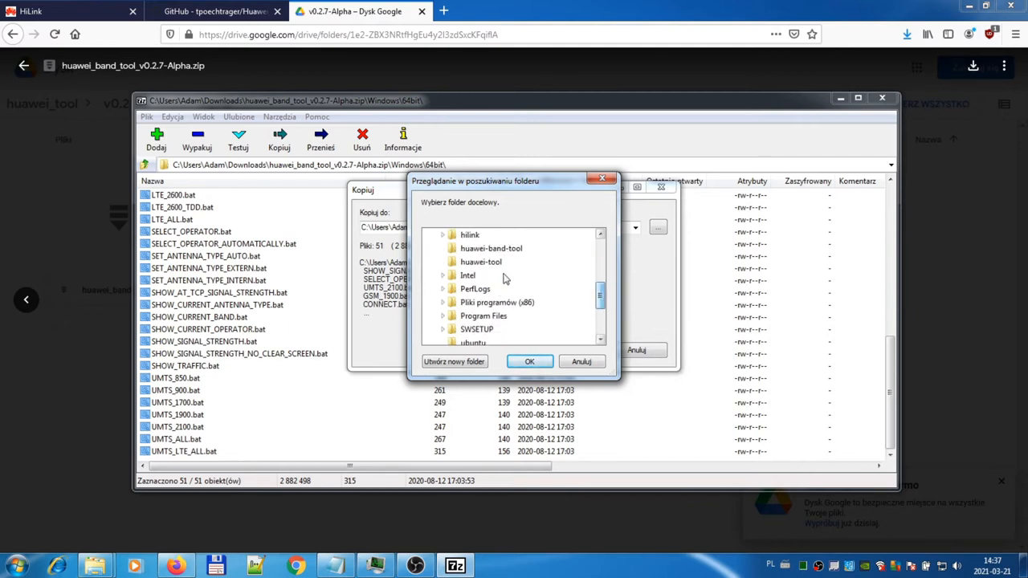
pyautogui.click(530, 361)
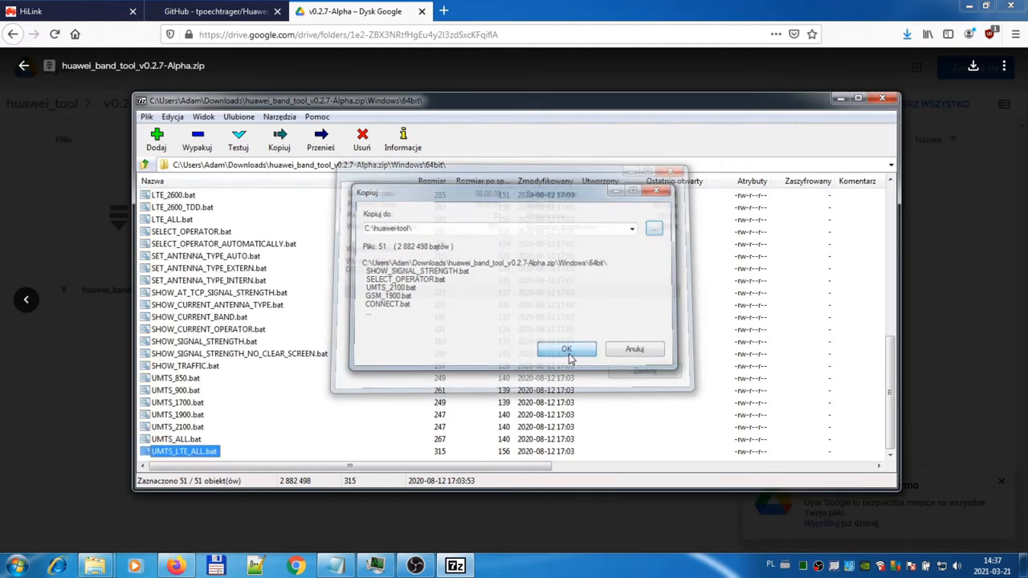
pyautogui.click(567, 350)
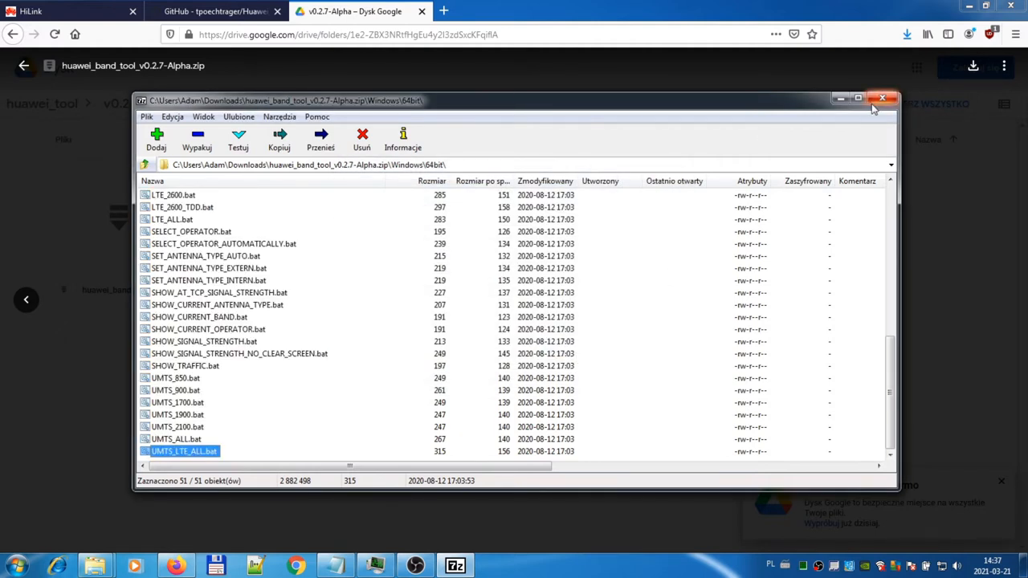
pyautogui.click(883, 98)
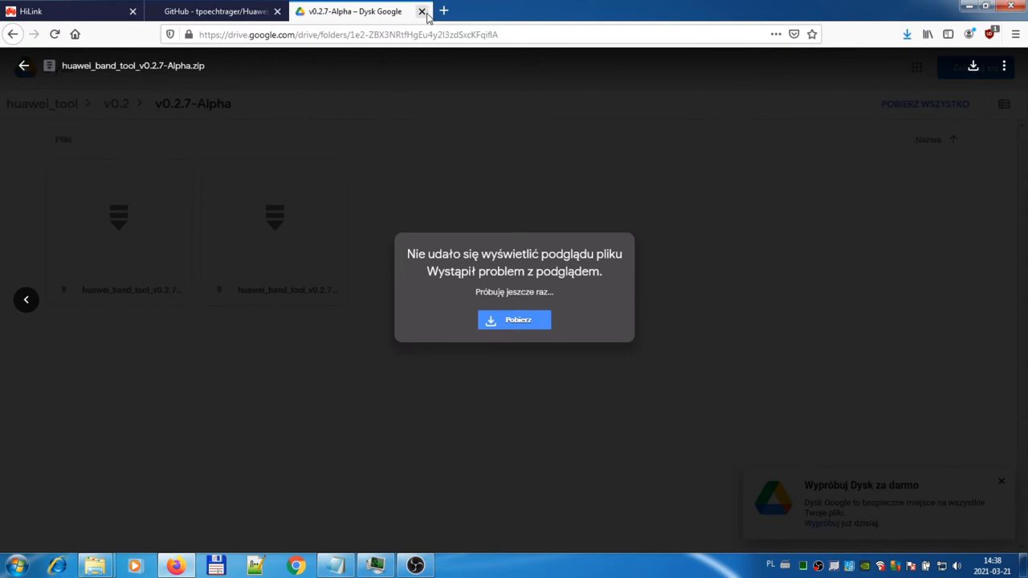
# - Close the Google Drive tab and open an enlarged Command Prompt via the 'cmd' search
pyautogui.click(422, 11)
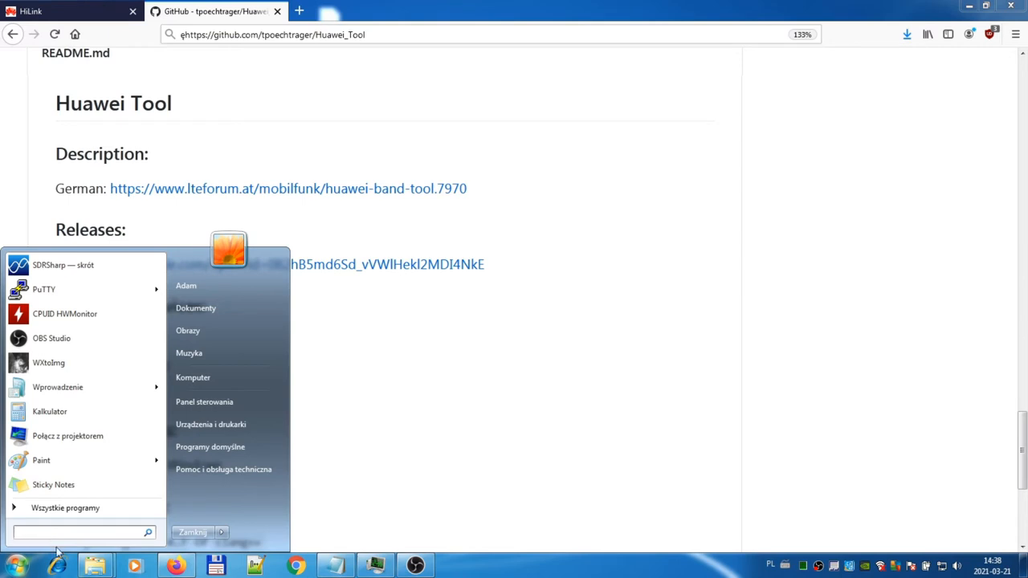
pyautogui.write('cmd')
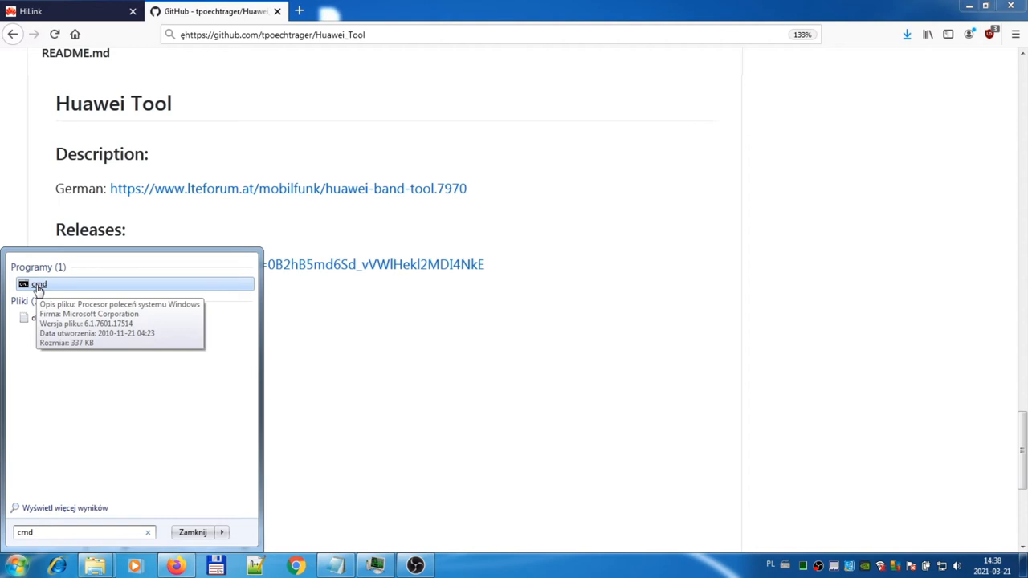
pyautogui.click(38, 284)
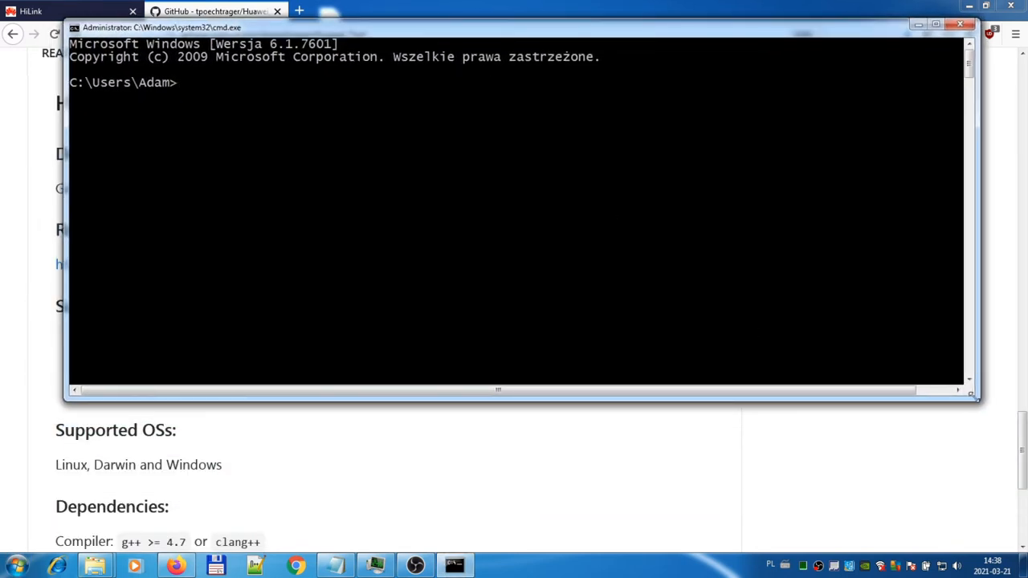
pyautogui.moveTo(498, 393); pyautogui.dragTo(498, 450)
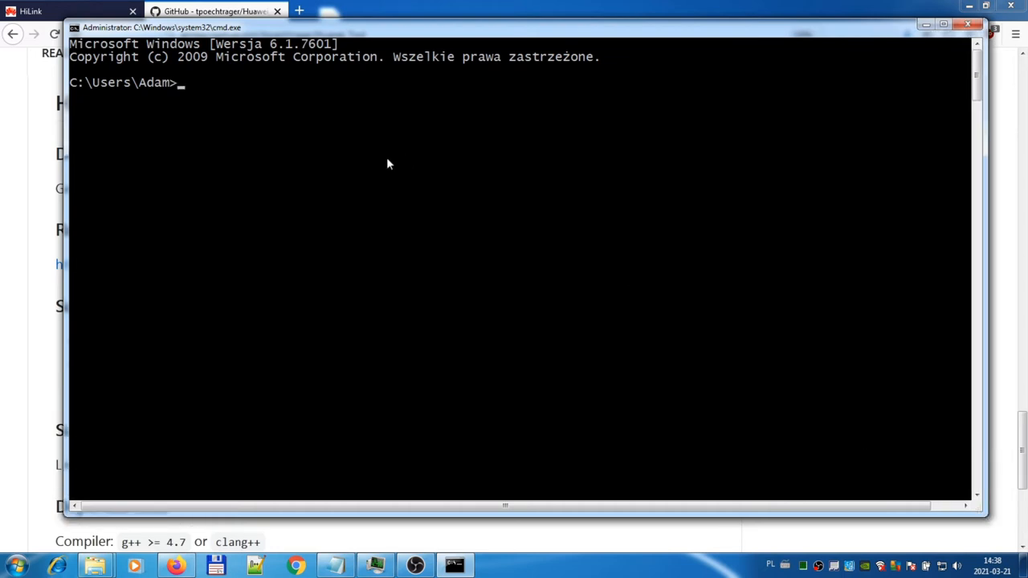
# - Change into C:\huawei-tool with cd commands and list its contents with dir
pyautogui.write('cd ..')
pyautogui.write('cd ,')
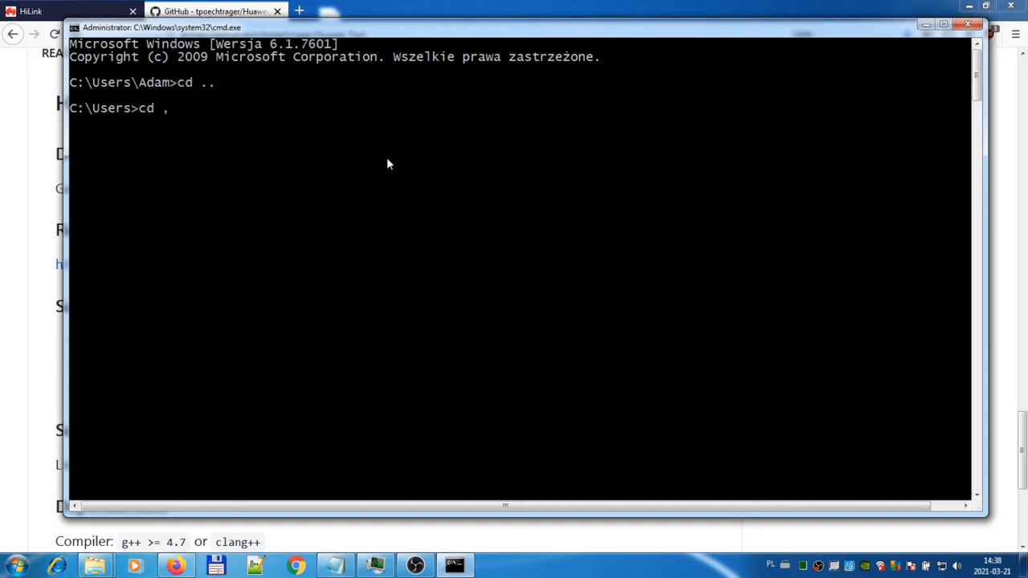
pyautogui.write('..')
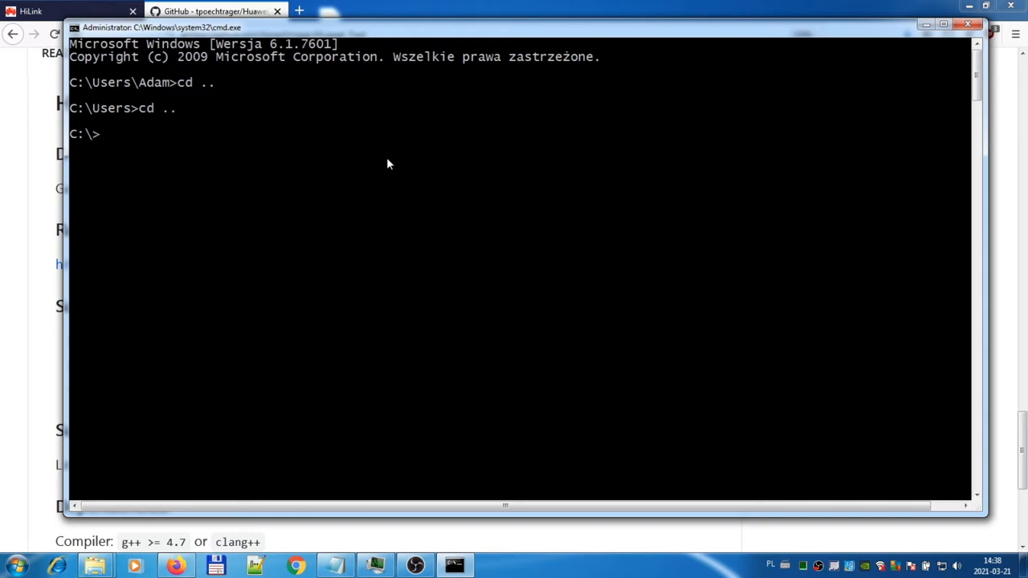
pyautogui.write('cd h')
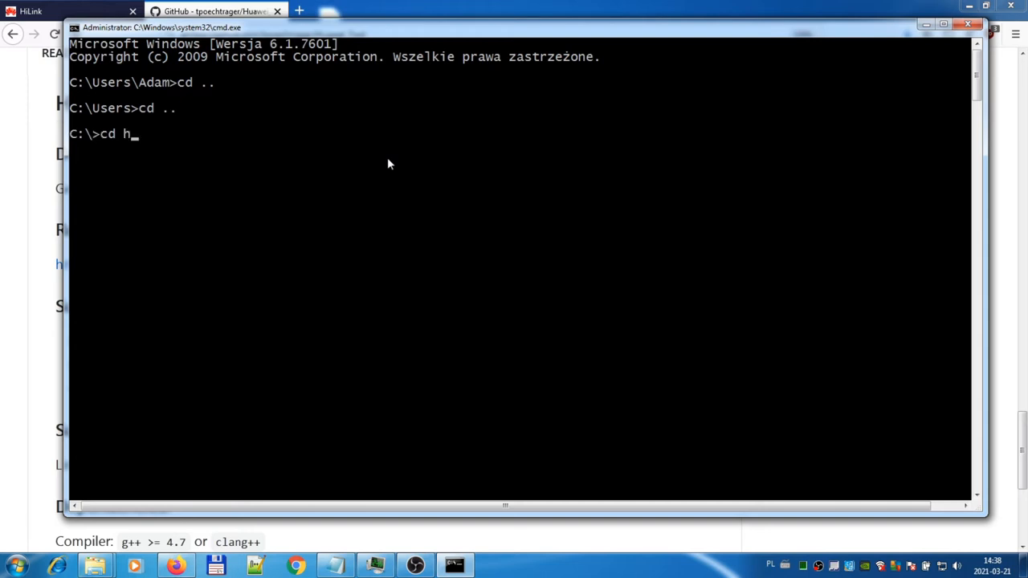
pyautogui.write('uawei-b')
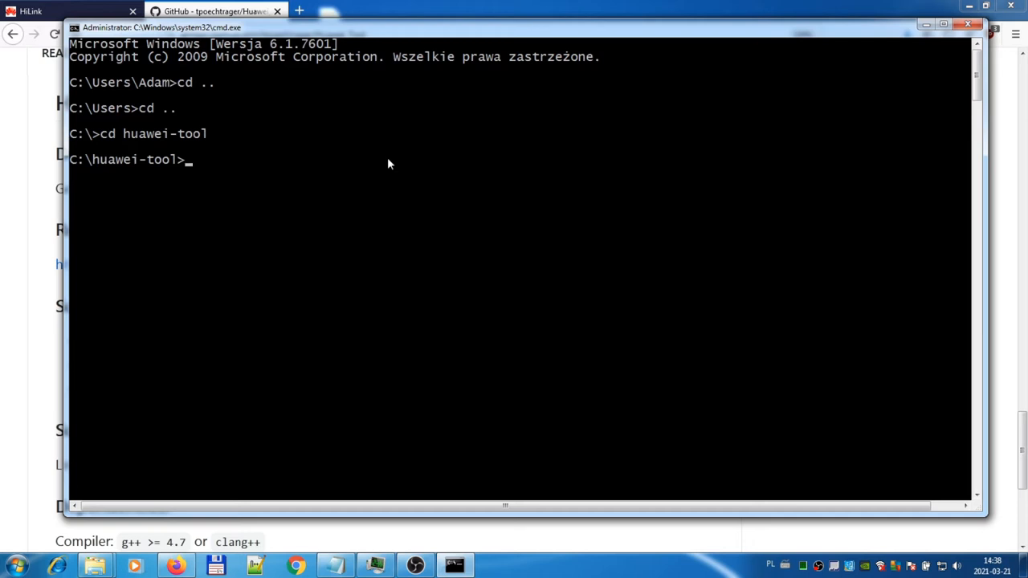
pyautogui.write('dir')
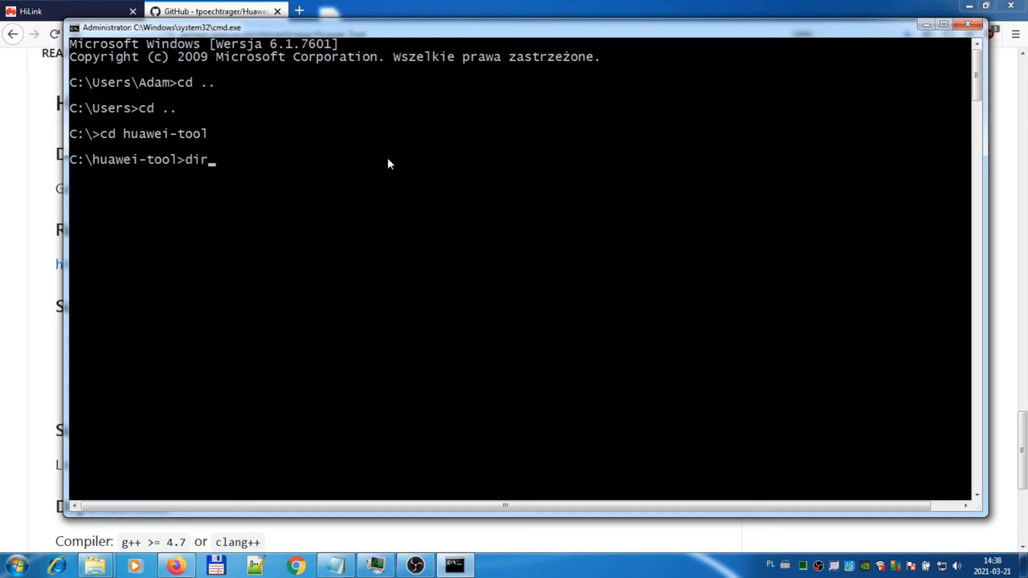
pyautogui.press('Return')
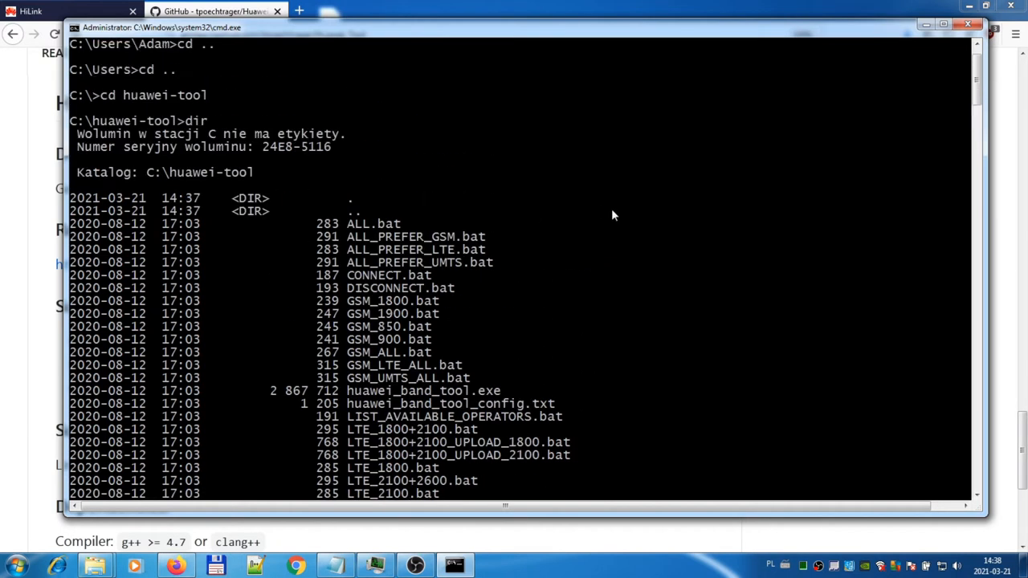
pyautogui.scroll(-3)
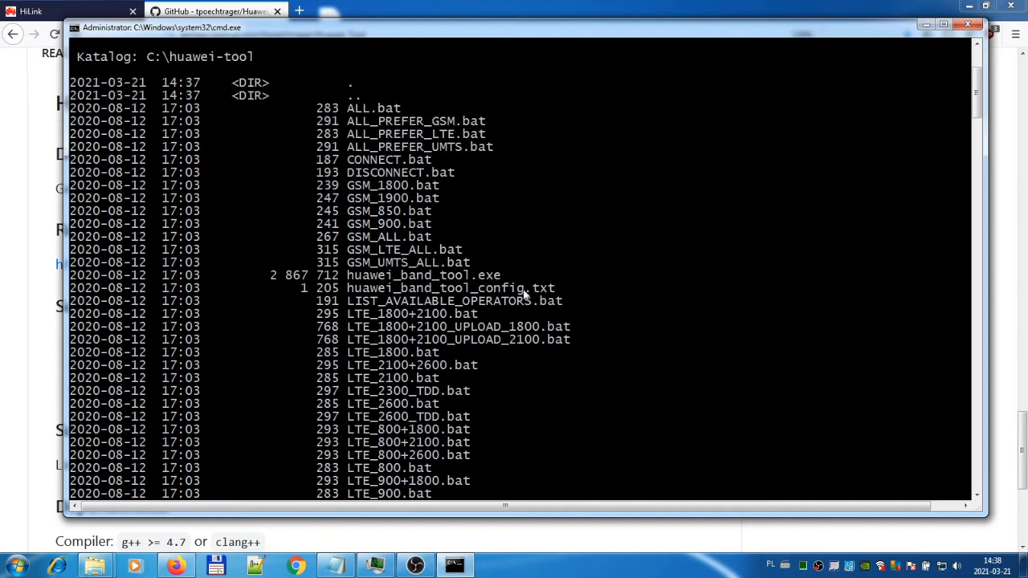
pyautogui.moveTo(474, 305)
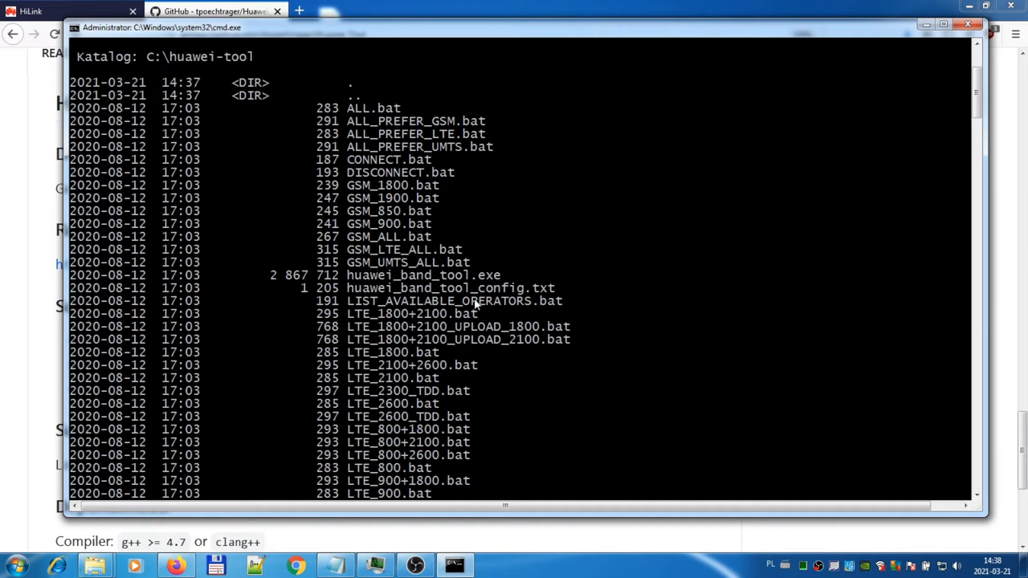
pyautogui.moveTo(229, 527)
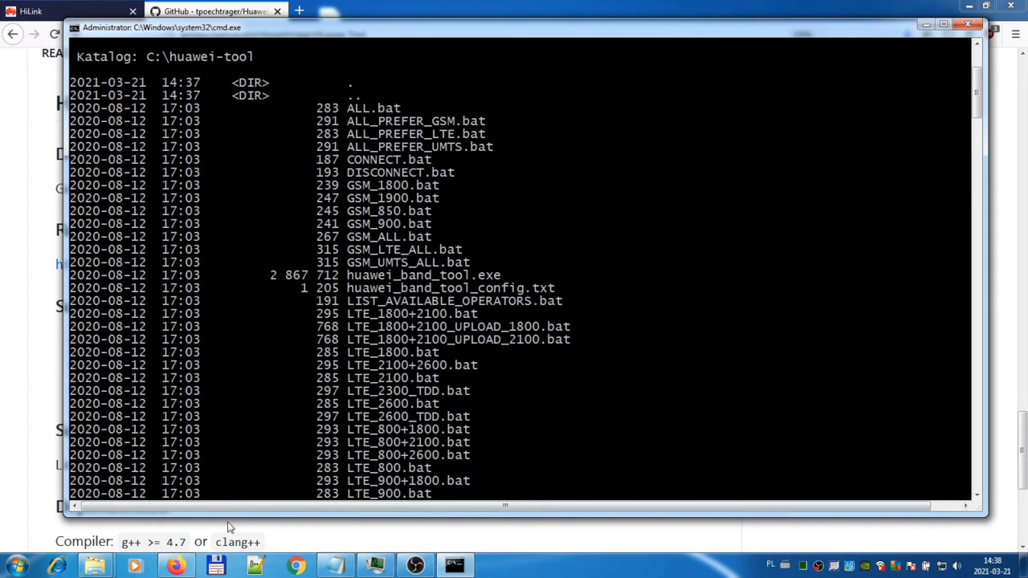
# - Start Notepad, open huawei_band_tool_config from C:\huawei-tool, and browse the View and Format menus
pyautogui.click(14, 567)
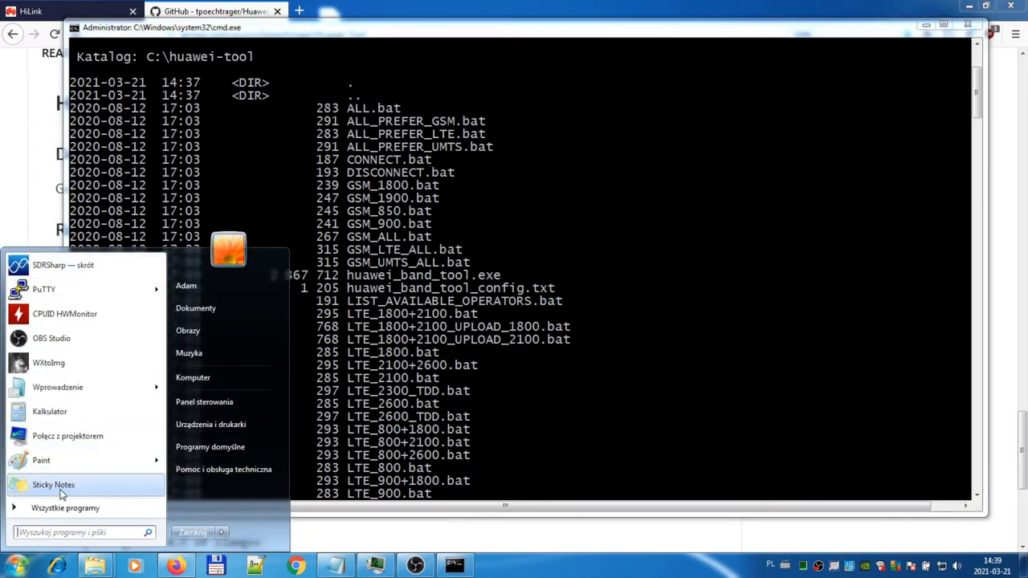
pyautogui.moveTo(64, 507)
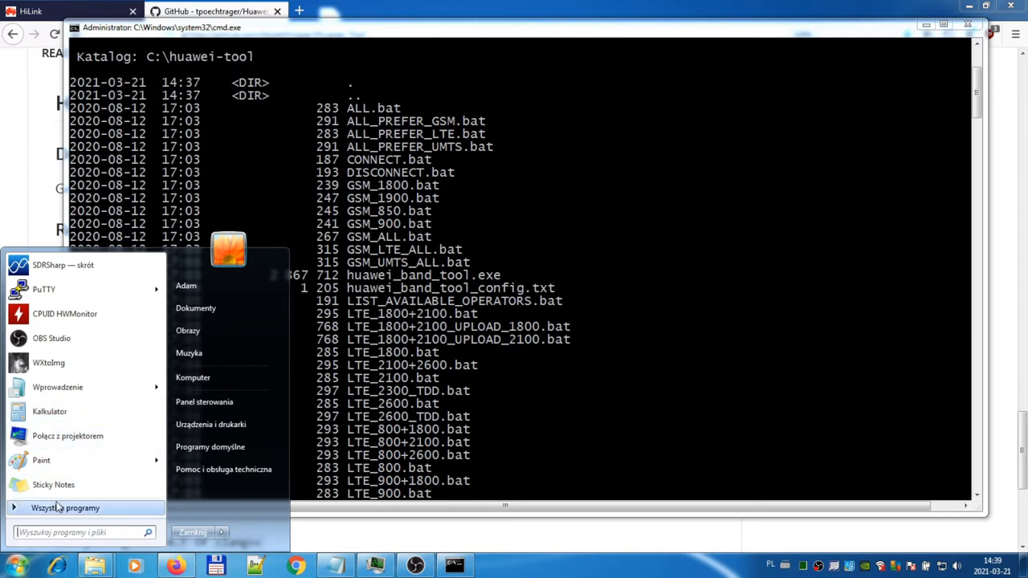
pyautogui.write('not')
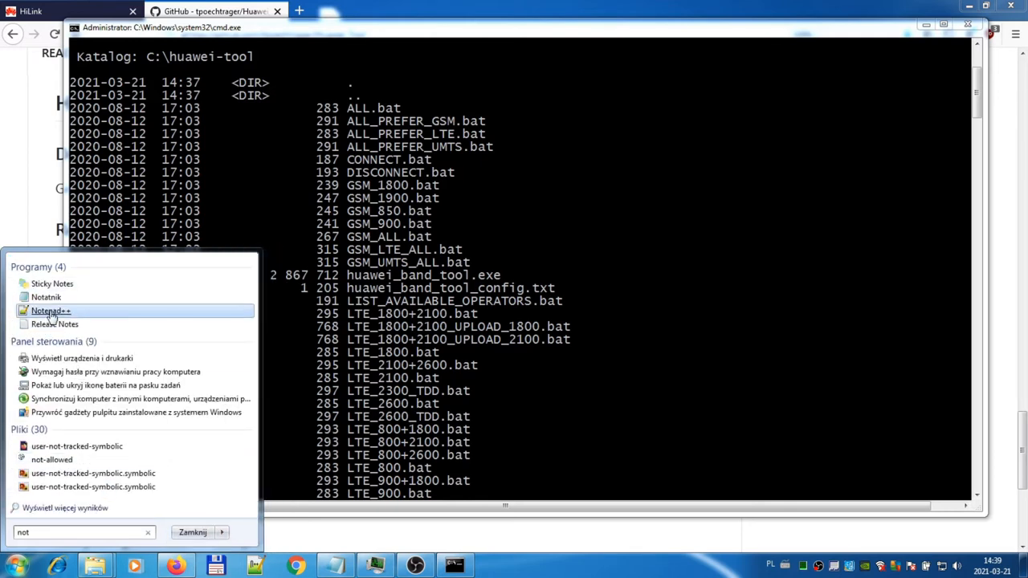
pyautogui.click(45, 297)
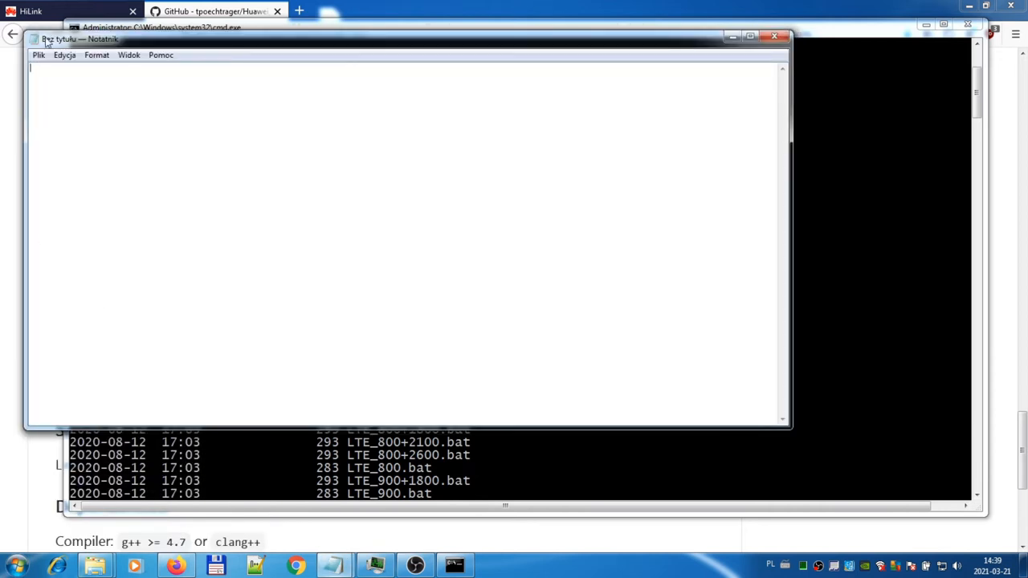
pyautogui.click(101, 93)
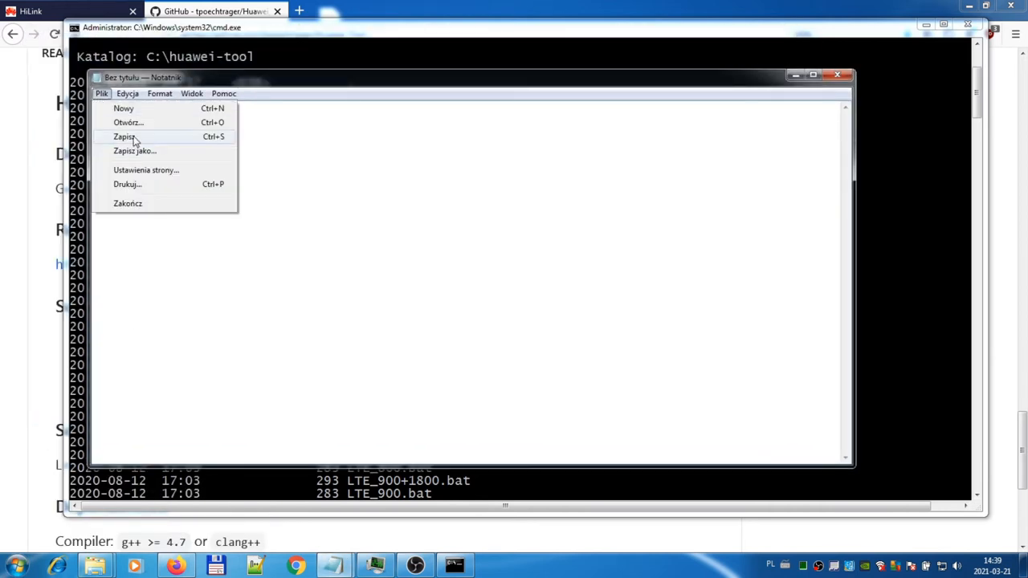
pyautogui.click(128, 122)
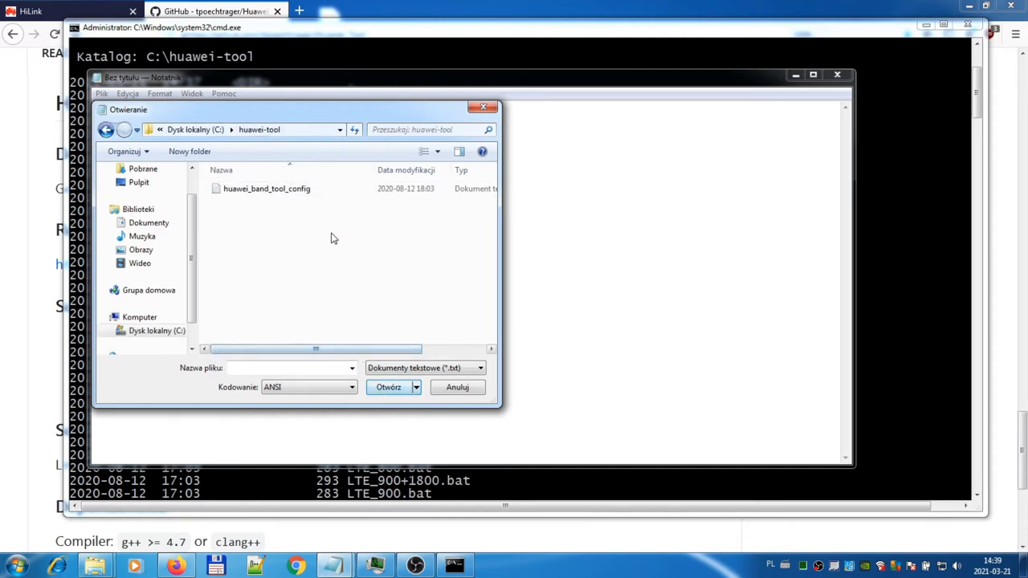
pyautogui.doubleClick(266, 188)
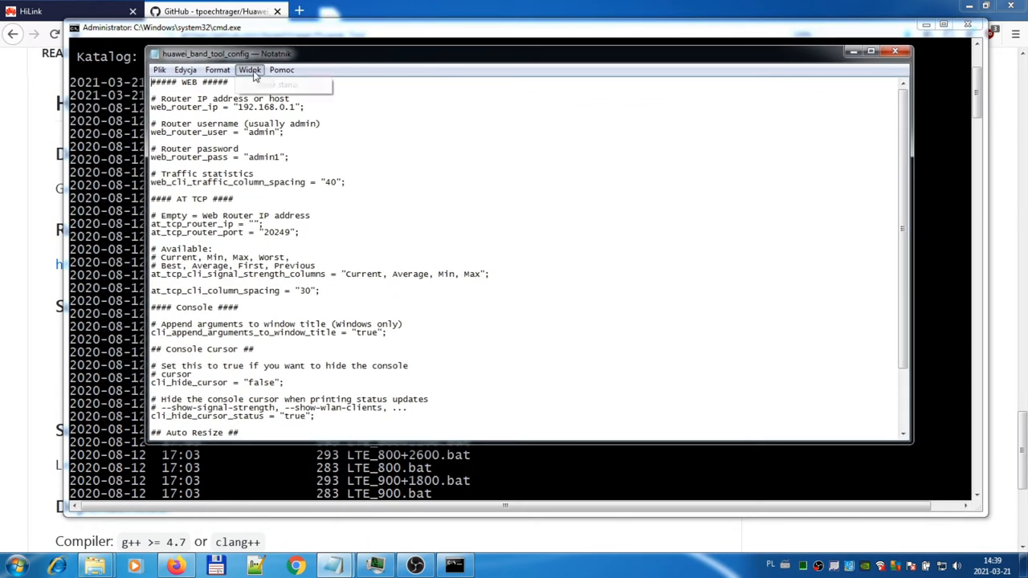
pyautogui.click(217, 70)
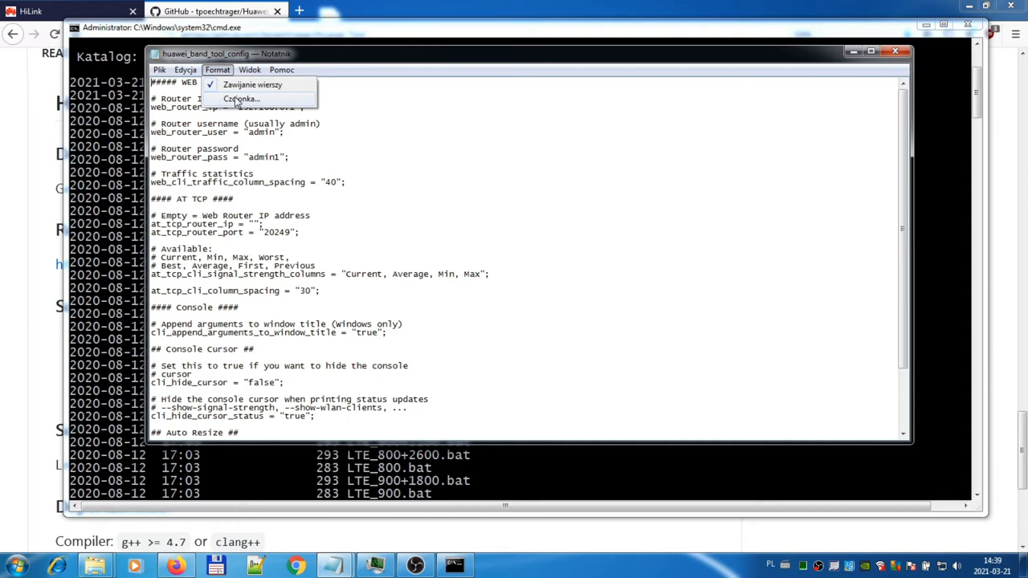
pyautogui.click(240, 98)
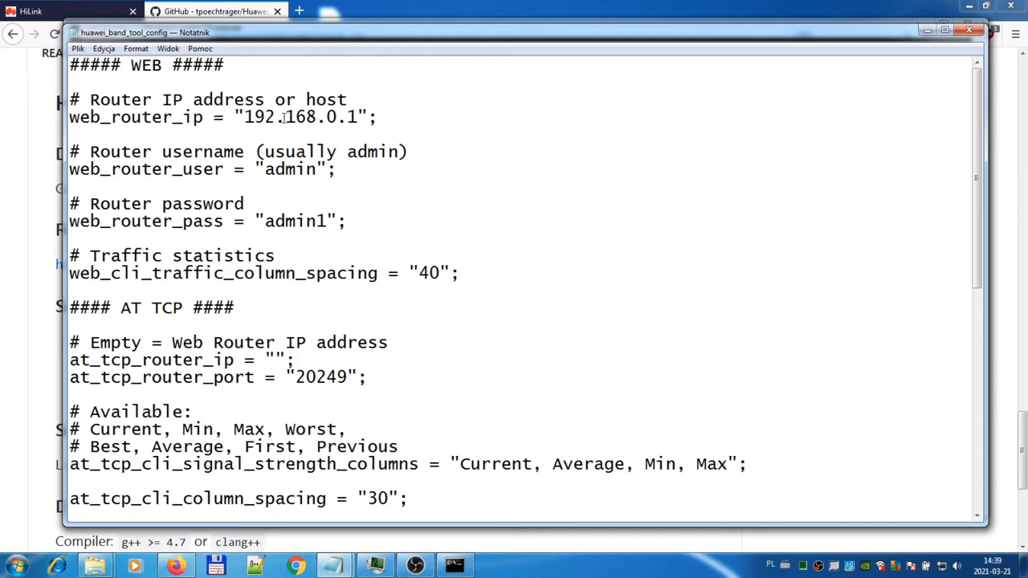
# - Change web_router_ip from 192.168.0.1 to 192.168.1.1 and review the admin login lines
pyautogui.doubleClick(331, 116)
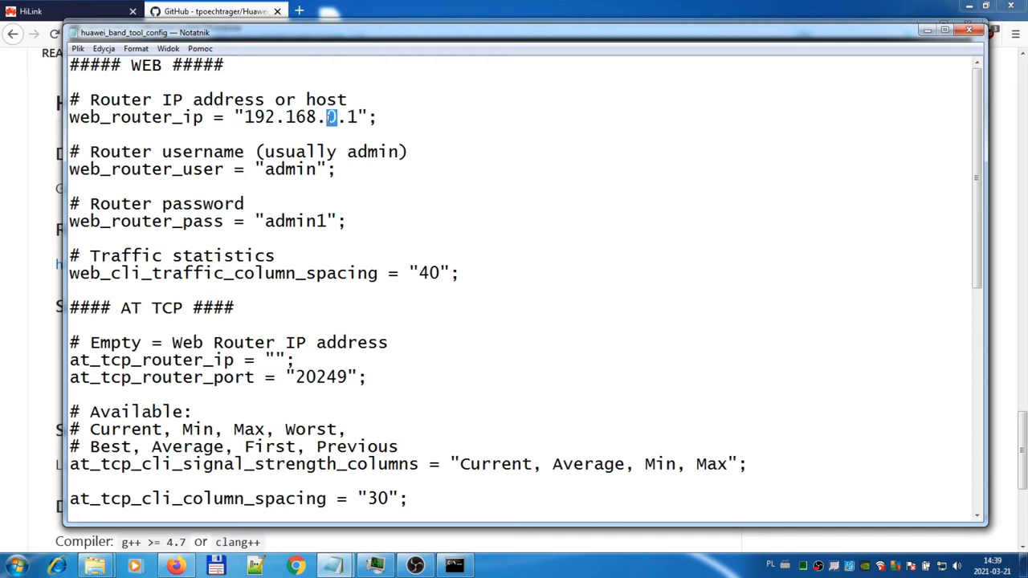
pyautogui.write('1')
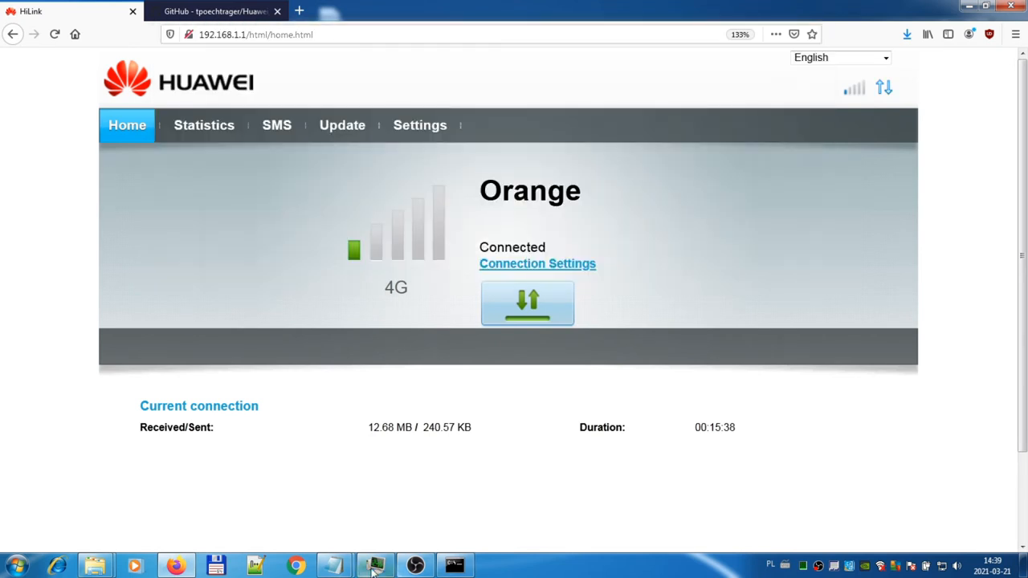
pyautogui.click(373, 565)
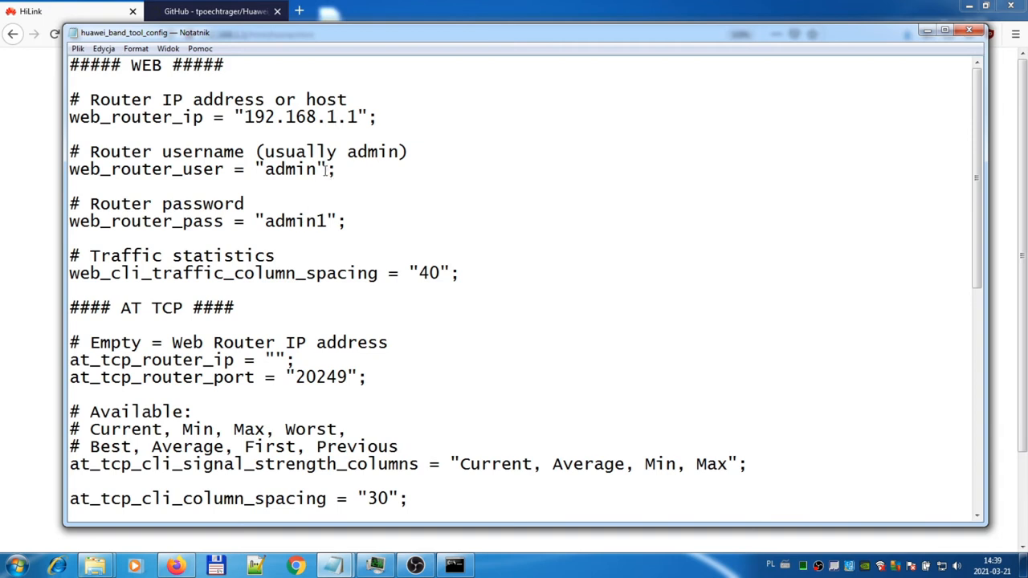
pyautogui.doubleClick(289, 169)
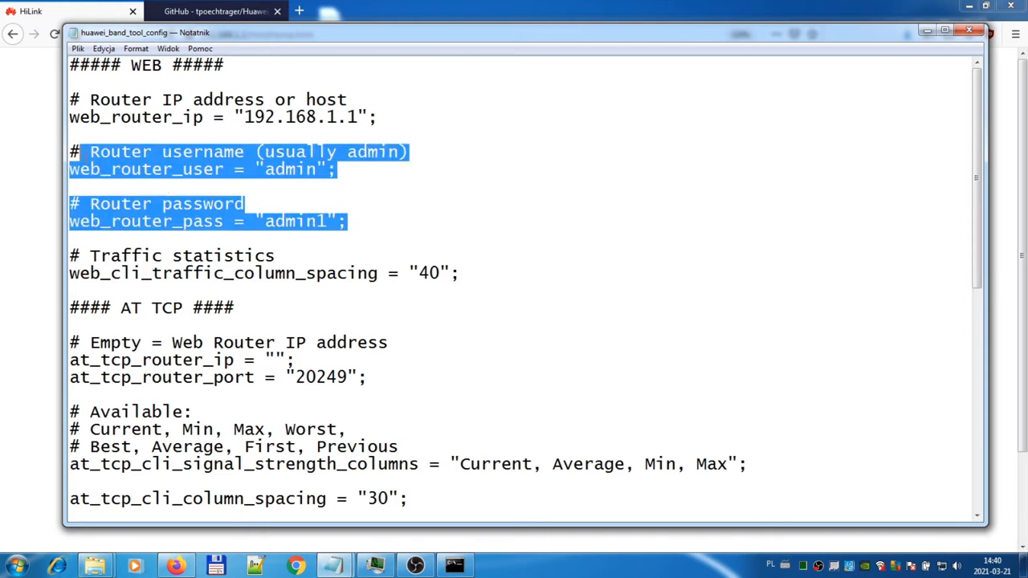
pyautogui.click(287, 183)
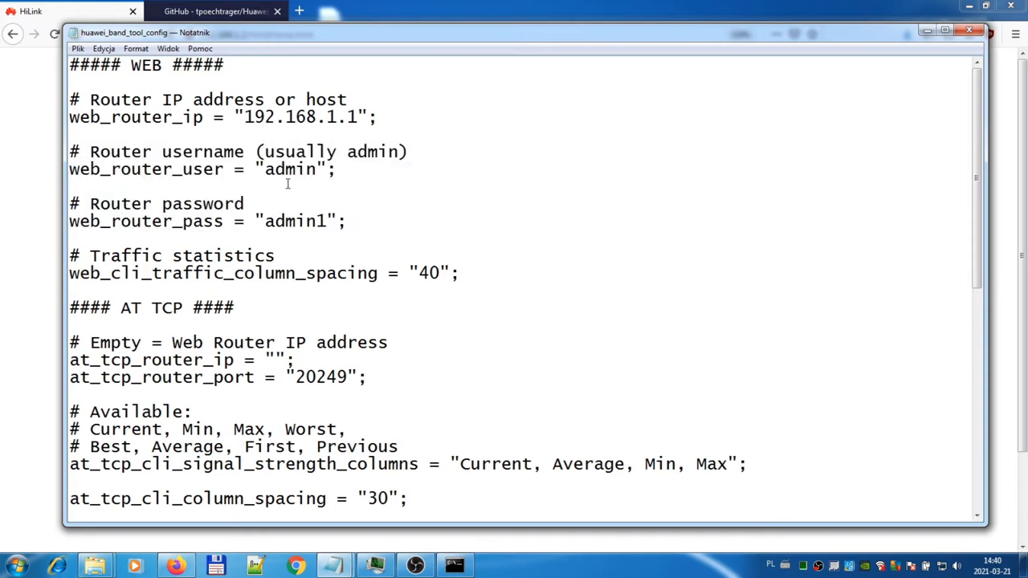
pyautogui.scroll(-3)
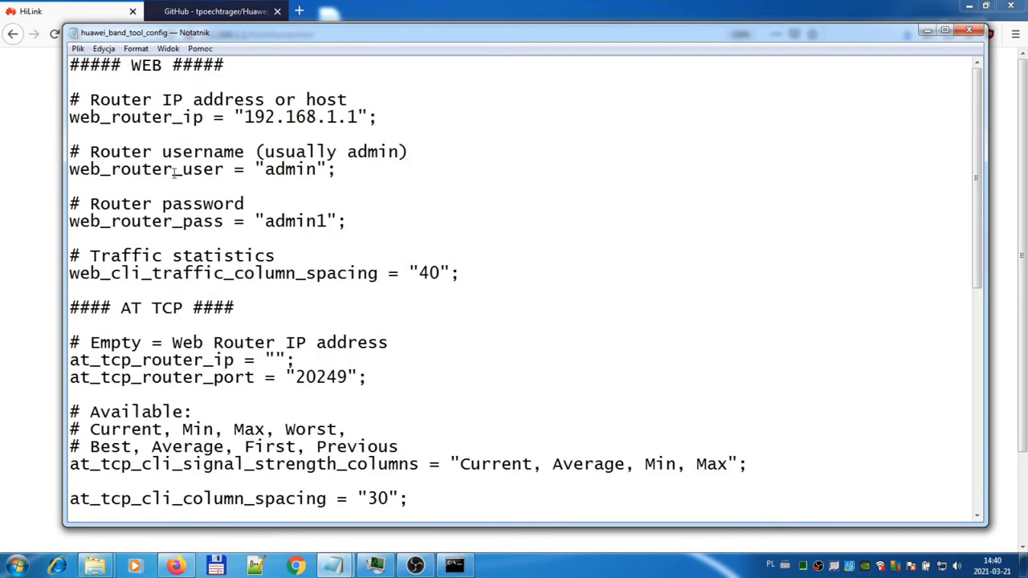
pyautogui.click(78, 48)
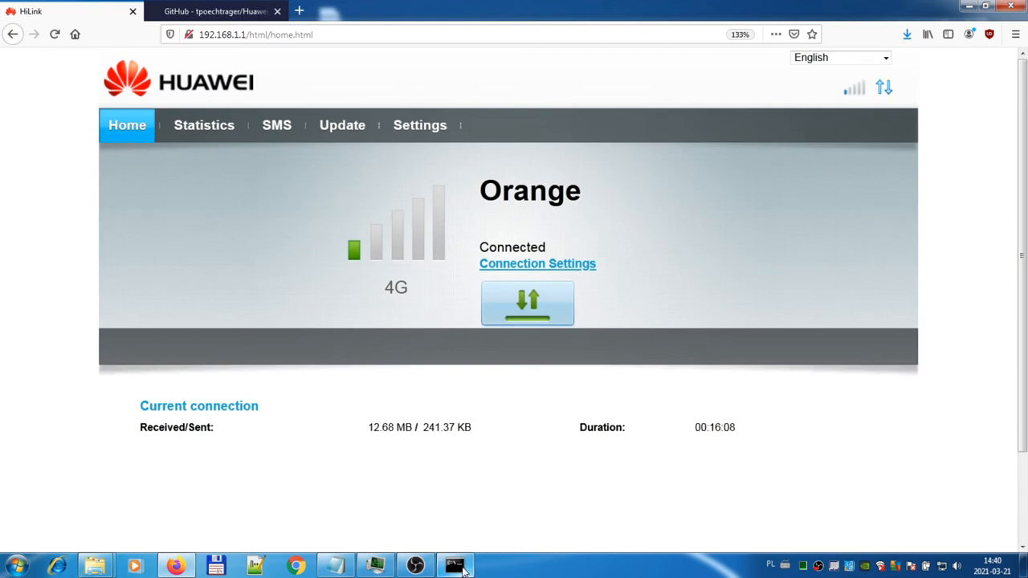
# - Run huawei_band_tool.exe from C:\huawei-tool and scroll through its option list
pyautogui.click(455, 565)
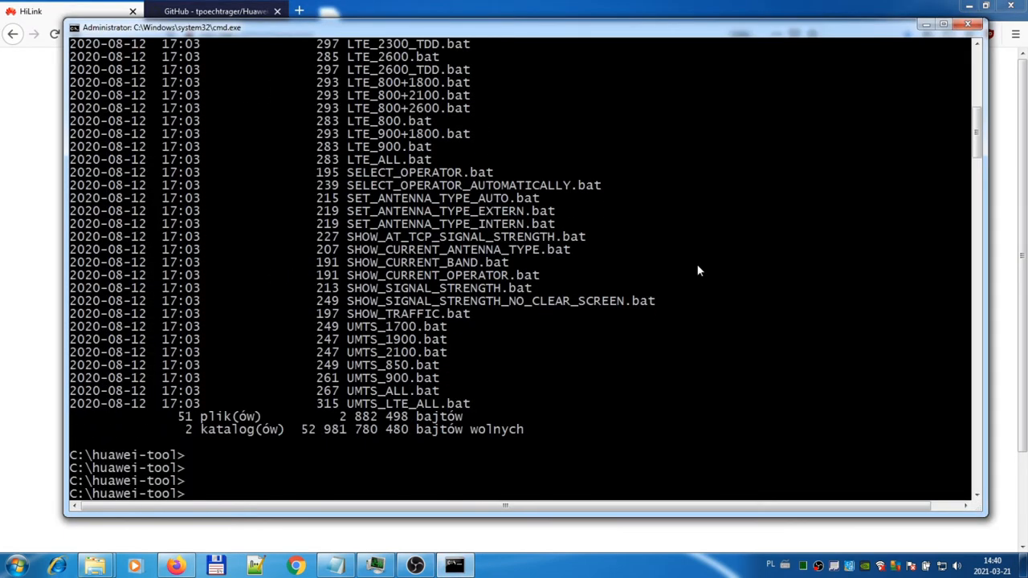
pyautogui.write('cd huawei-tool')
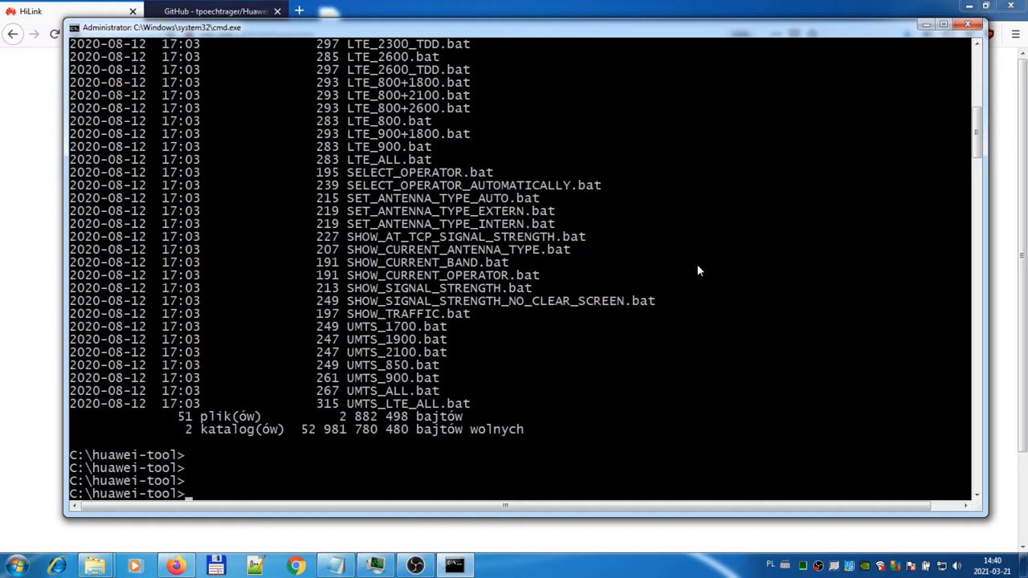
pyautogui.write('huawei_band_tool.exe')
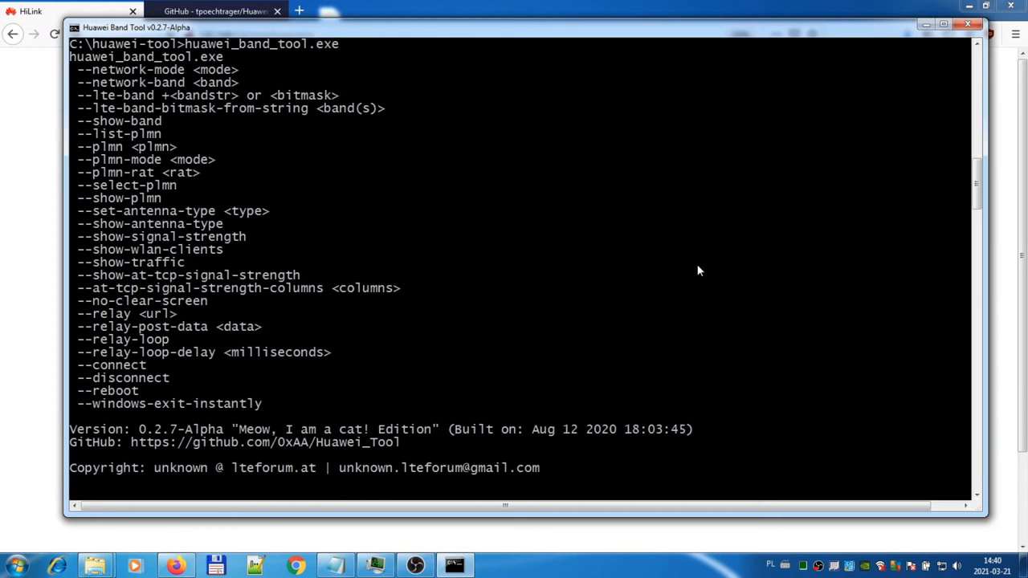
pyautogui.moveTo(497, 355)
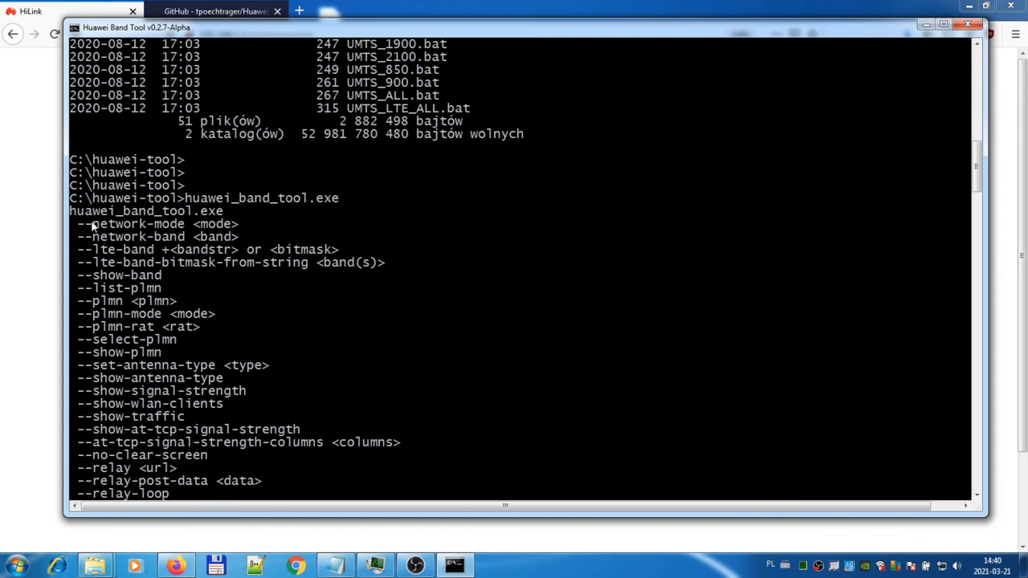
pyautogui.moveTo(129, 235)
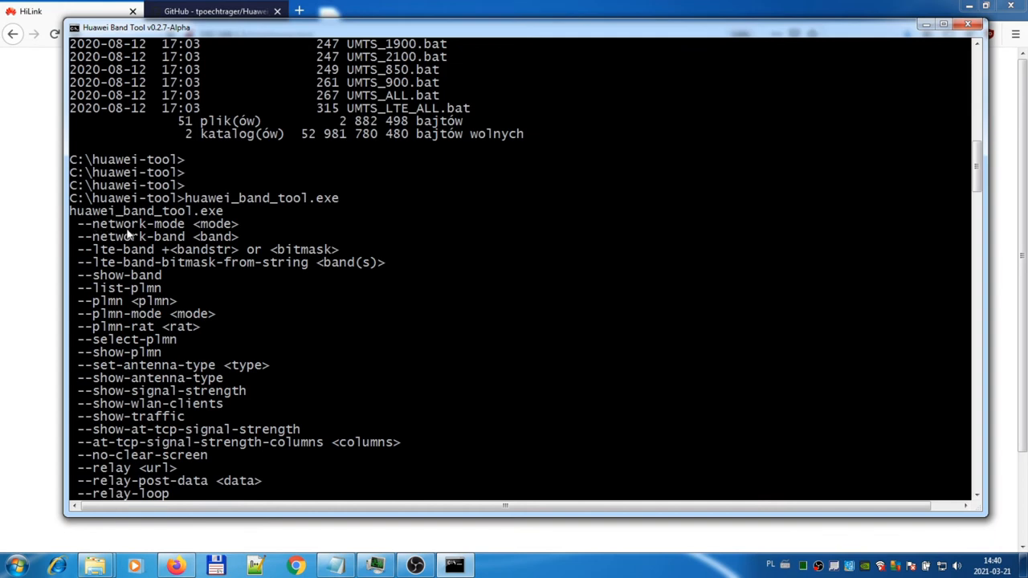
pyautogui.scroll(-3)
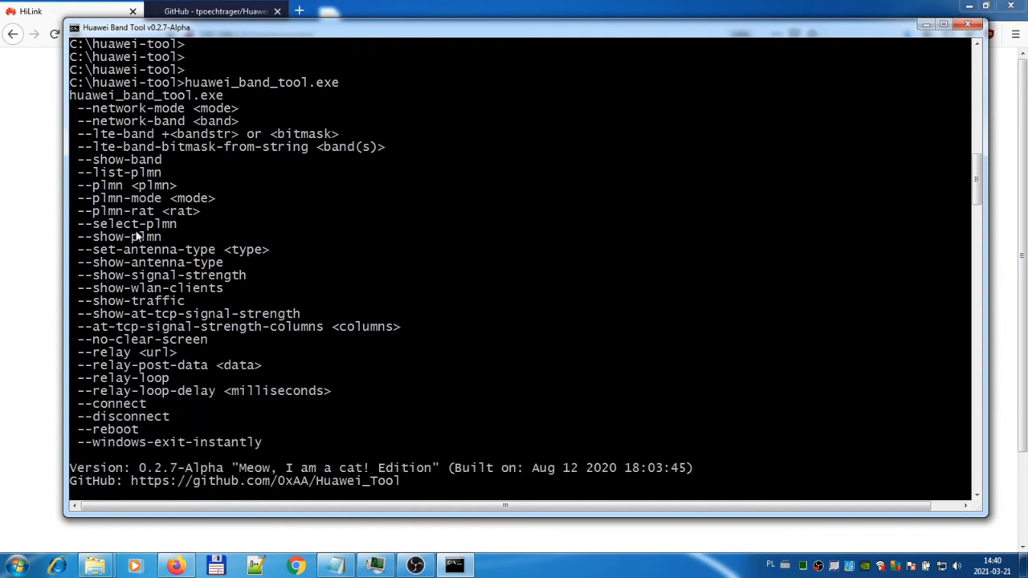
pyautogui.scroll(-3)
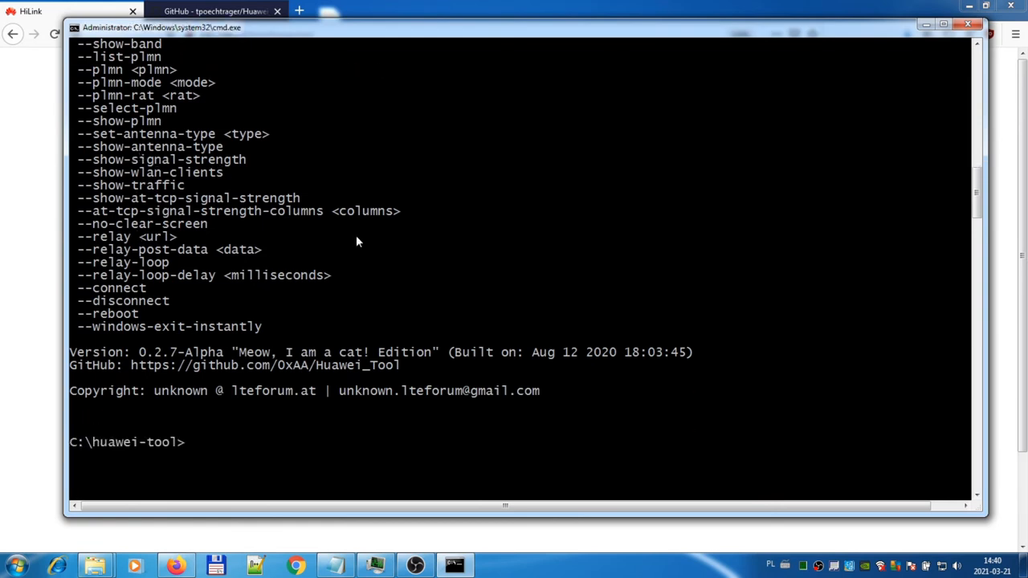
# - Enter the huawei_band_tool.exe --show-band command to display the current band
pyautogui.write('huawei_band_tool.exe --')
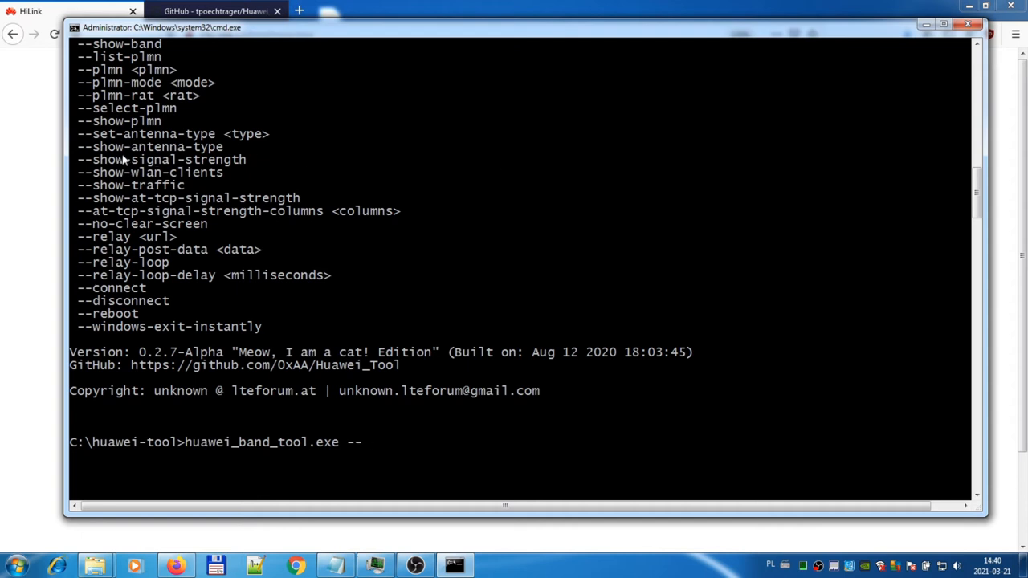
pyautogui.write('sh')
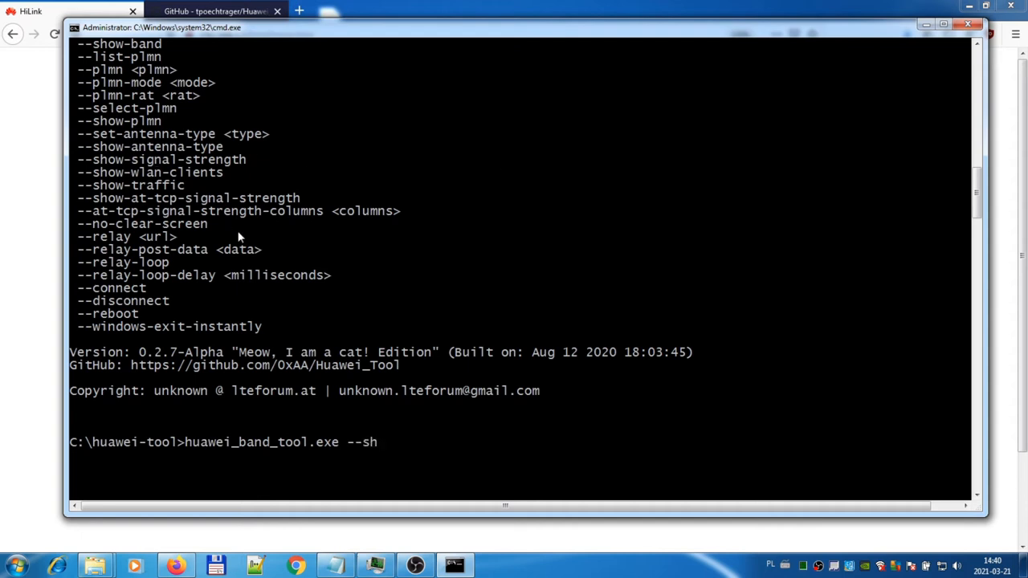
pyautogui.write('ow-')
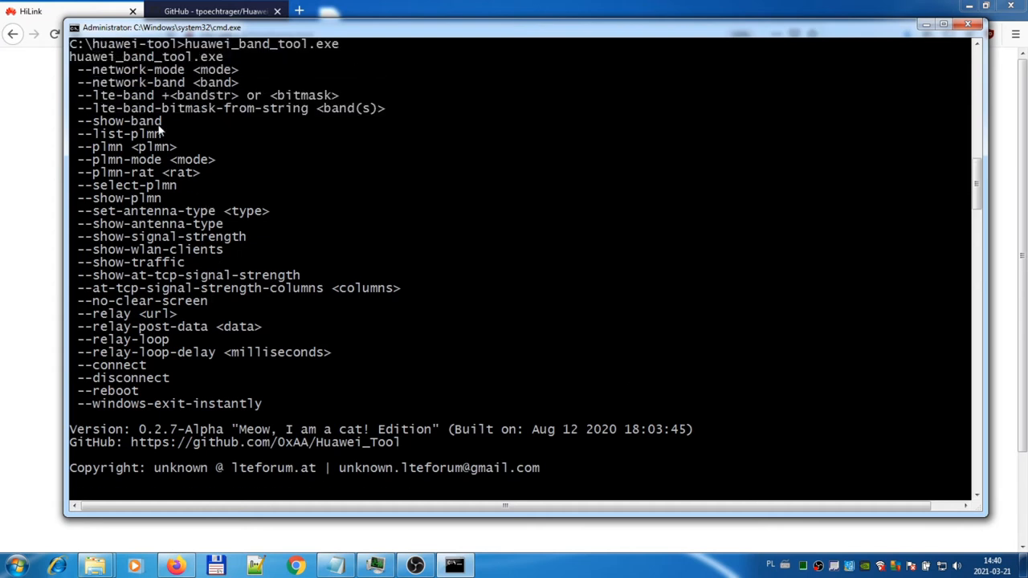
pyautogui.write('huawei_band_tool.exe --show-b')
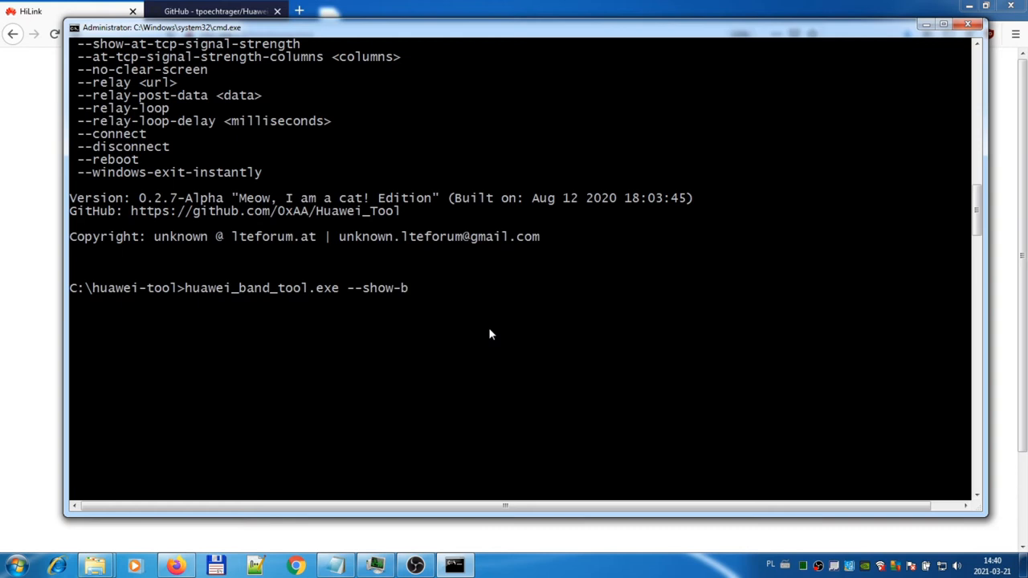
pyautogui.write('and')
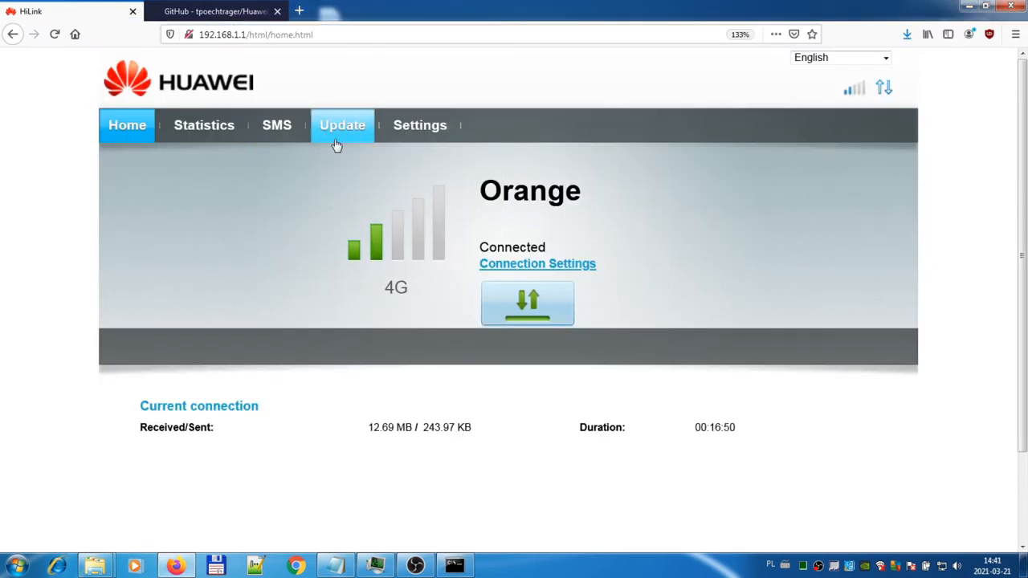
# - Go to Settings, then Device Information to show hardware, software and Web UI versions
pyautogui.click(419, 125)
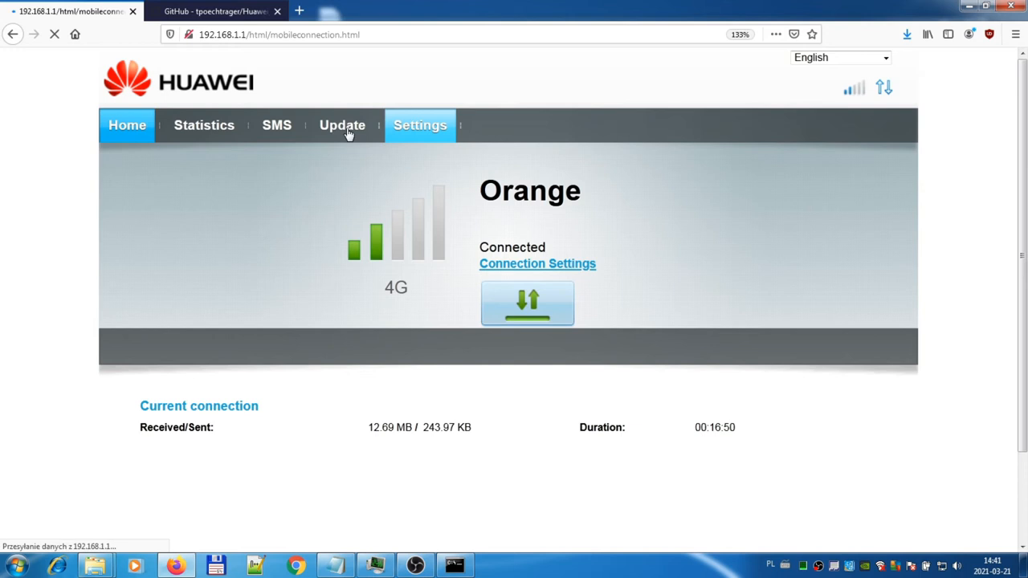
pyautogui.click(420, 125)
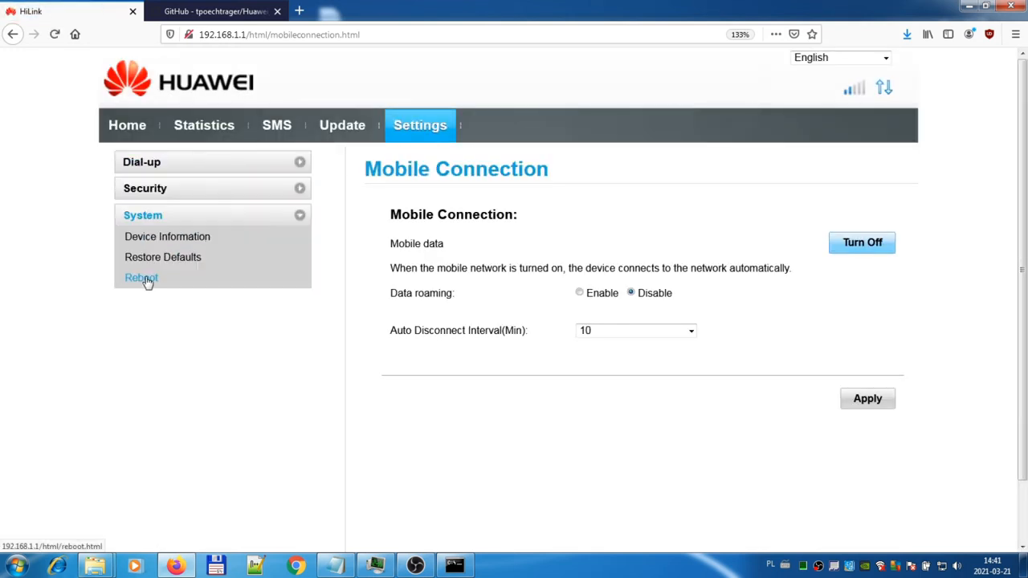
pyautogui.click(167, 236)
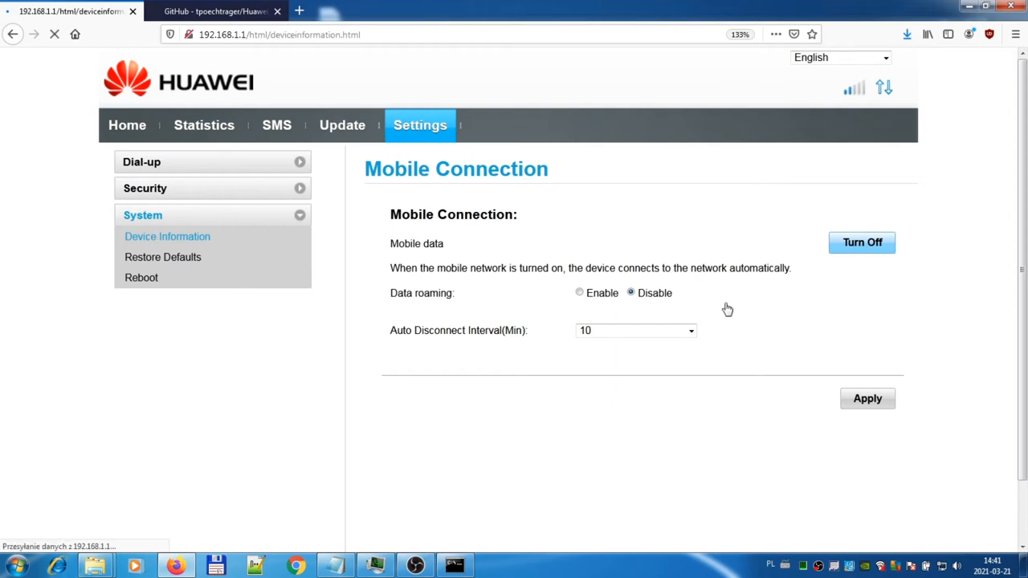
pyautogui.click(167, 237)
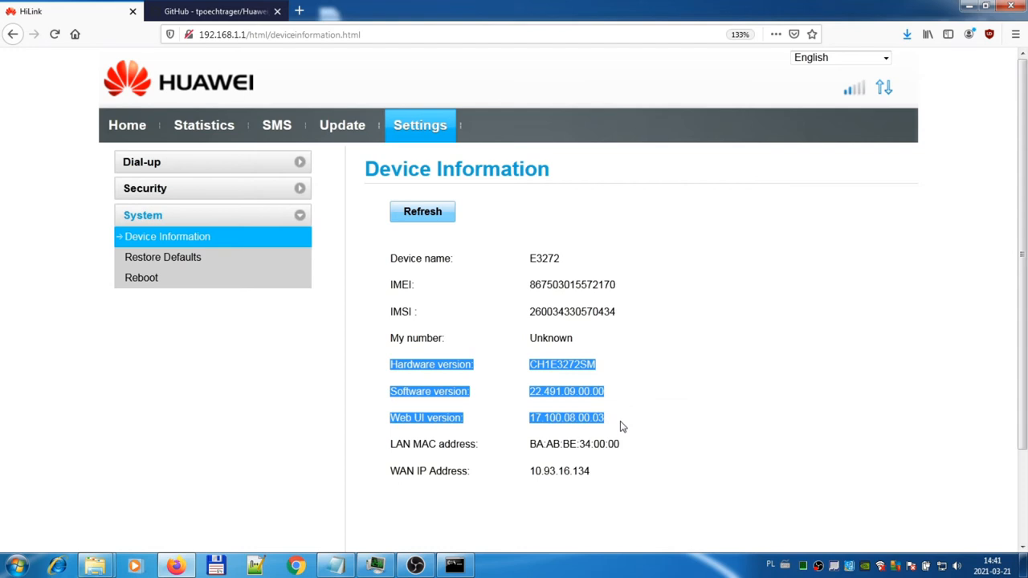
pyautogui.moveTo(626, 412)
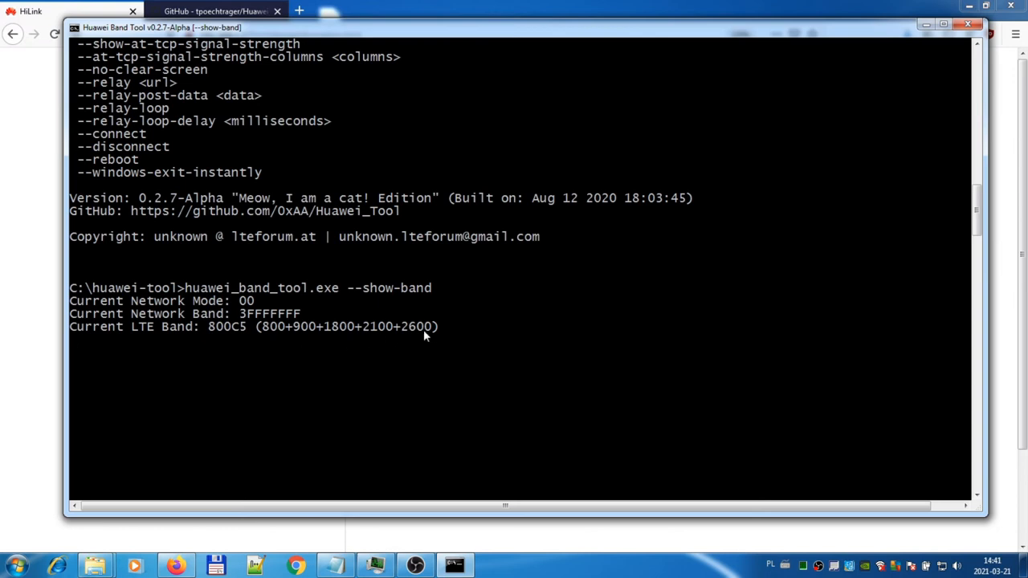
pyautogui.moveTo(272, 331)
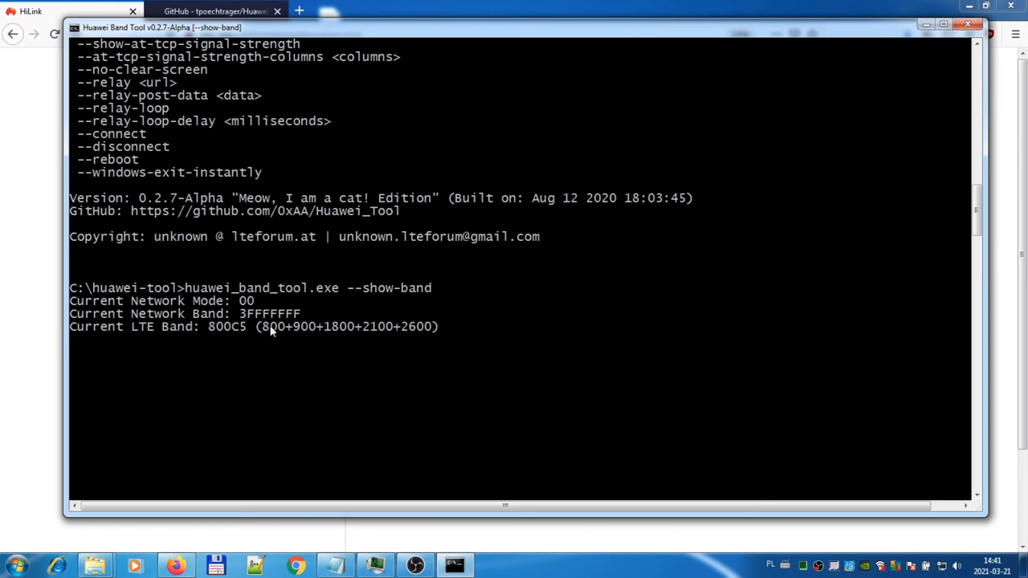
pyautogui.moveTo(349, 361)
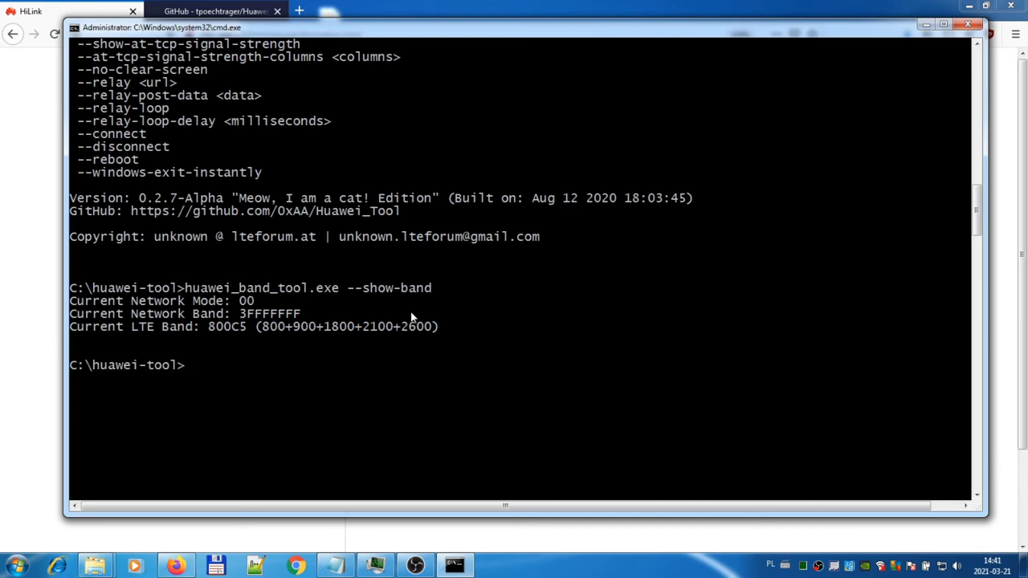
pyautogui.moveTo(326, 339)
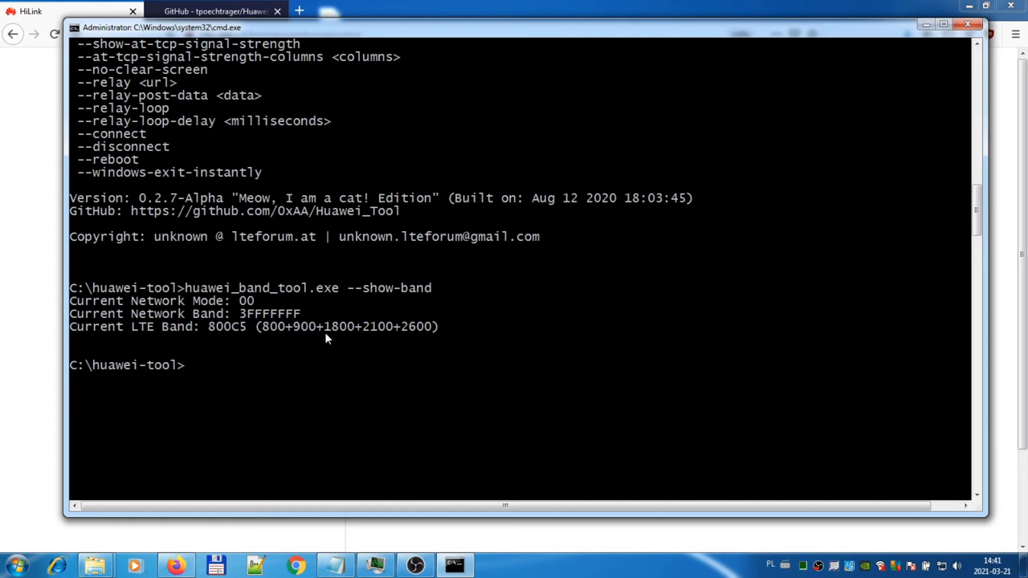
pyautogui.moveTo(332, 336)
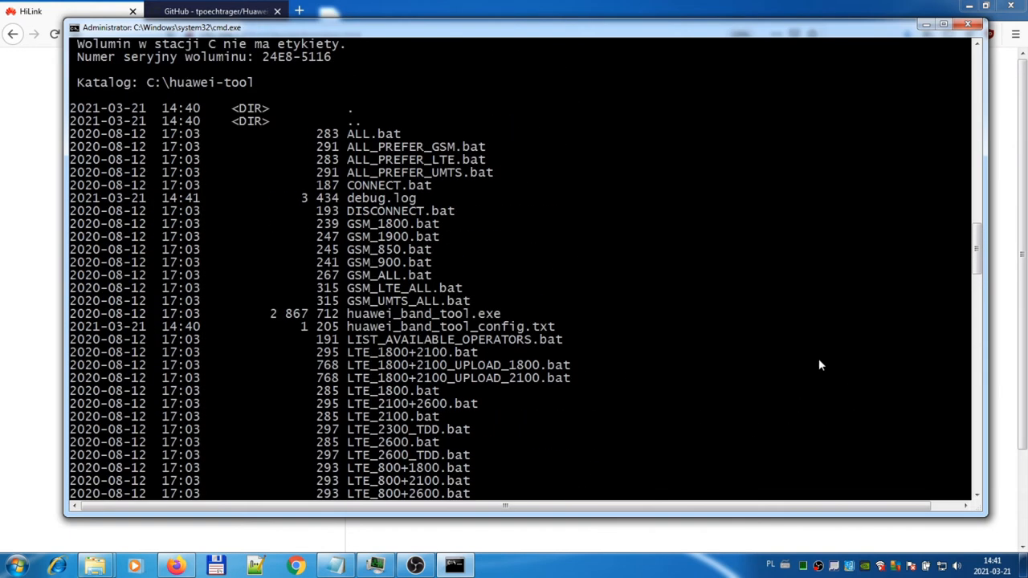
pyautogui.moveTo(406, 259)
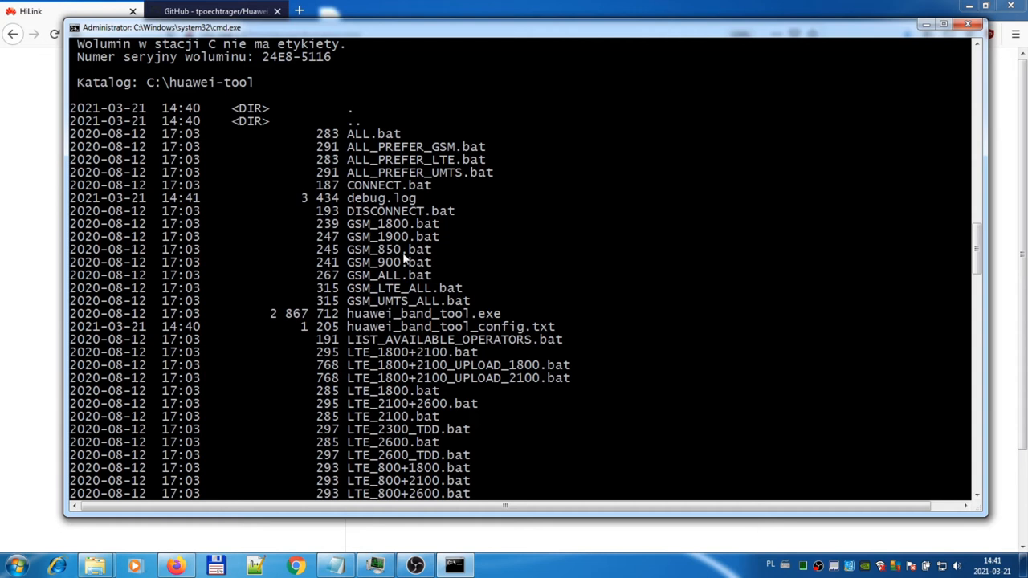
# - Scroll through the huawei-tool folder's .bat listing and begin typing the LTE script name
pyautogui.scroll(-3)
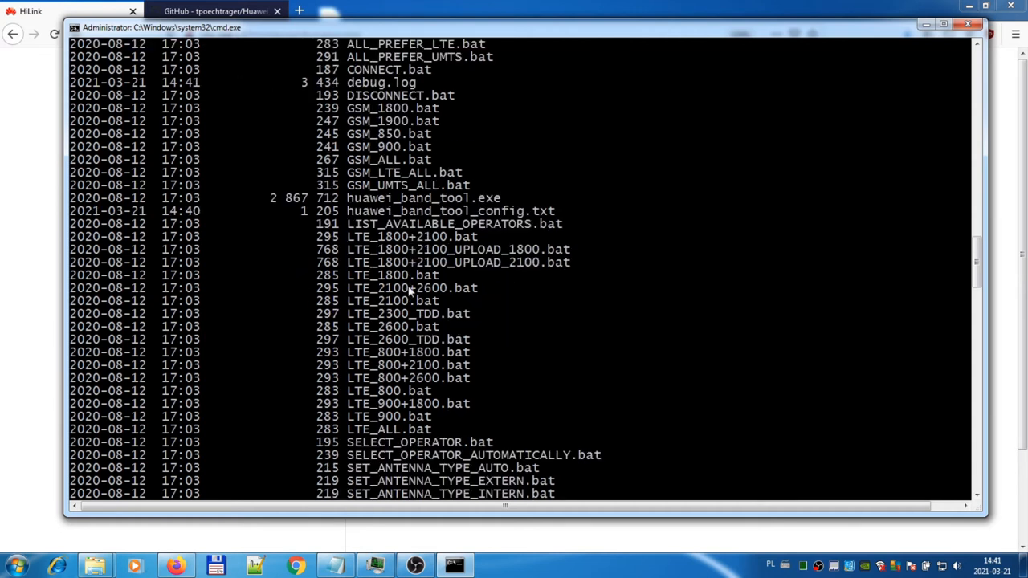
pyautogui.moveTo(454, 264)
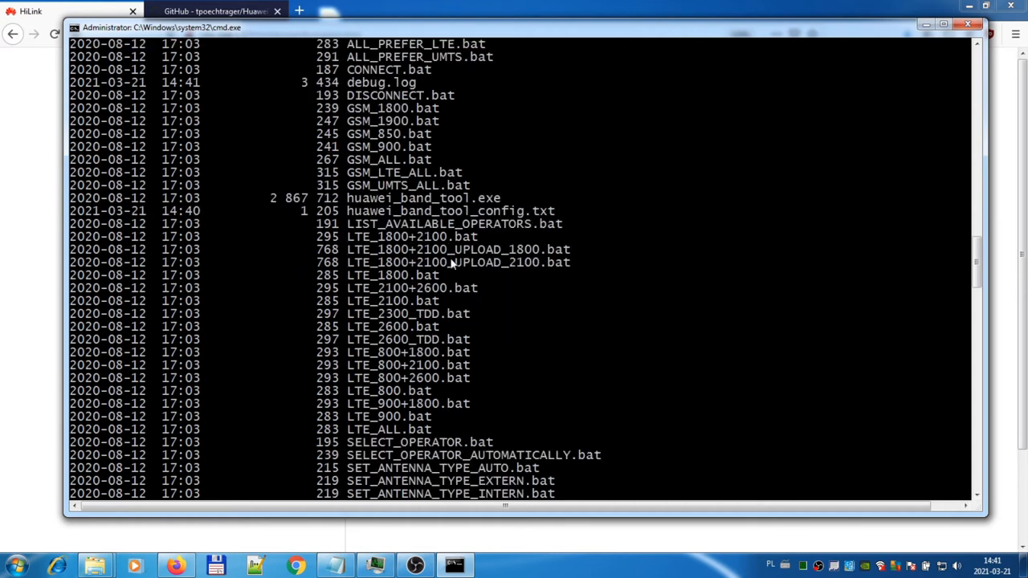
pyautogui.scroll(-3)
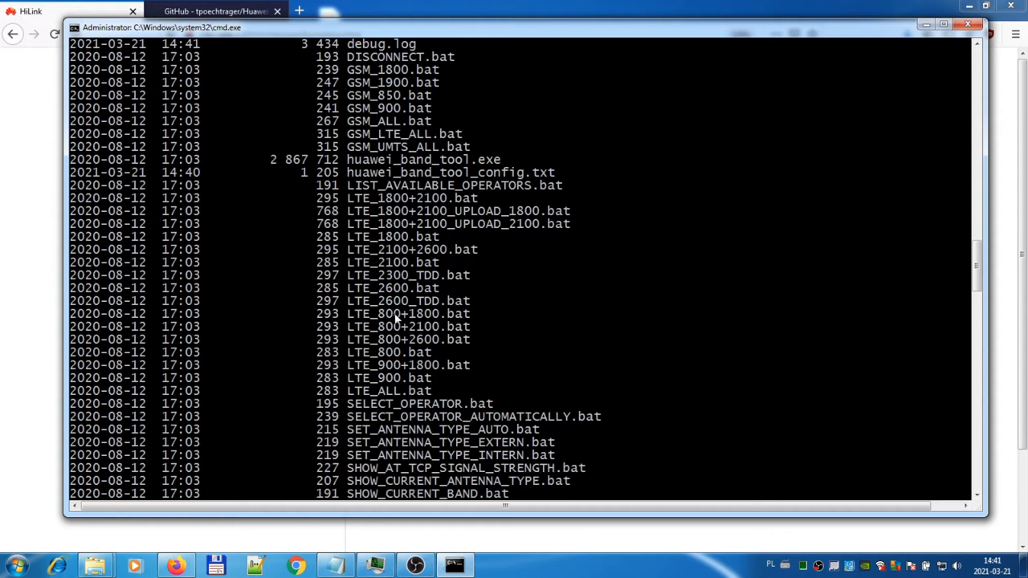
pyautogui.moveTo(400, 329)
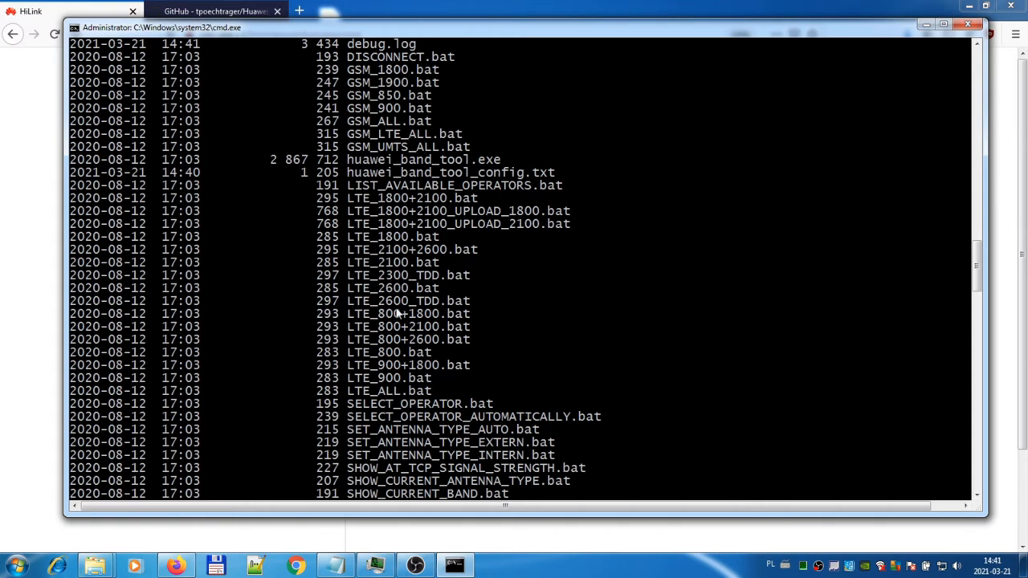
pyautogui.scroll(-3)
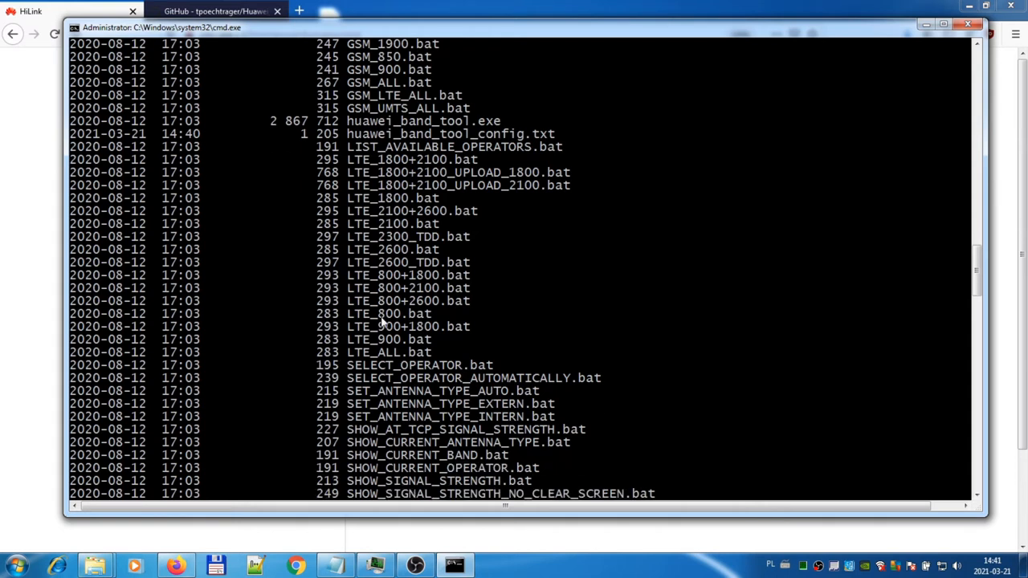
pyautogui.moveTo(364, 308)
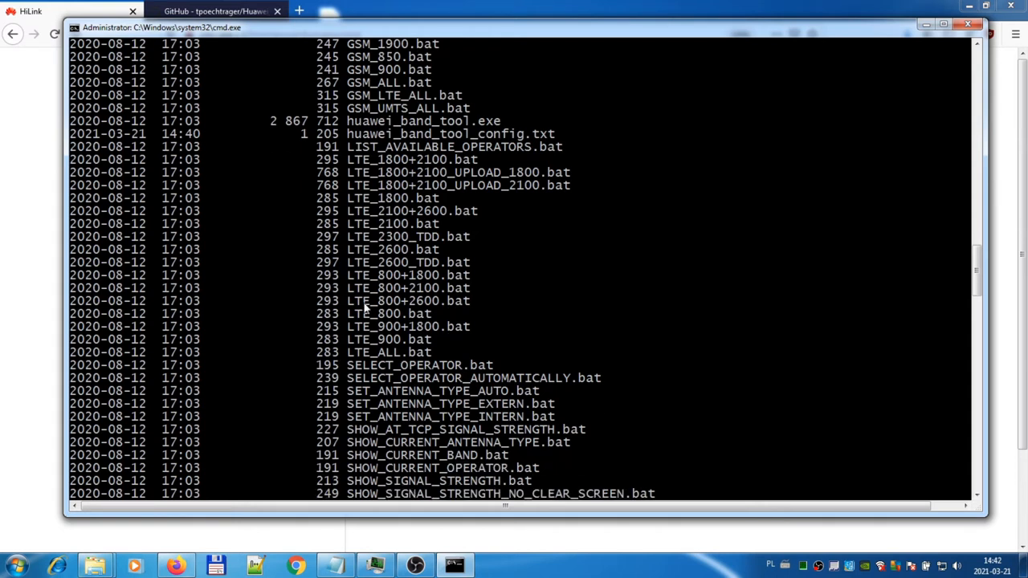
pyautogui.moveTo(357, 209)
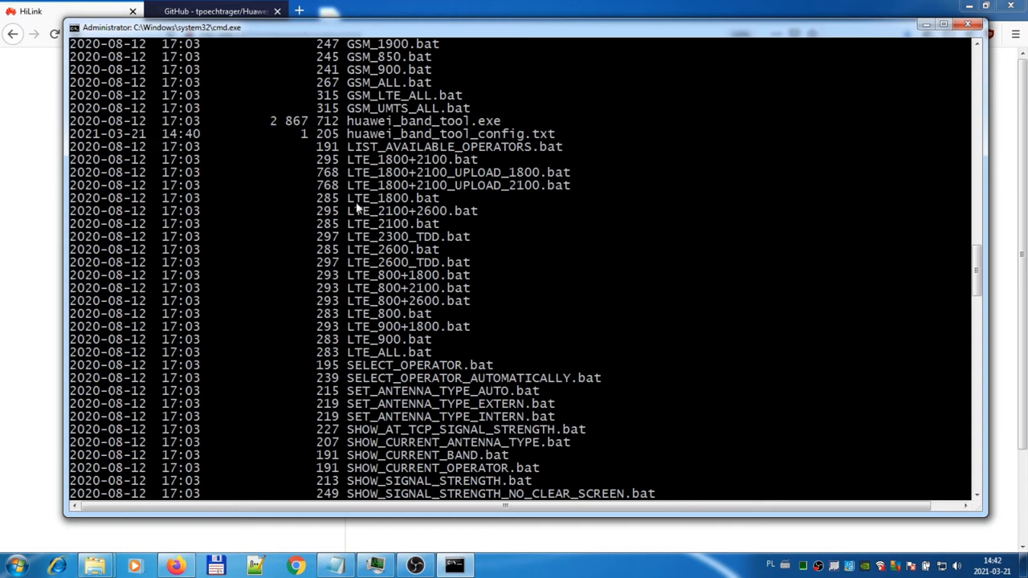
pyautogui.scroll(-3)
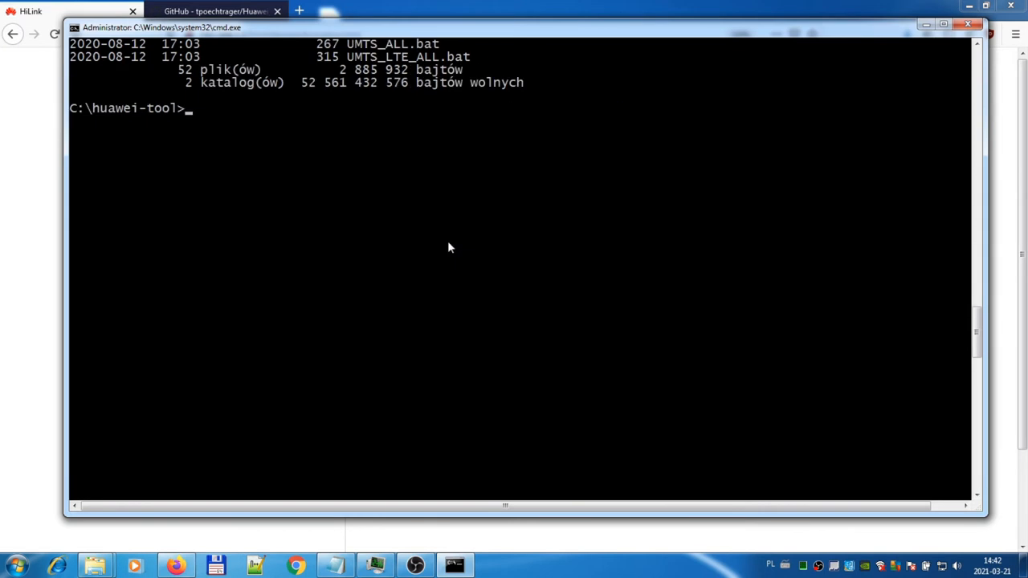
pyautogui.write('LTE_1800.bat')
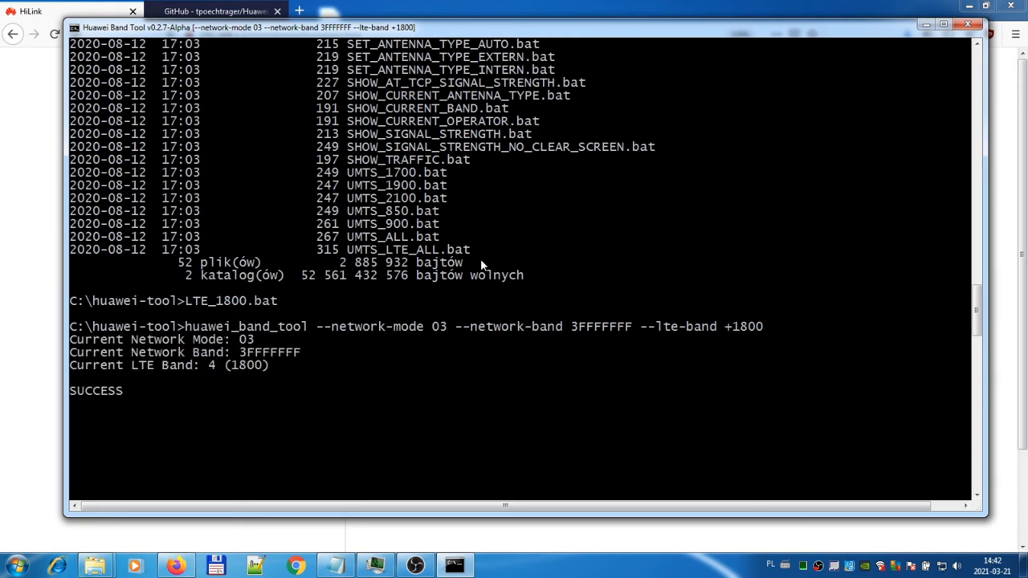
pyautogui.moveTo(363, 320)
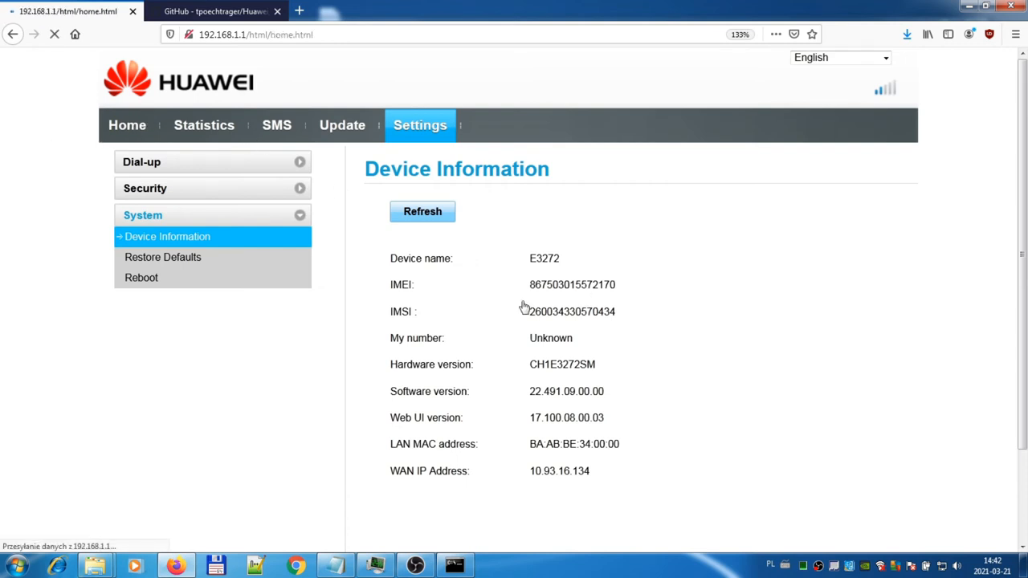
# - Return to the HiLink Home page showing Orange 4G as Connected
pyautogui.click(126, 124)
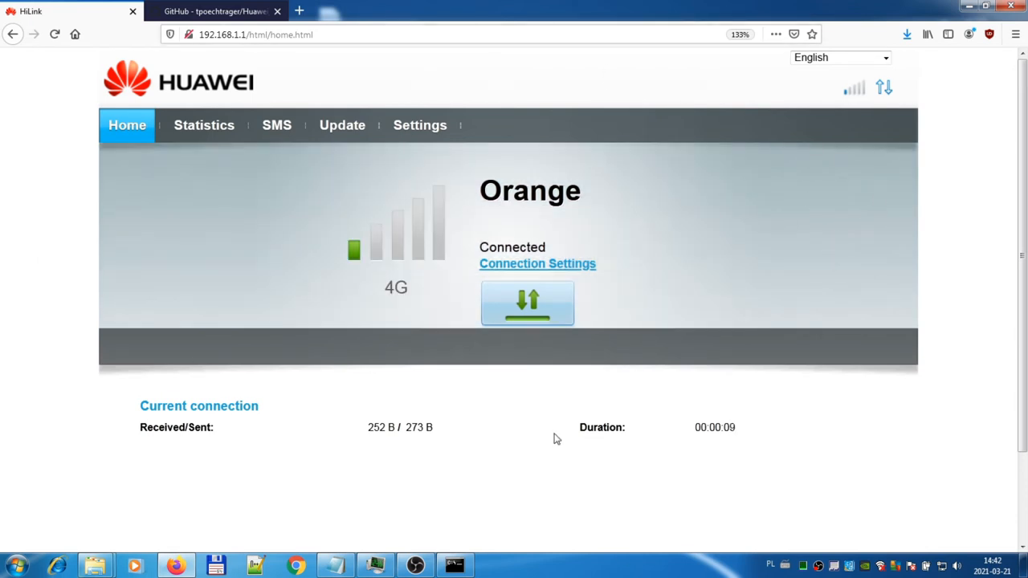
pyautogui.moveTo(625, 203)
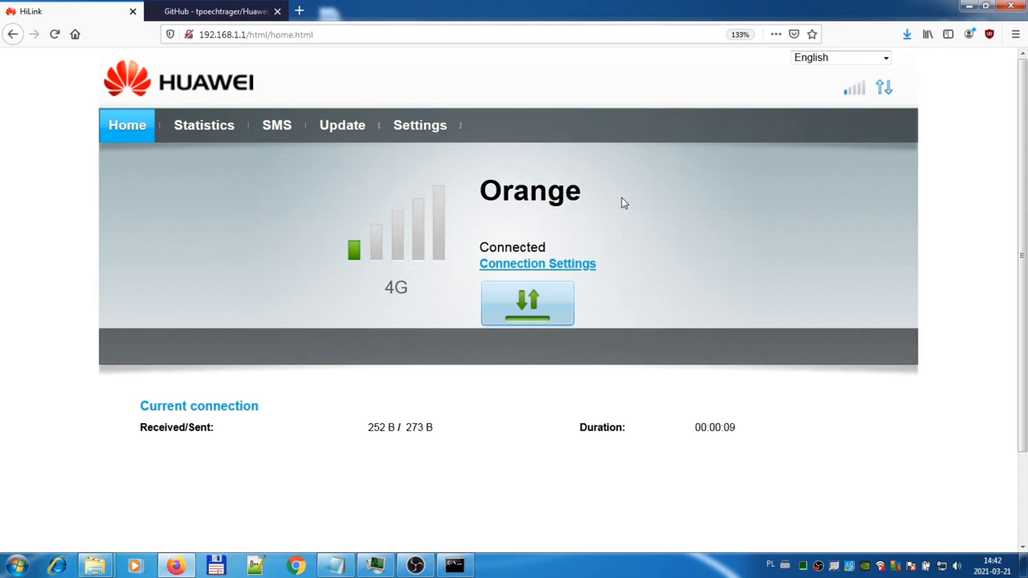
pyautogui.moveTo(374, 250)
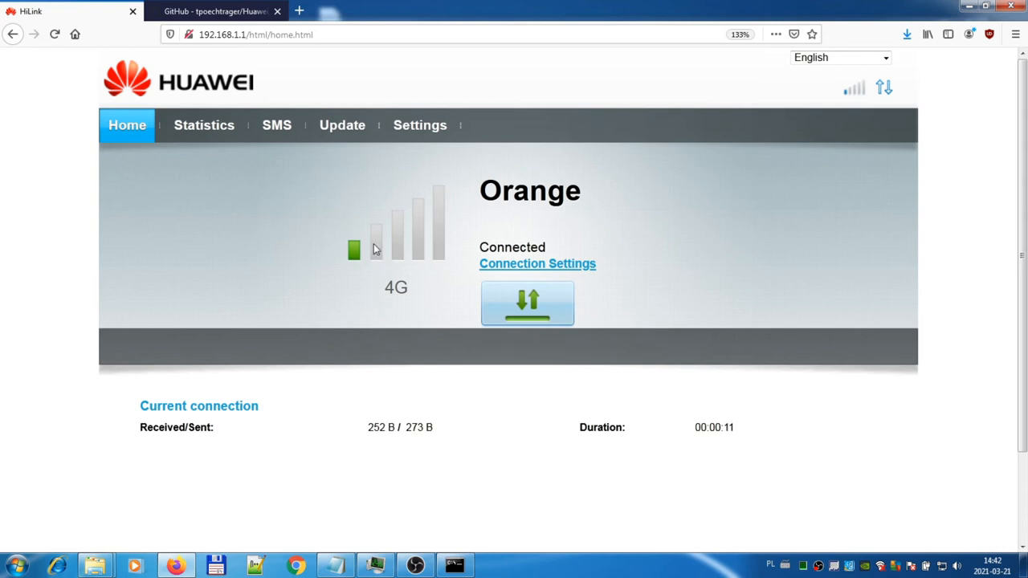
pyautogui.moveTo(498, 546)
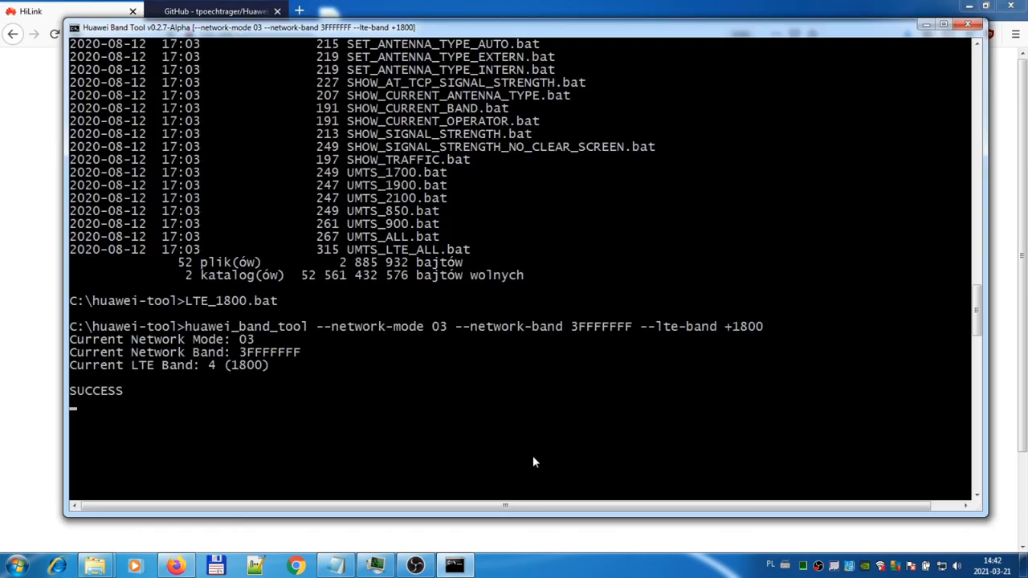
# - Run dir, then huawei_band_tool.exe --show-bands to read network mode 03 and LTE band 4
pyautogui.write('dir')
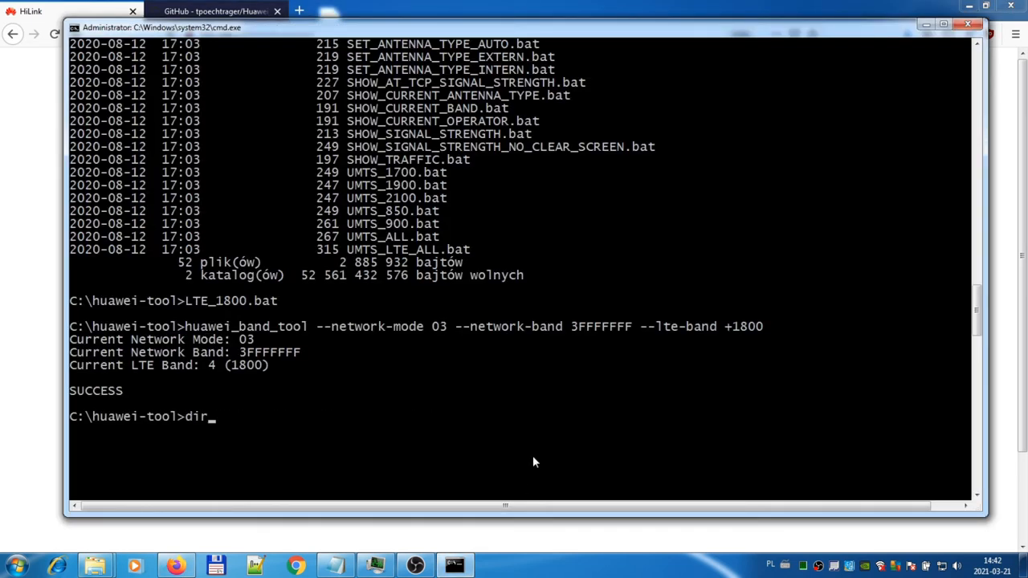
pyautogui.write('huawei_band_tool.exe')
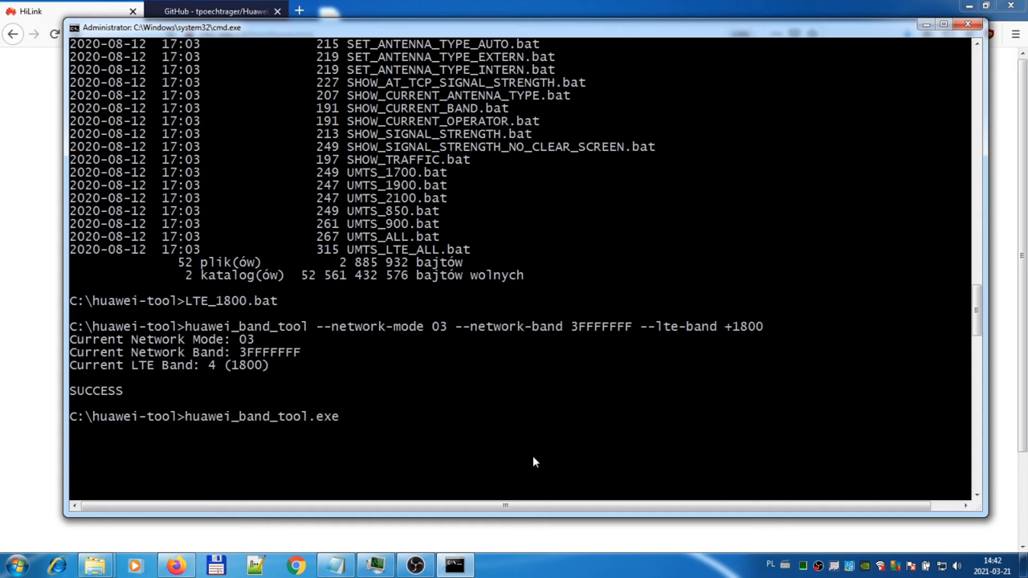
pyautogui.write('--')
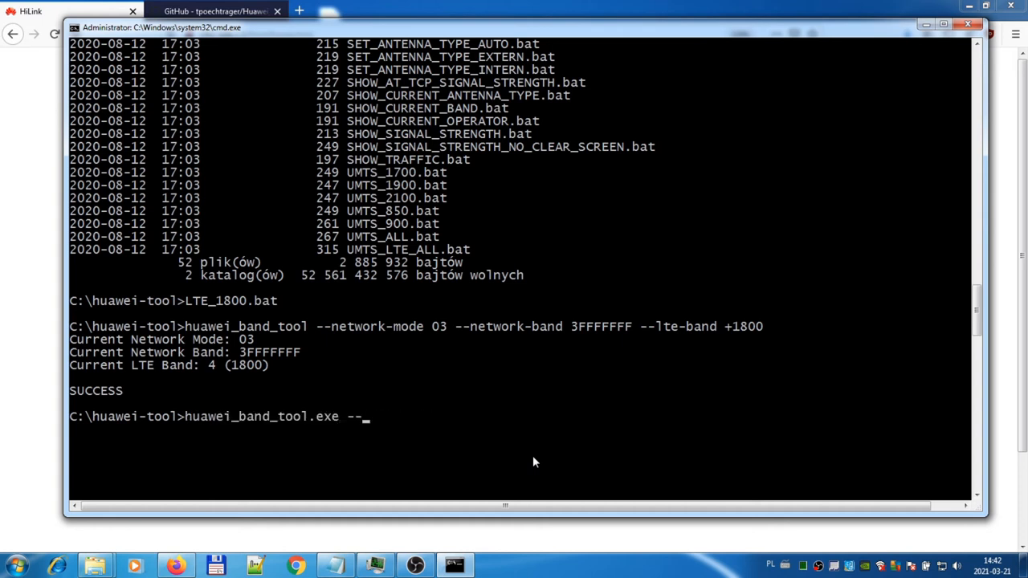
pyautogui.write('show-bands')
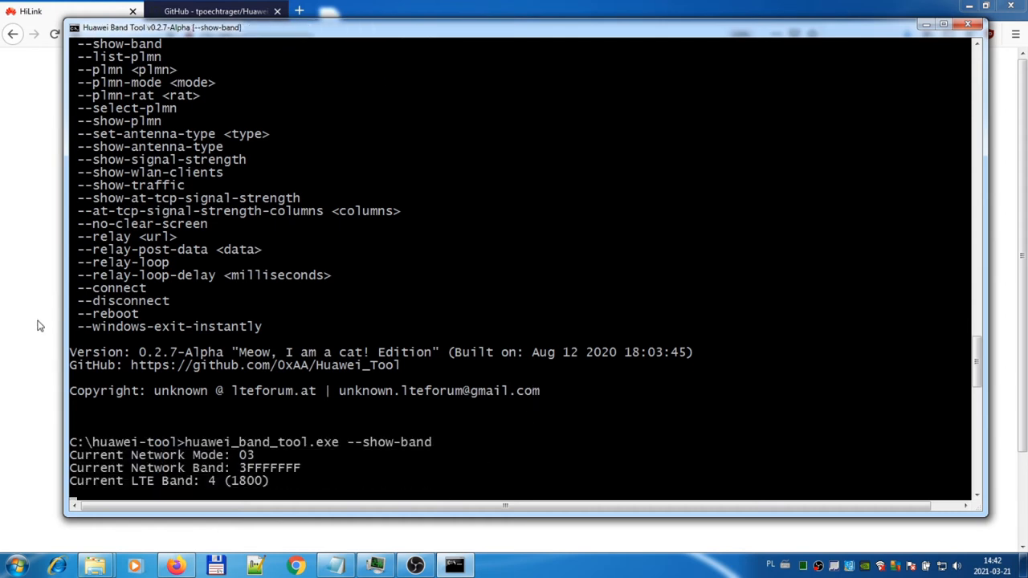
pyautogui.moveTo(229, 486)
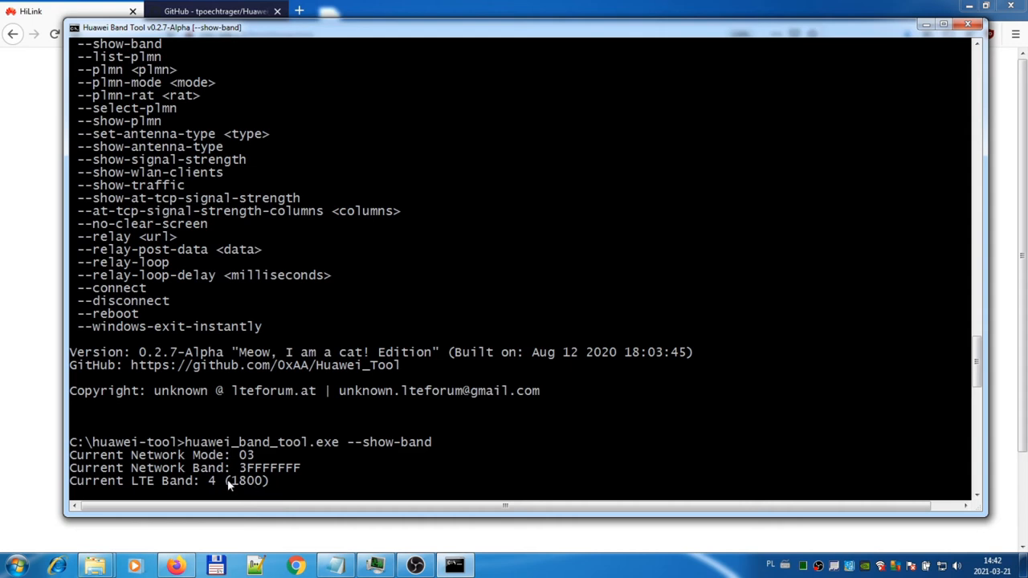
pyautogui.moveTo(474, 427)
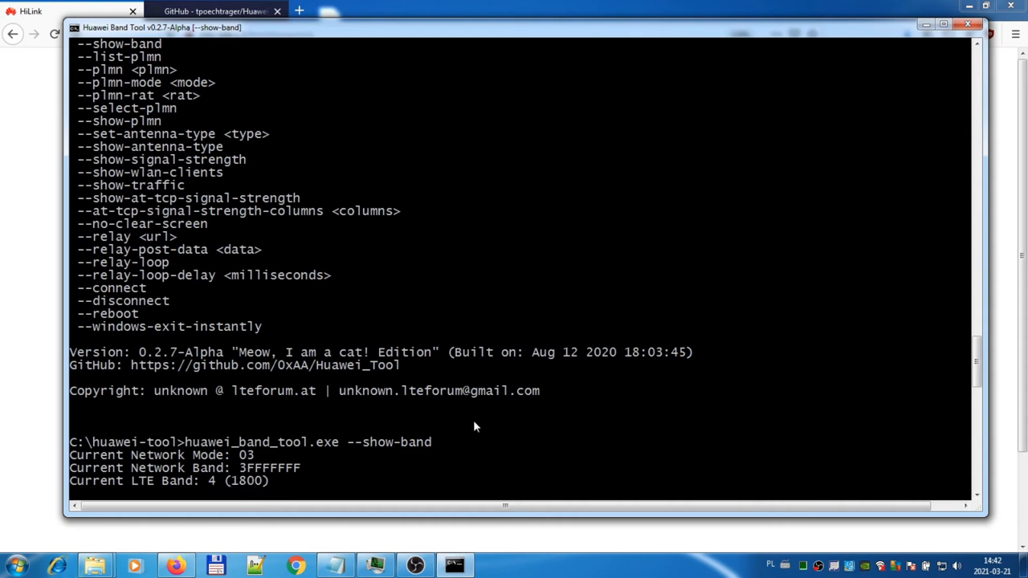
pyautogui.moveTo(462, 413)
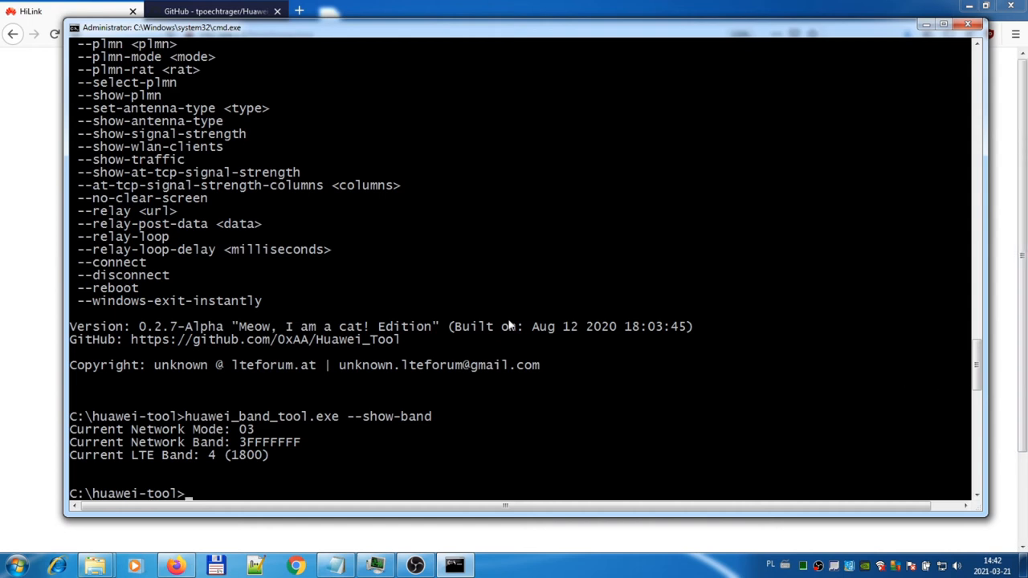
pyautogui.moveTo(105, 283)
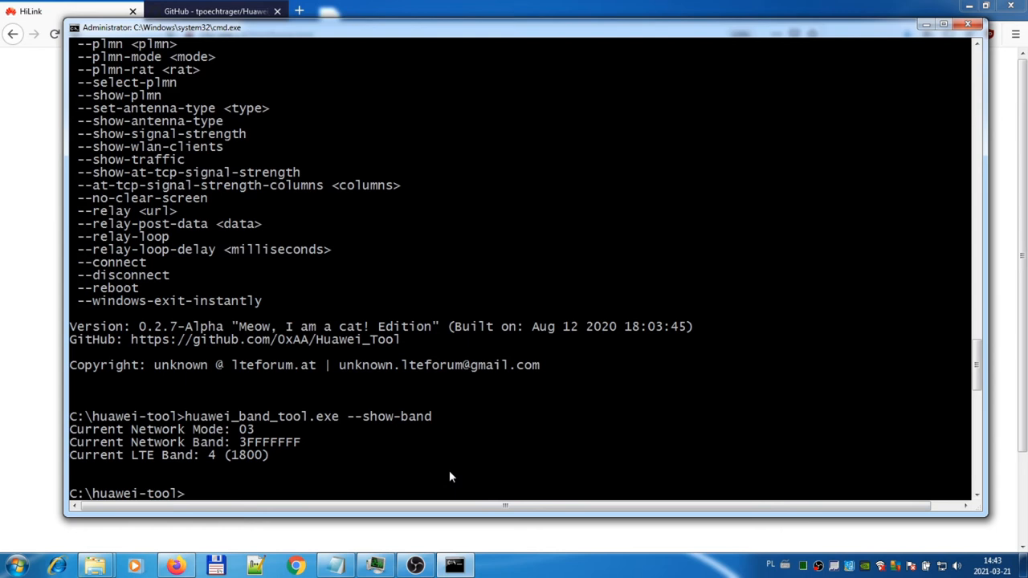
# - Edit the recalled --show-band command into --show-signal-strength for the Orange LTE signal readout
pyautogui.write('huawei_band_tool.exe --show-band')
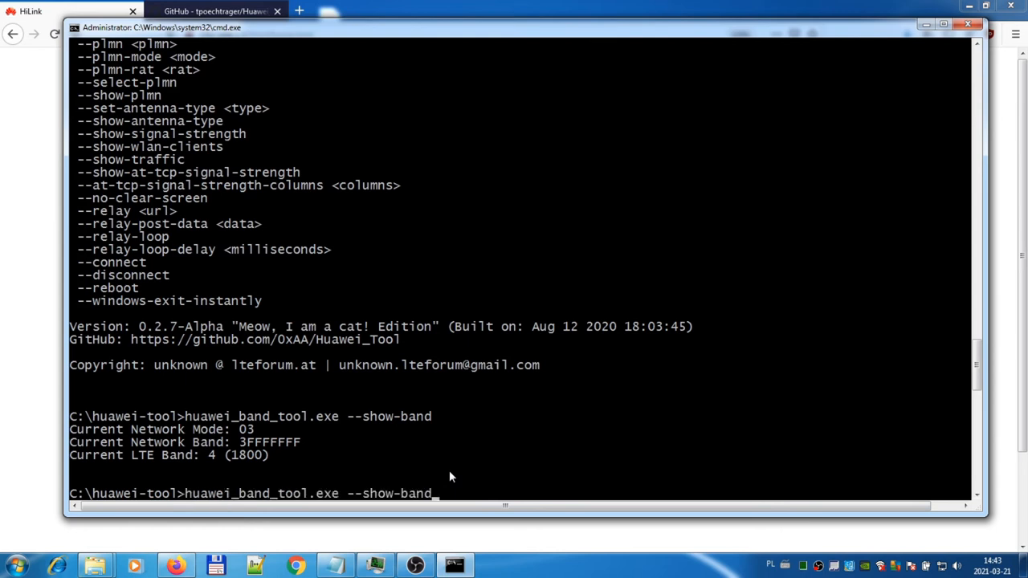
pyautogui.press('Backspace')
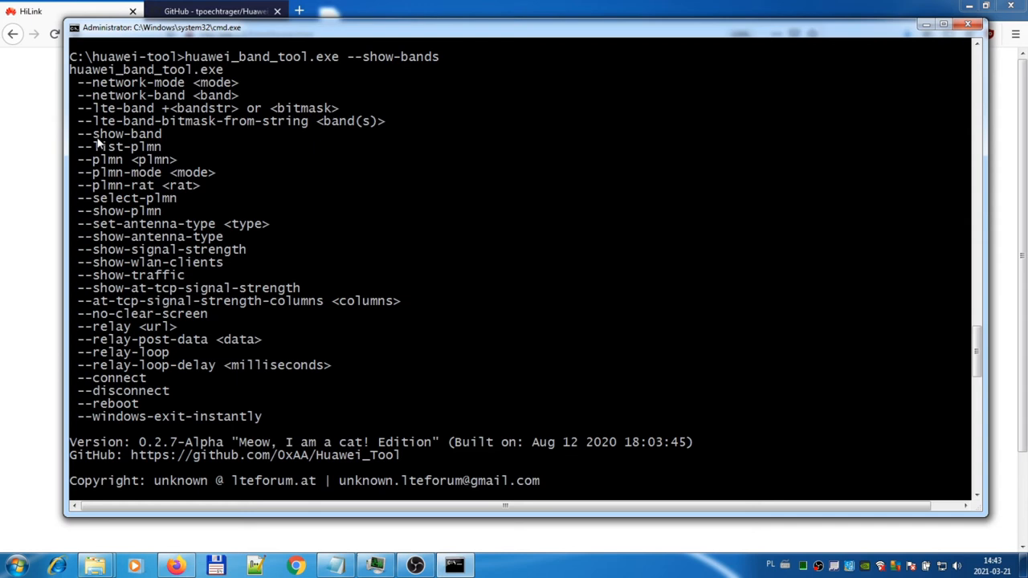
pyautogui.moveTo(115, 259)
pyautogui.write('huawei_band_tool.exe --s')
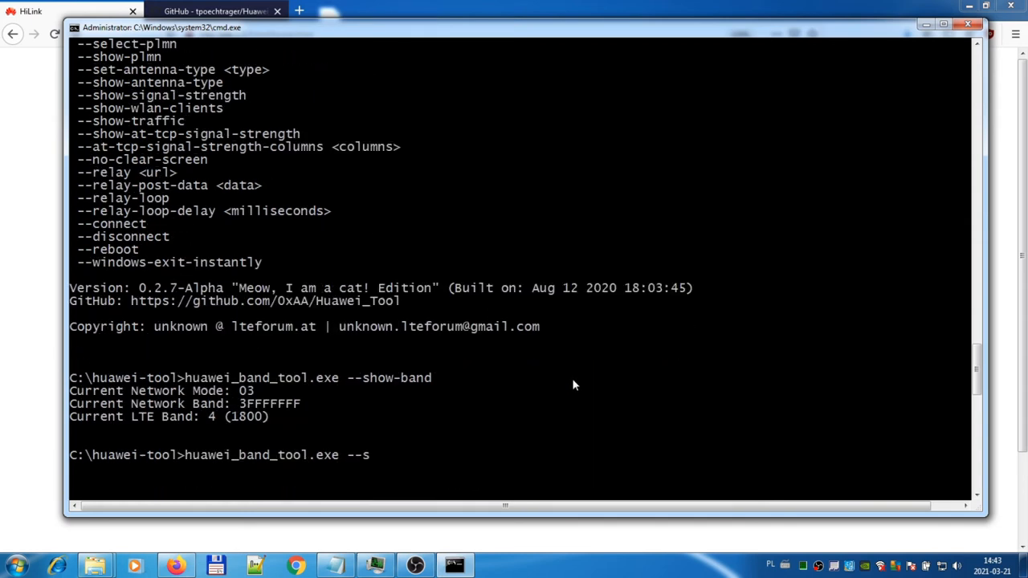
pyautogui.write('how-si')
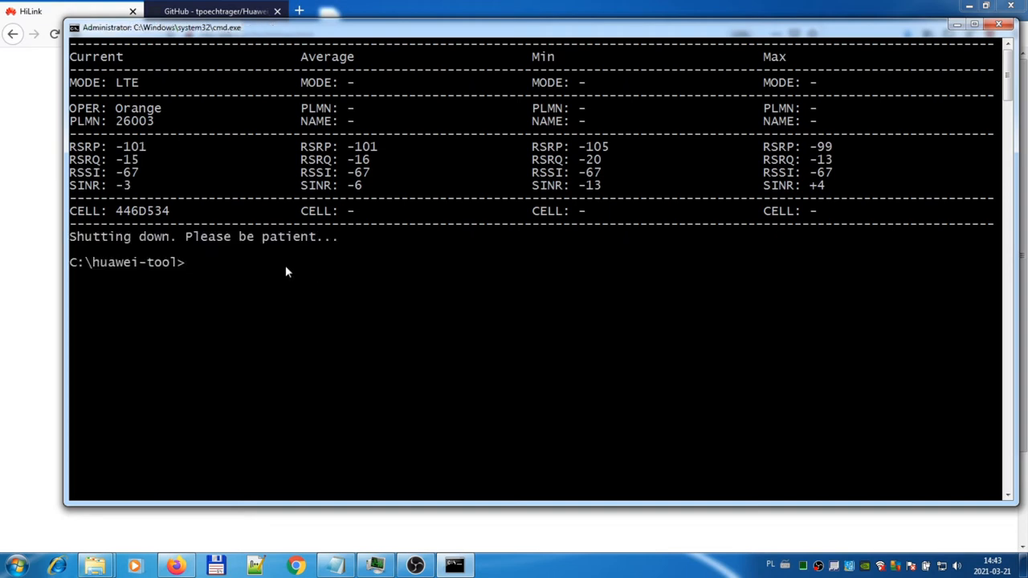
pyautogui.moveTo(254, 259)
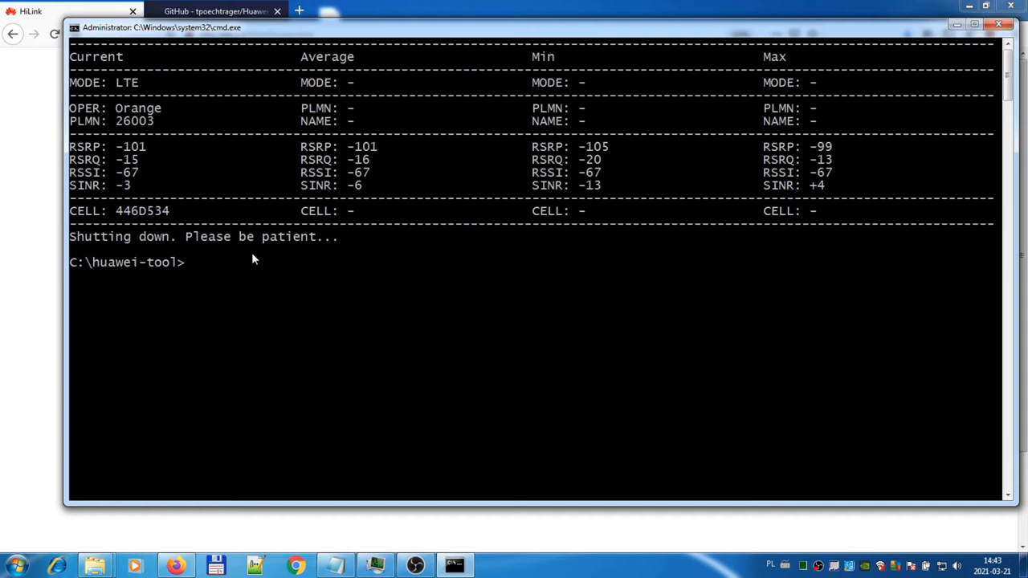
pyautogui.moveTo(290, 270)
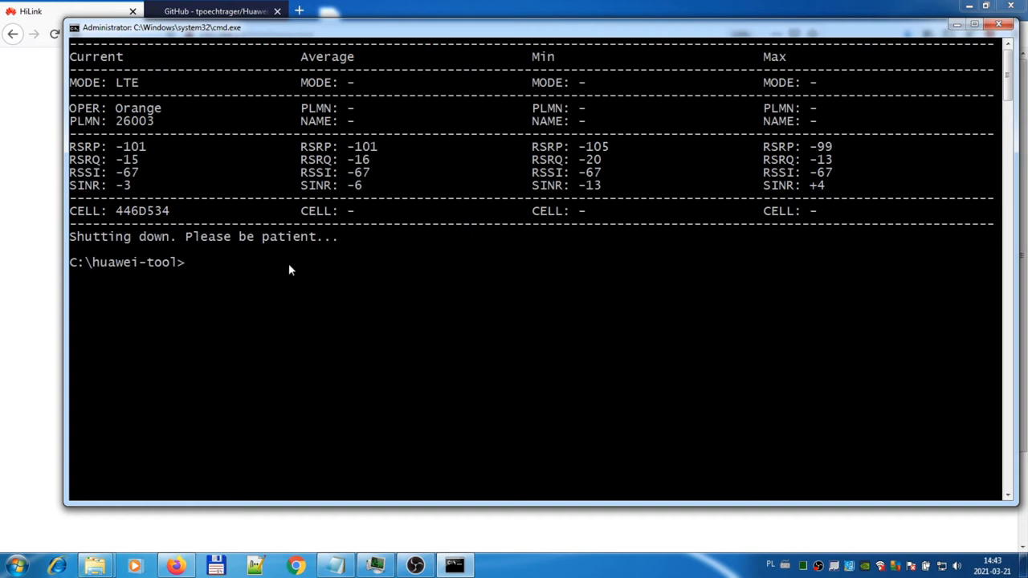
# - Run huawei_band_tool.exe without options to print its full command option list
pyautogui.write('huawei_band_tool.exe --show-band')
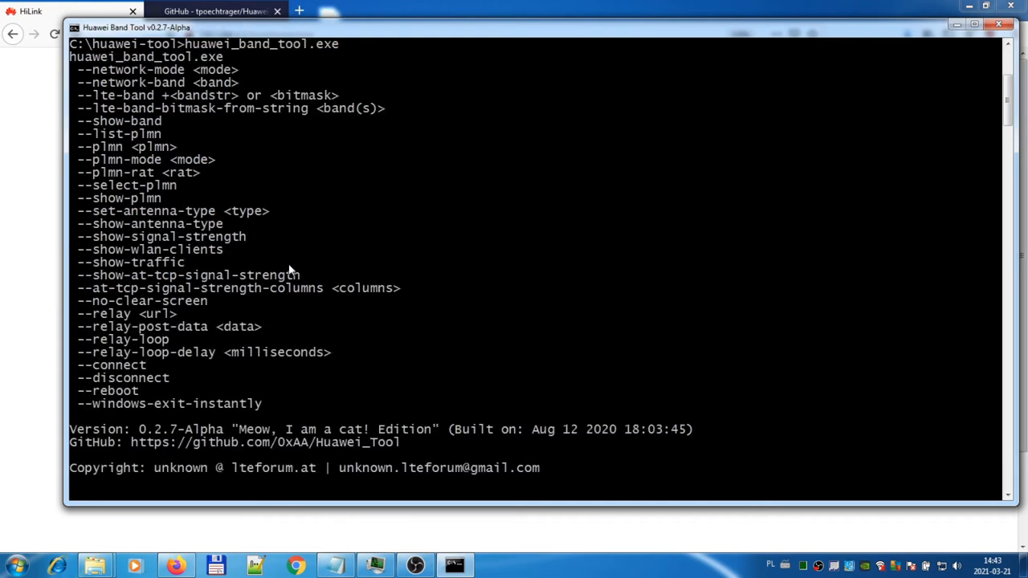
pyautogui.moveTo(255, 306)
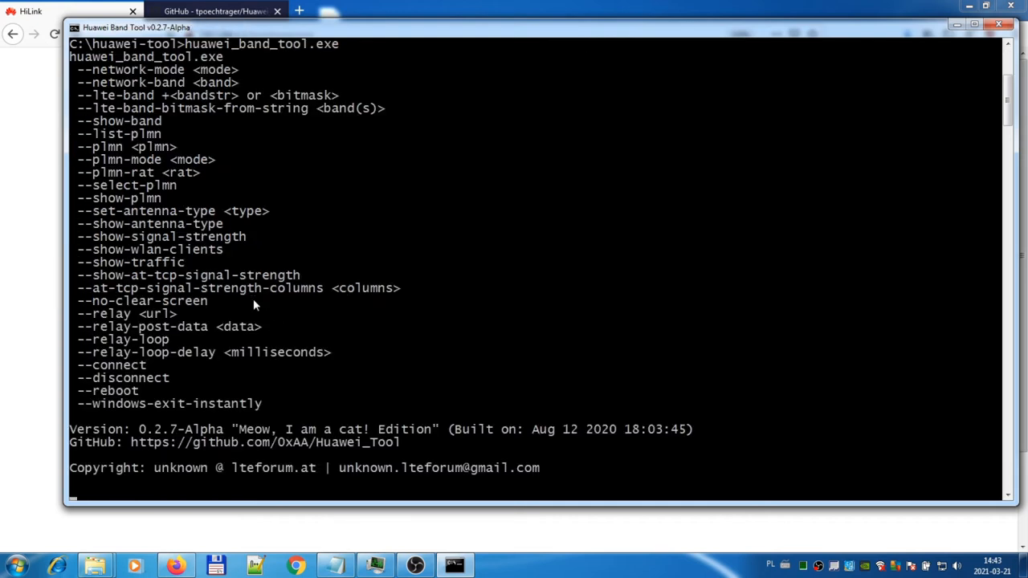
pyautogui.moveTo(99, 236)
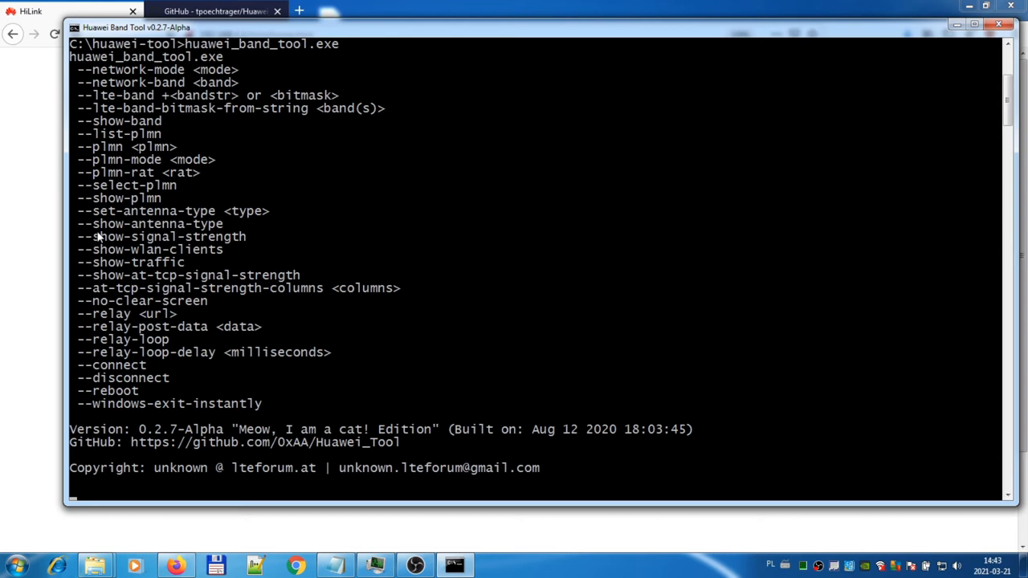
pyautogui.moveTo(125, 248)
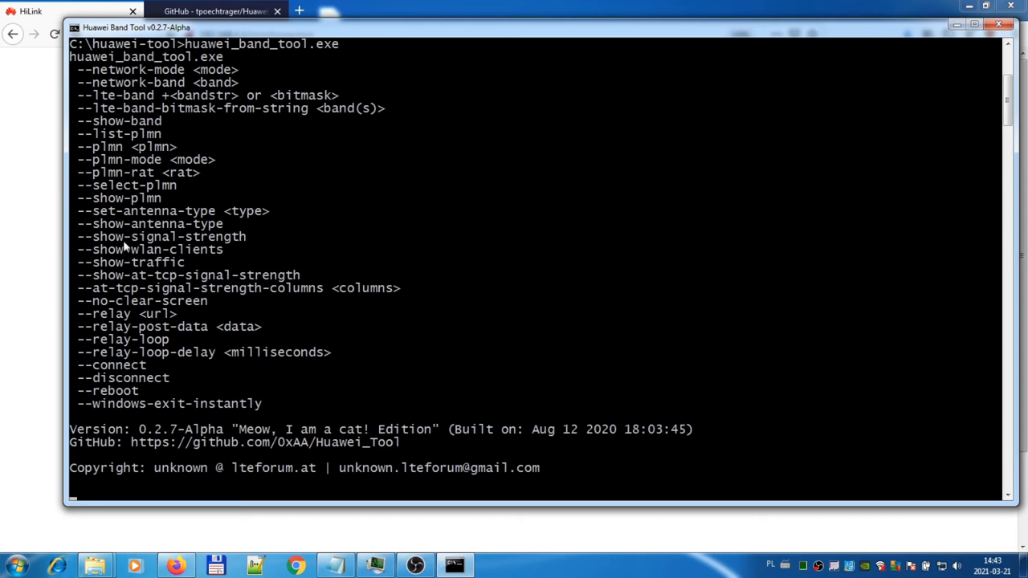
pyautogui.moveTo(183, 256)
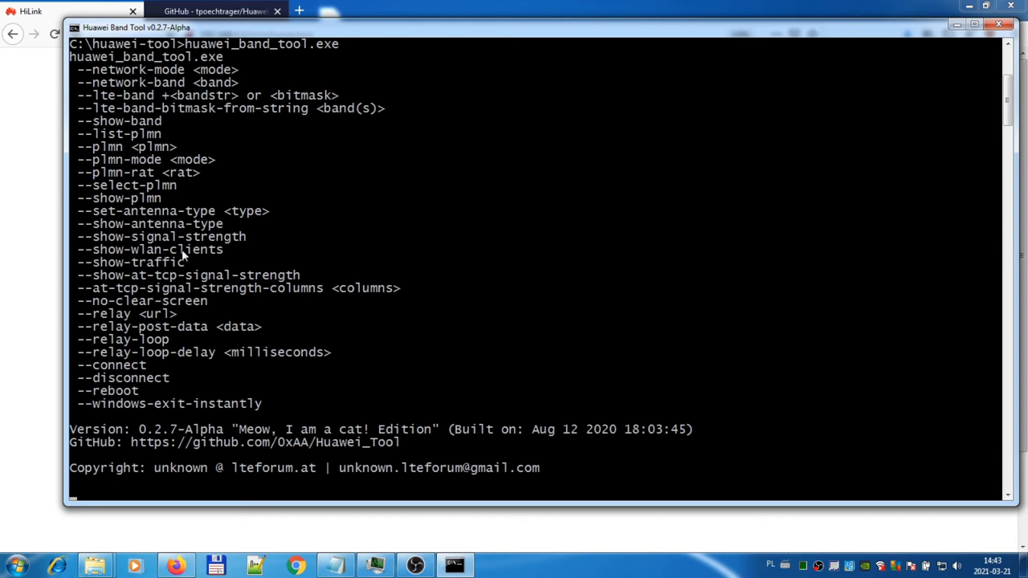
pyautogui.moveTo(96, 257)
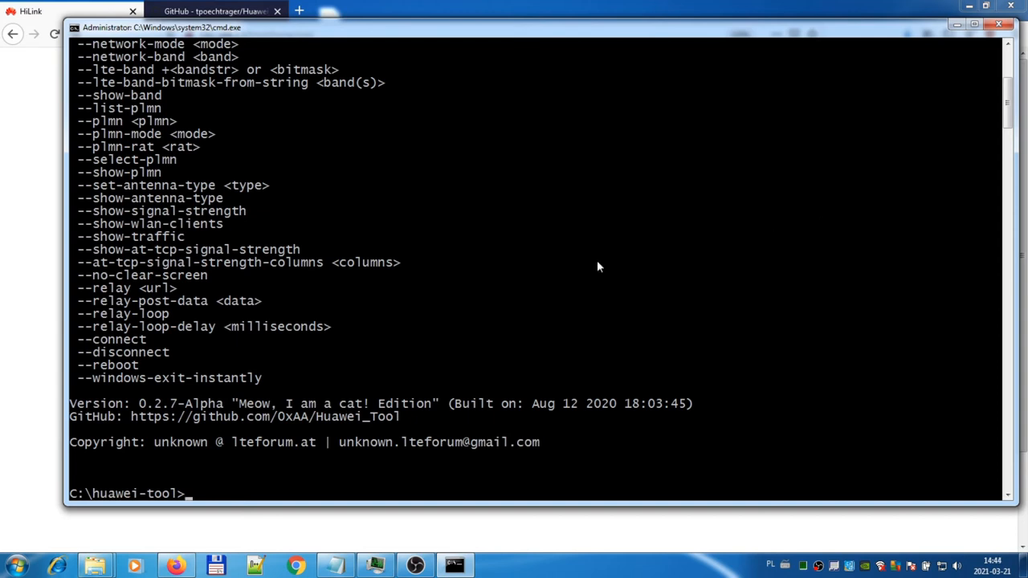
pyautogui.moveTo(36, 177)
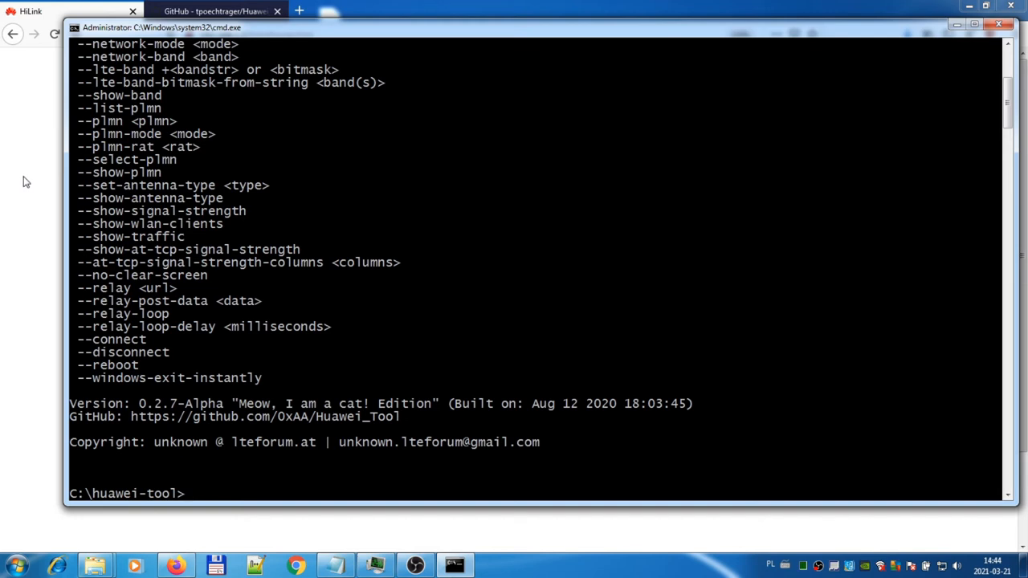
pyautogui.moveTo(36, 177)
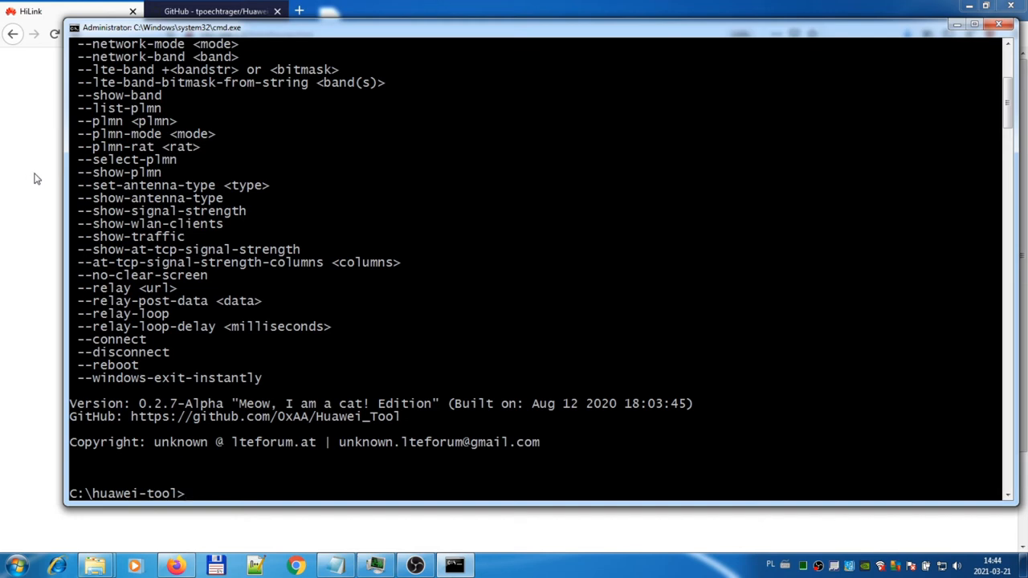
pyautogui.moveTo(452, 370)
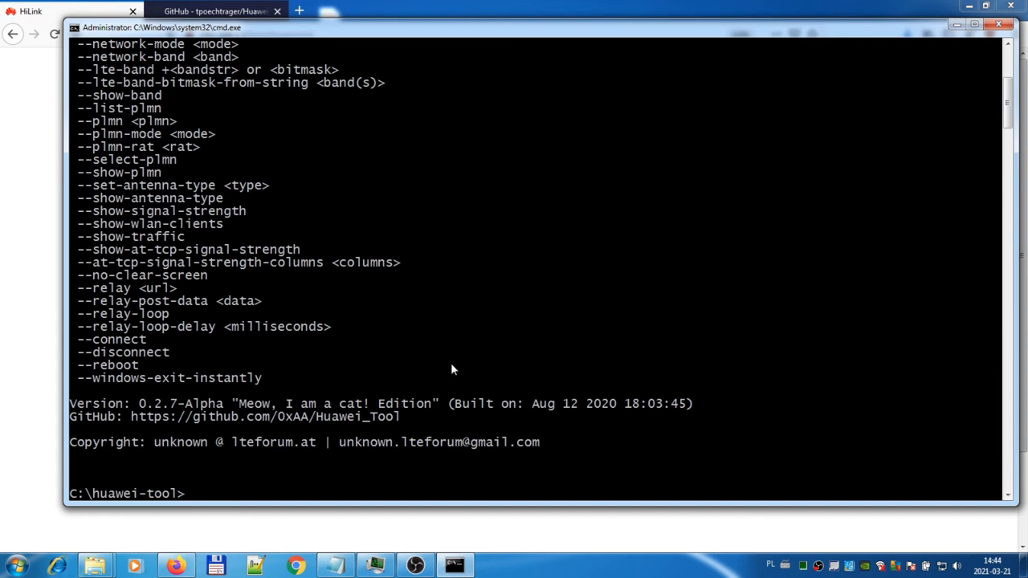
# - Erase the half-typed --show-signal-strength command and run more LTE_1800.bat
pyautogui.write('huawei_band_tool.exe')
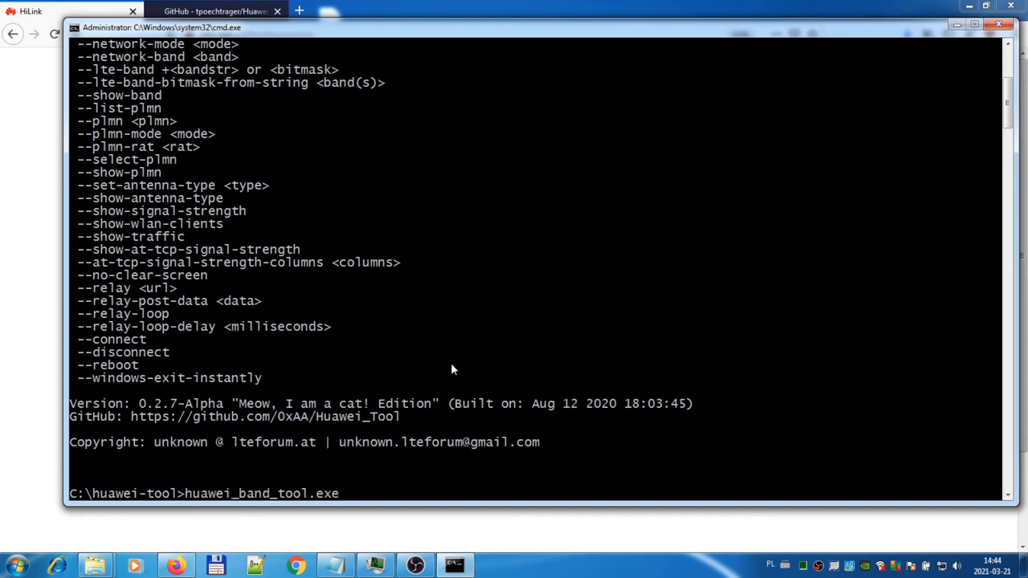
pyautogui.write('--show-signal-strength')
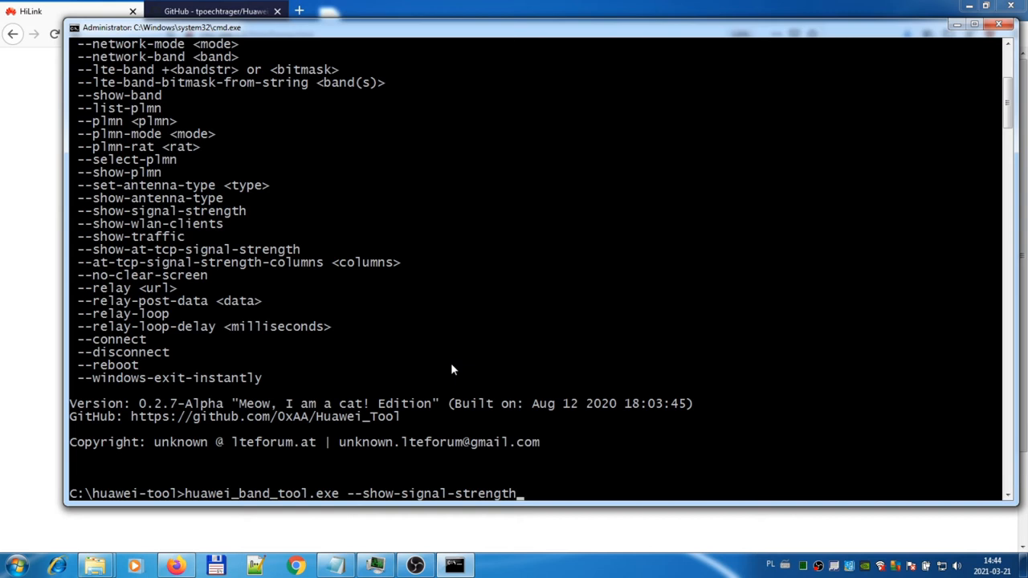
pyautogui.press('BackSpace')
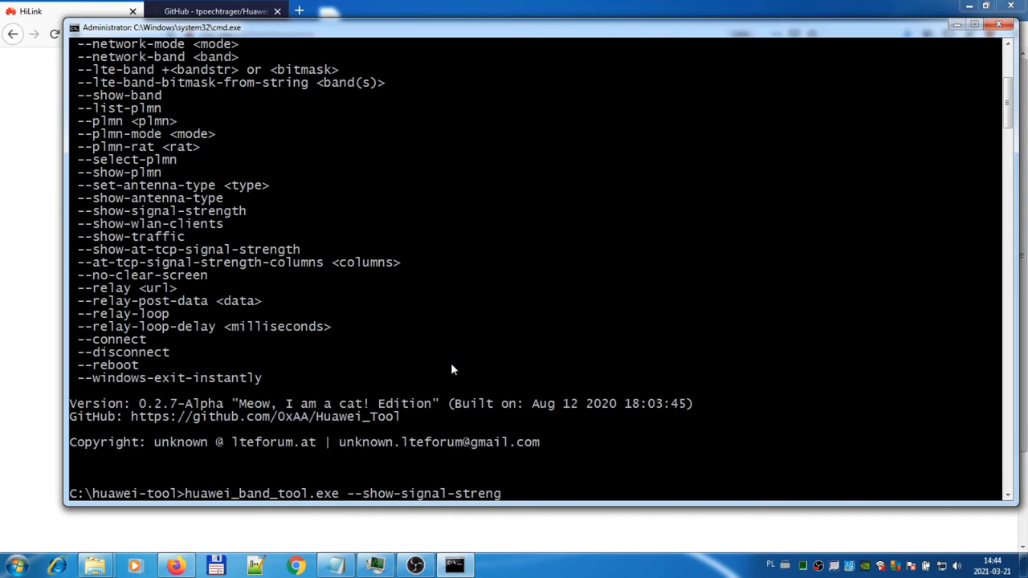
pyautogui.press('Backspace')
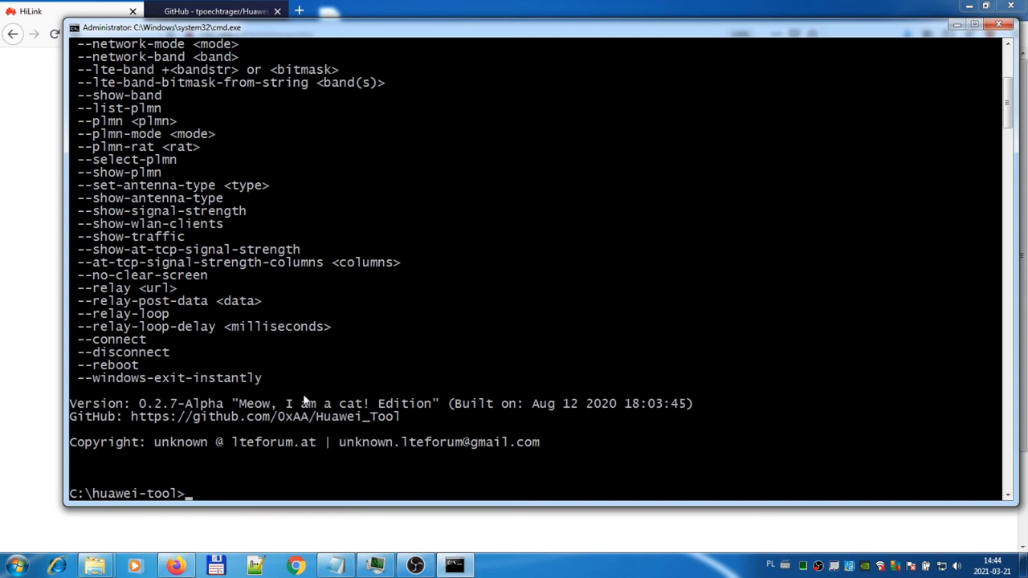
pyautogui.write('more')
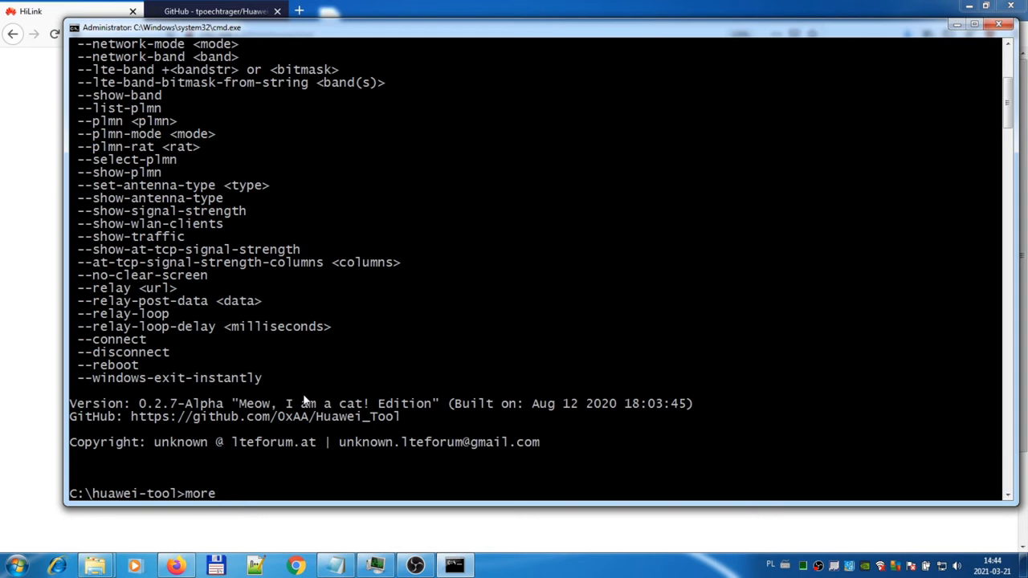
pyautogui.write('LTE_1800.bat')
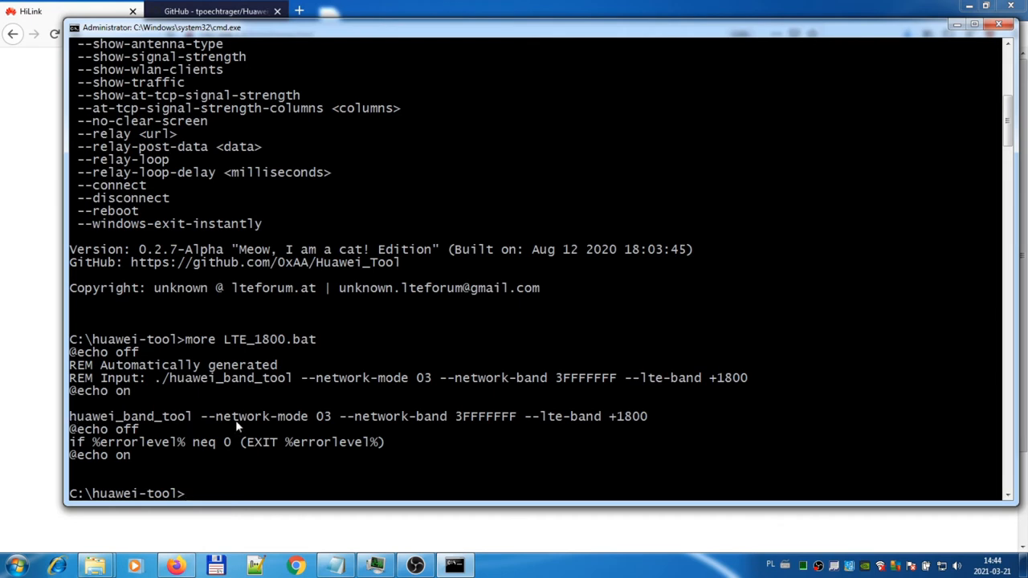
pyautogui.moveTo(649, 425)
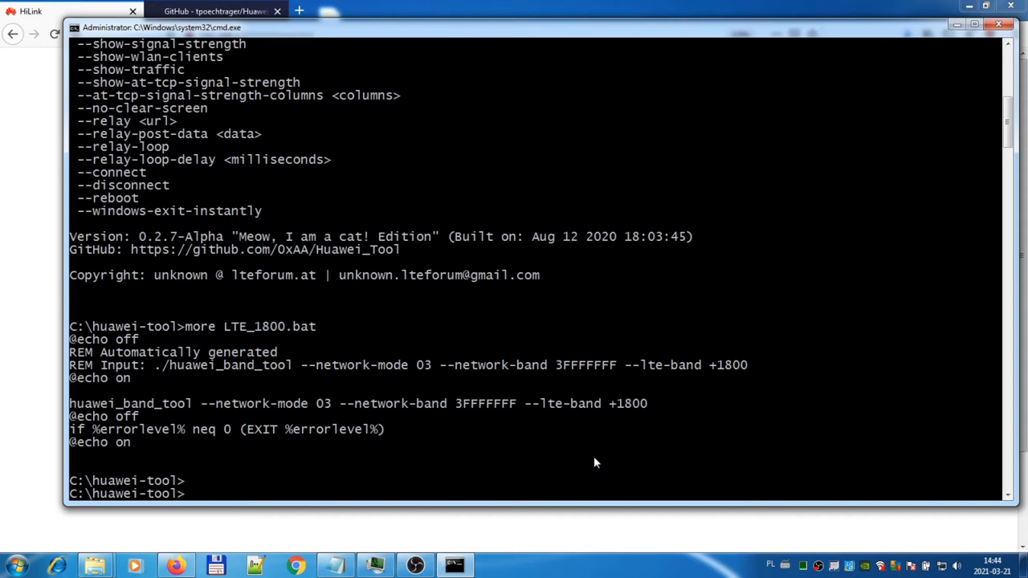
# - Enter huawei_band_tool with --network-mode 03, --network-band 3FFFFFFF and a new --lte-band value
pyautogui.write('hu')
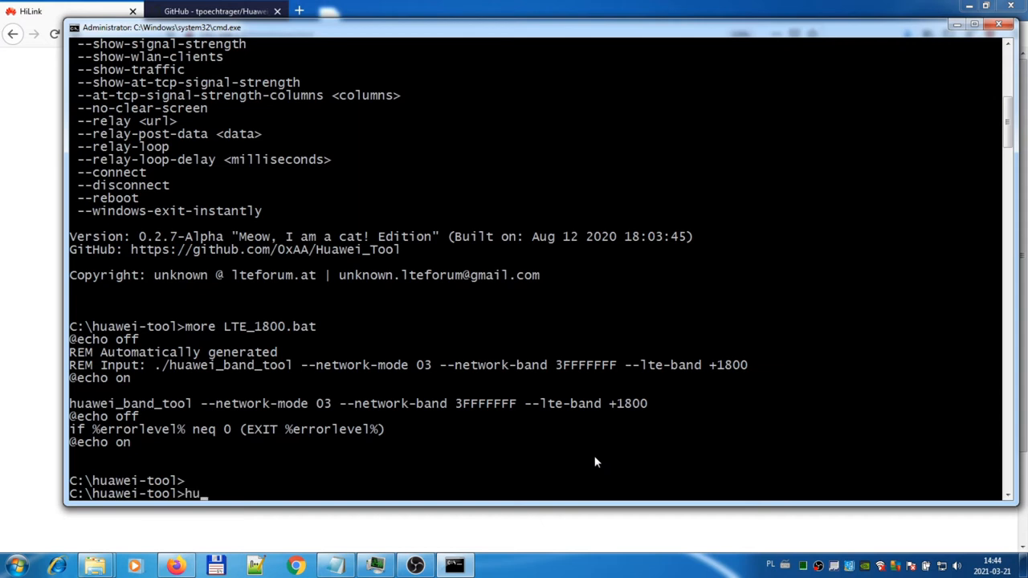
pyautogui.write('awei')
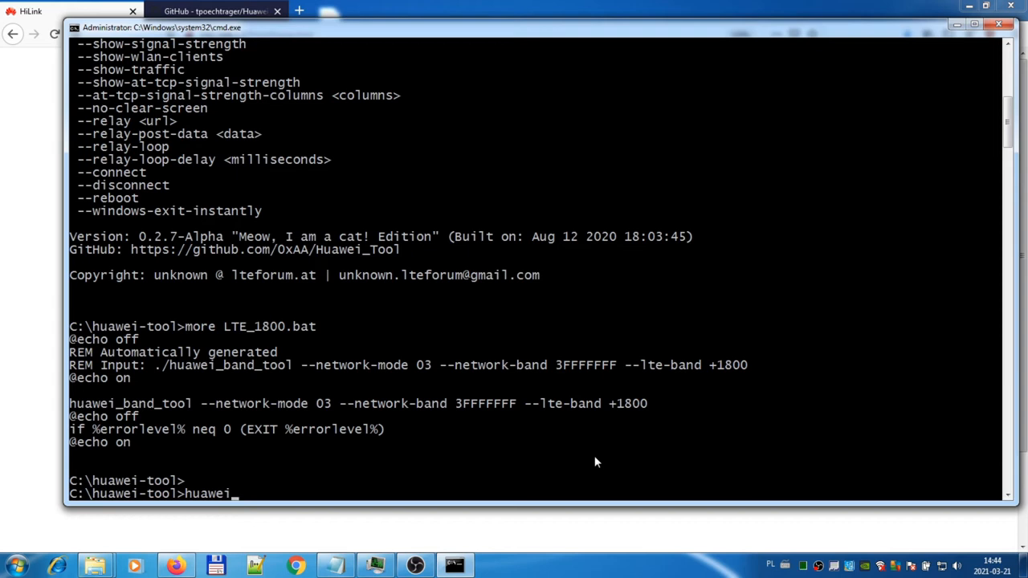
pyautogui.write('_band')
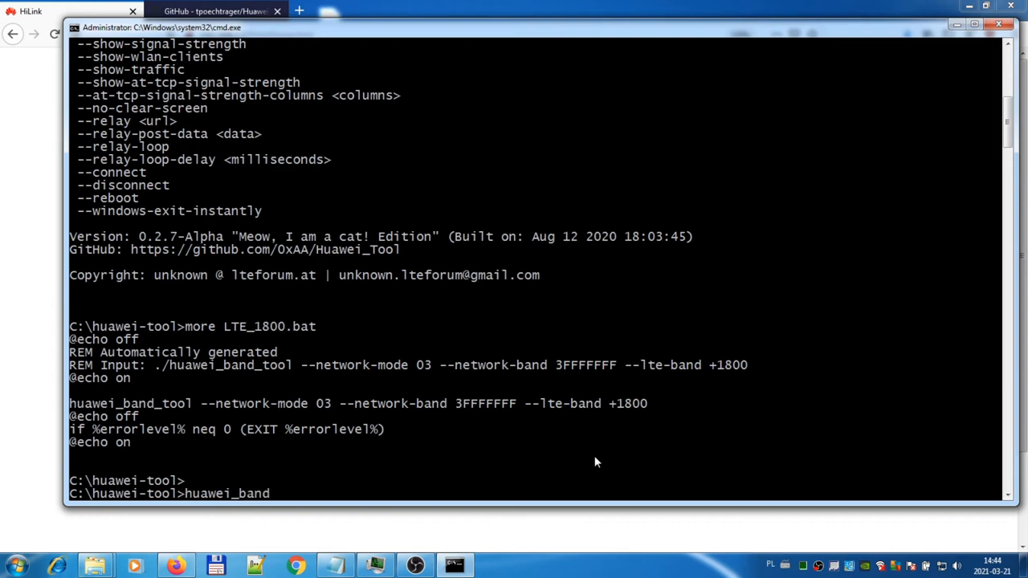
pyautogui.write('t')
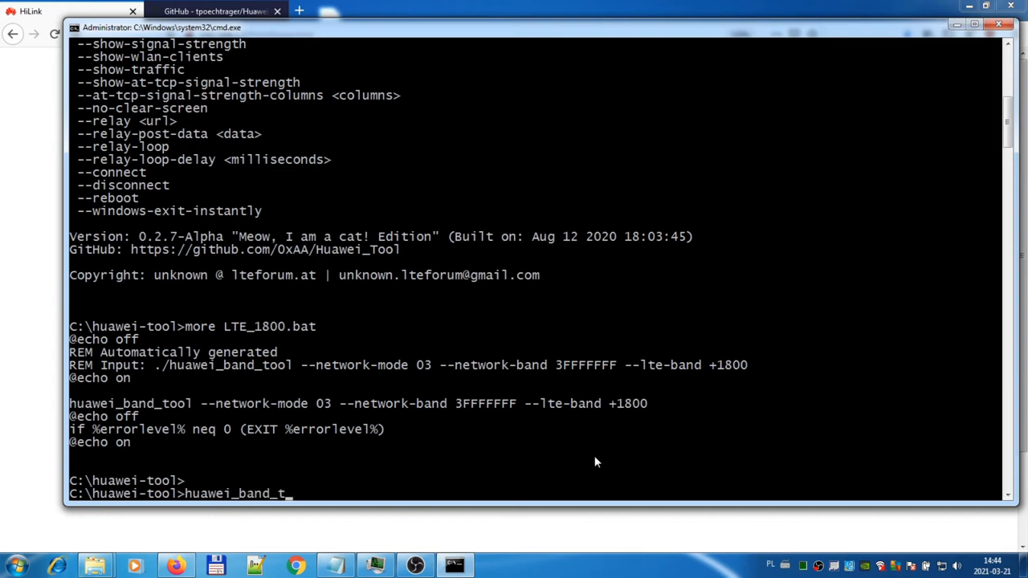
pyautogui.write('ool')
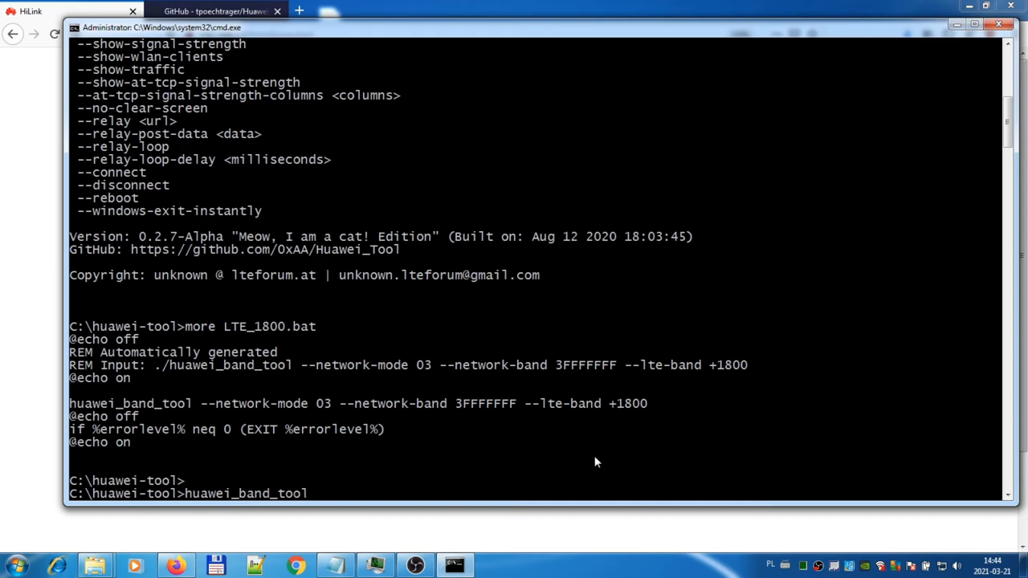
pyautogui.write('--network-mode 03')
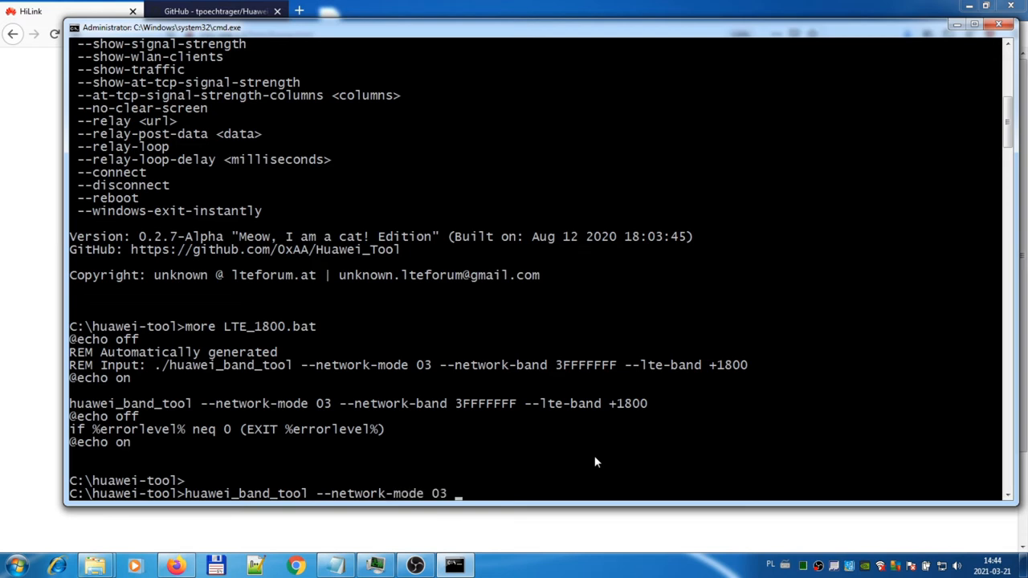
pyautogui.write('--network-band')
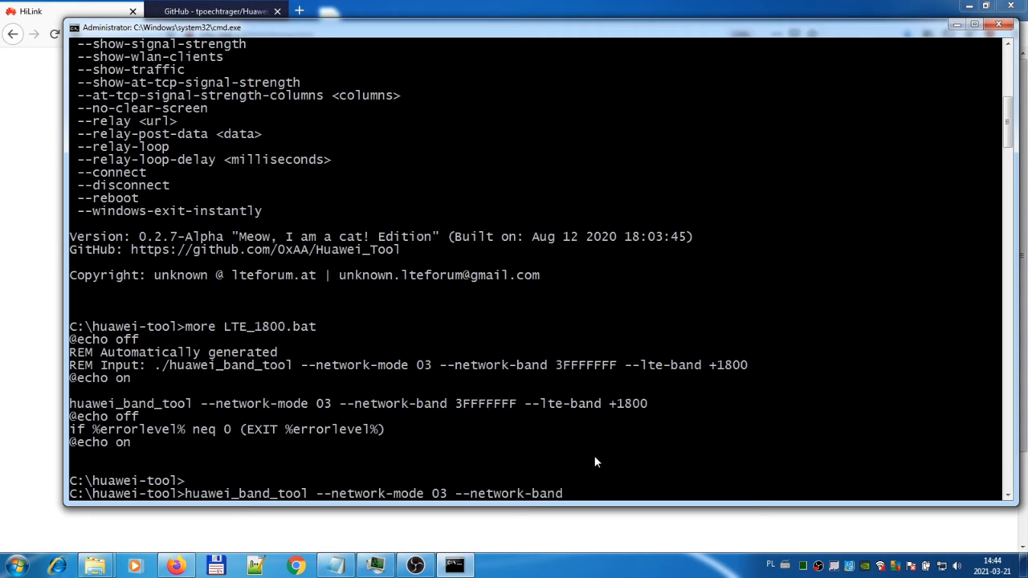
pyautogui.write('3FFF')
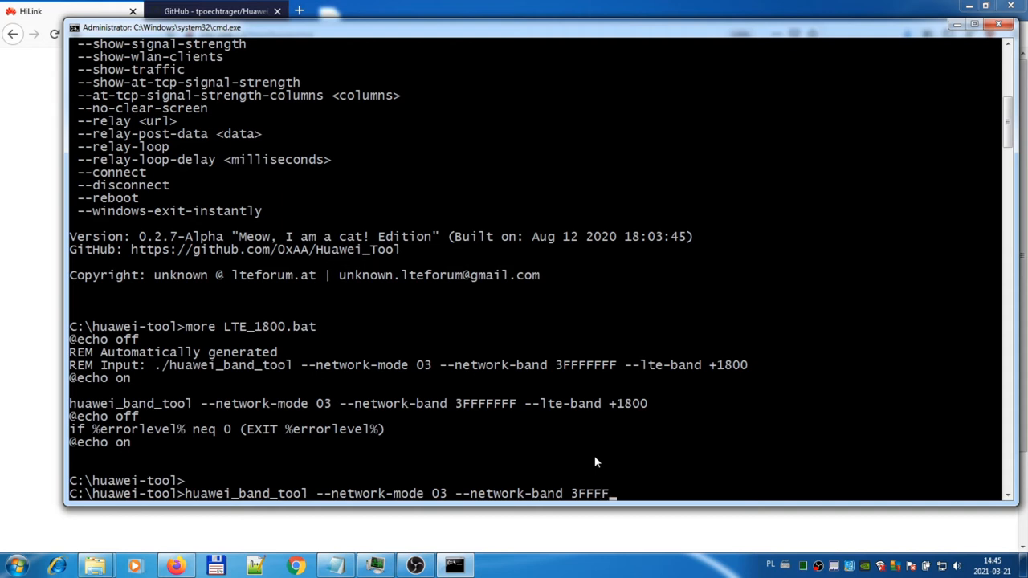
pyautogui.write('FFF')
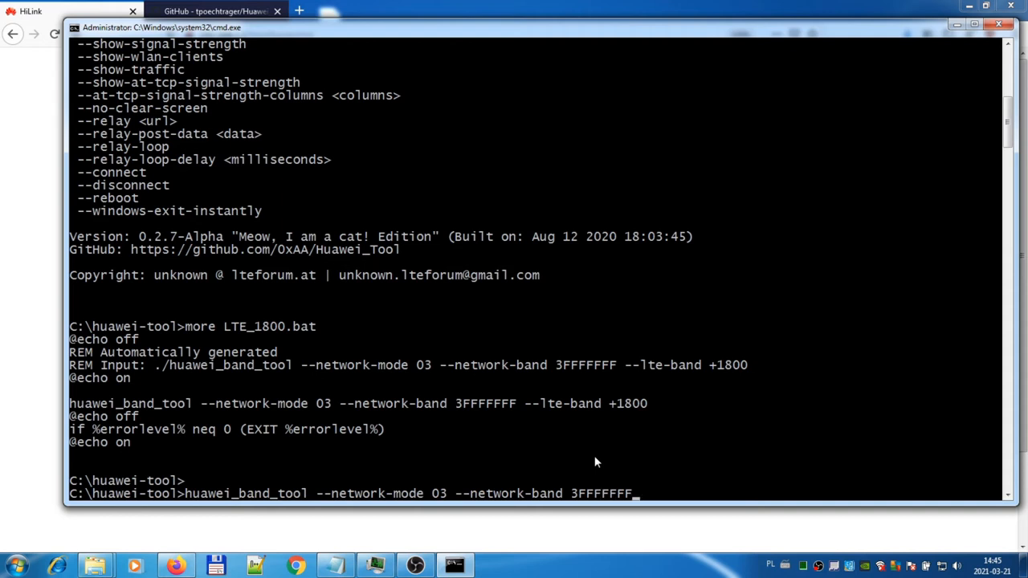
pyautogui.write('--lte-band +18')
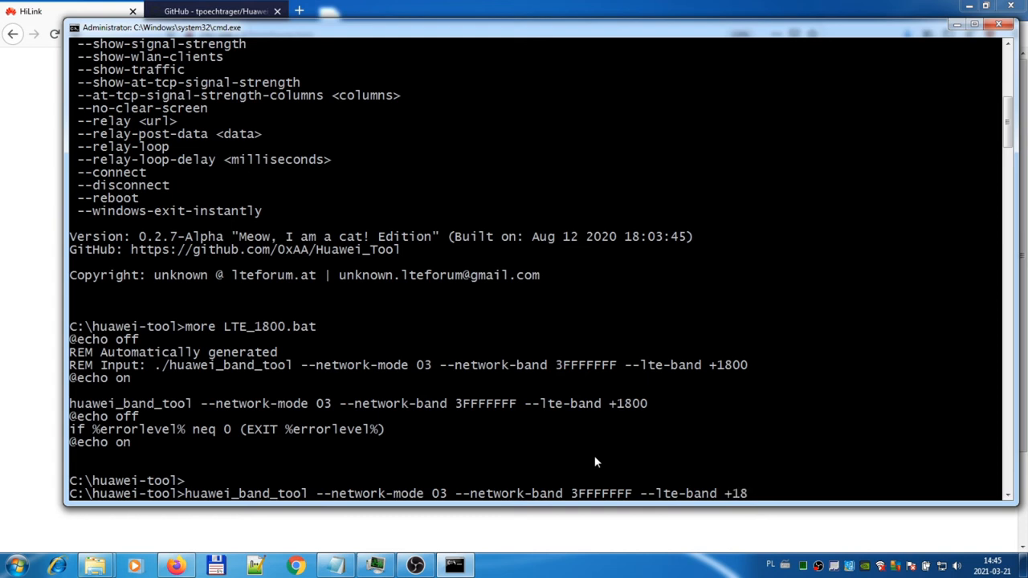
pyautogui.write('2')
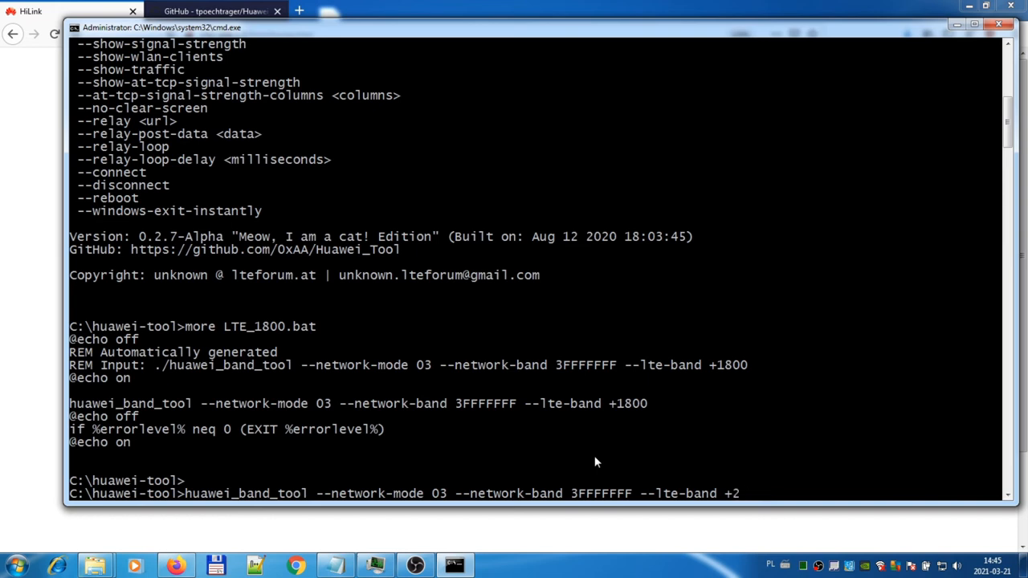
pyautogui.write('8')
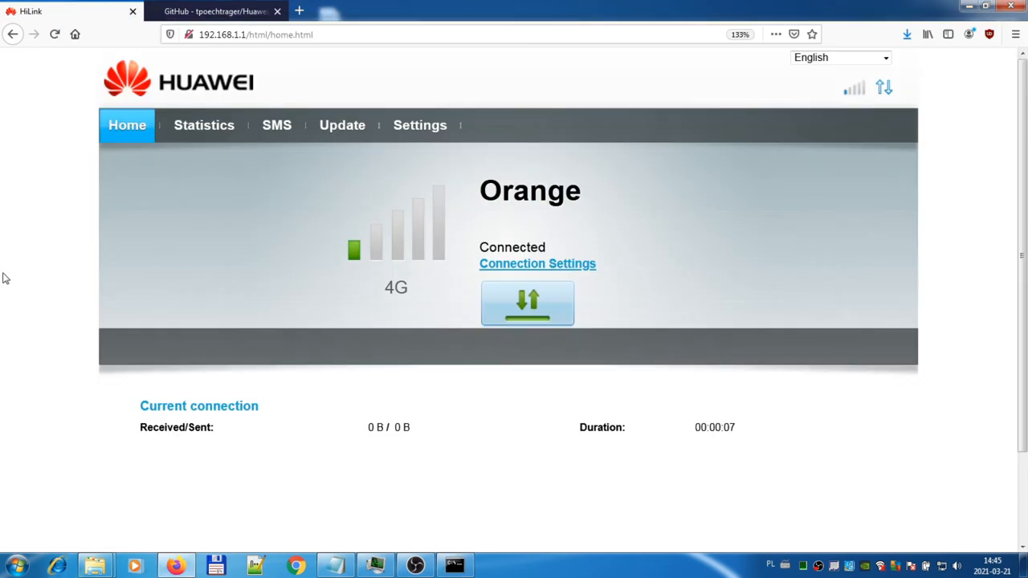
pyautogui.moveTo(626, 234)
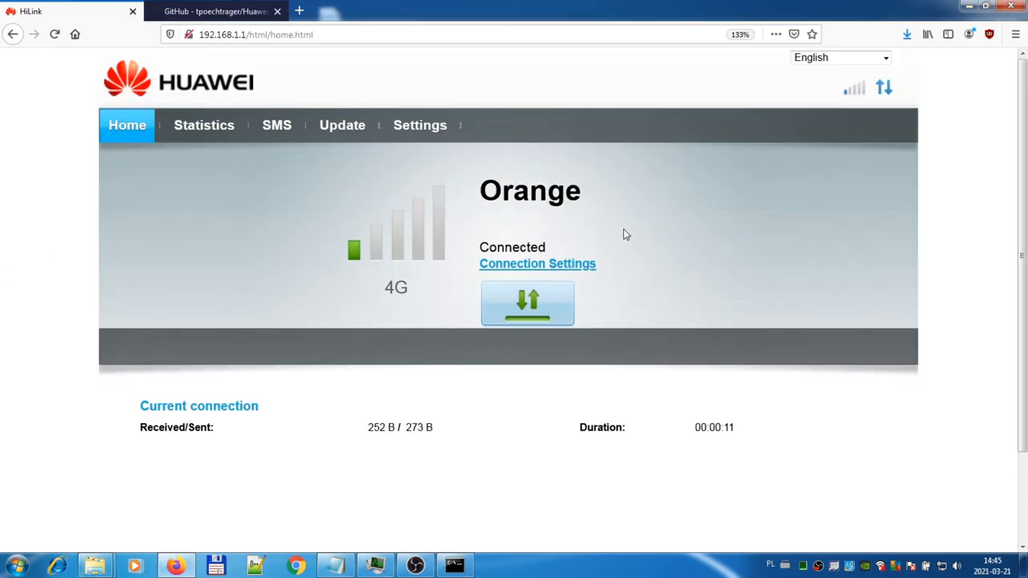
# - Confirm HiLink shows Orange 4G Connected, then switch back to the cmd.exe window
pyautogui.click(455, 566)
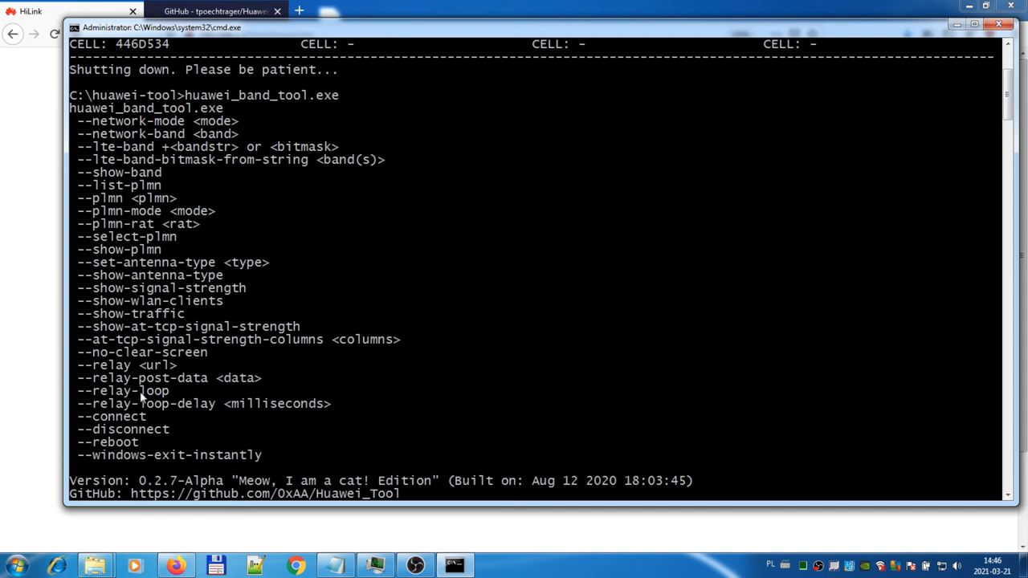
pyautogui.moveTo(235, 448)
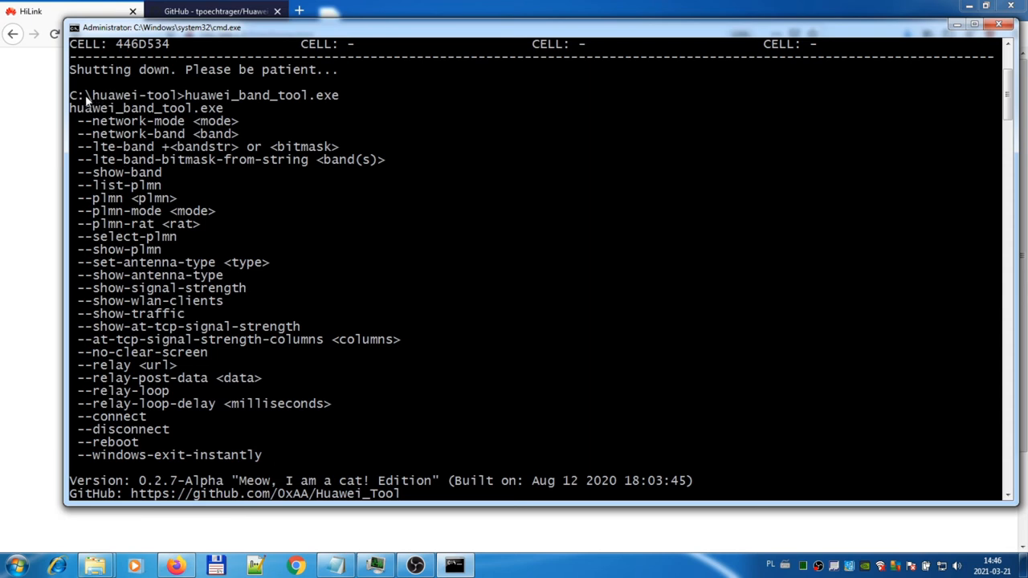
pyautogui.moveTo(298, 445)
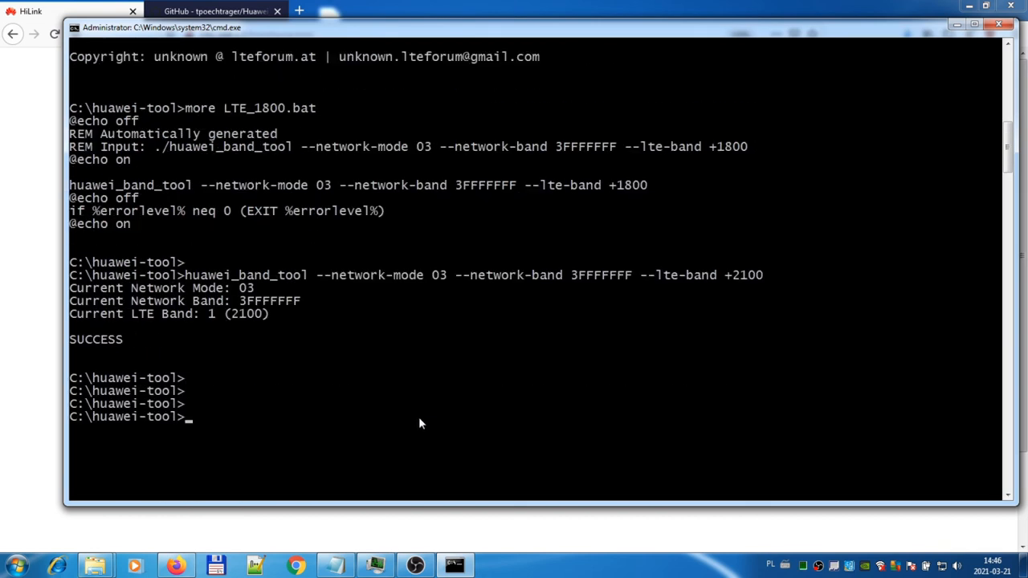
pyautogui.moveTo(458, 400)
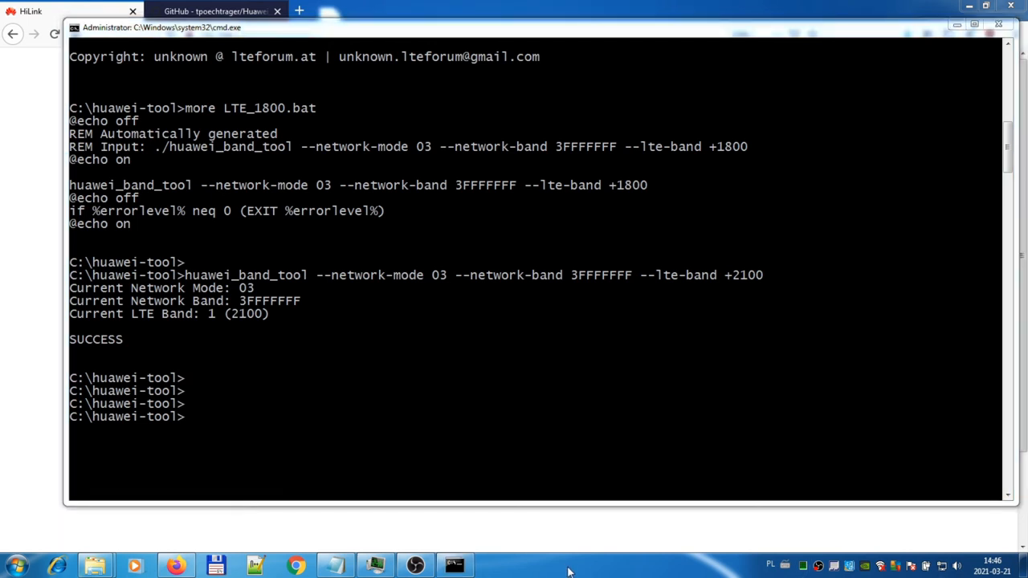
pyautogui.moveTo(574, 573)
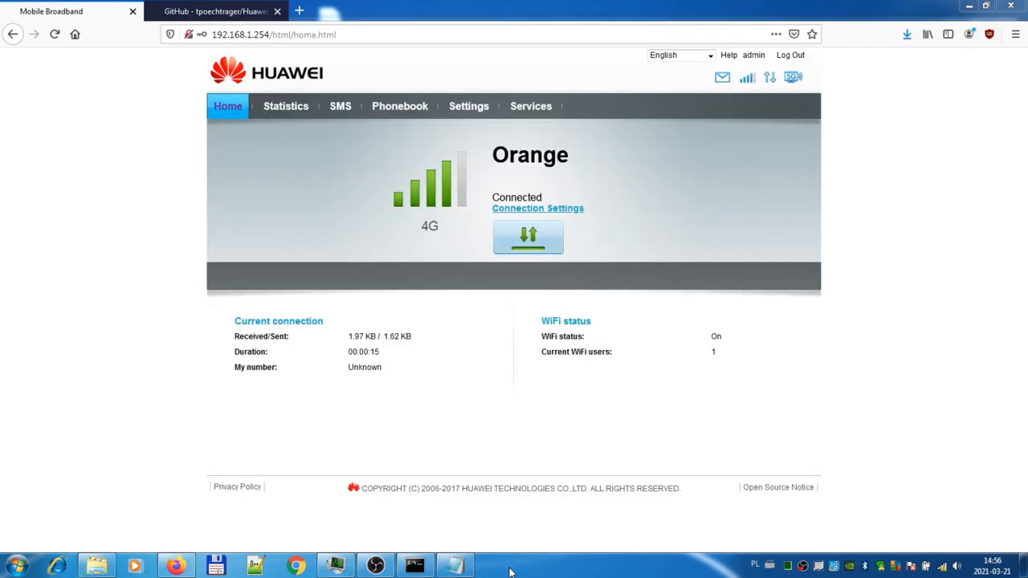
pyautogui.moveTo(95, 245)
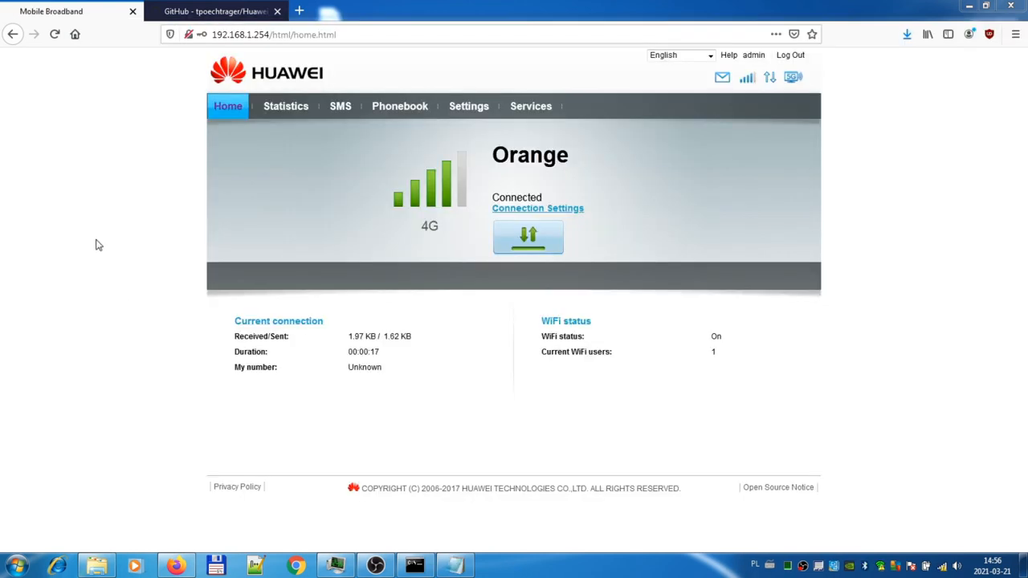
pyautogui.moveTo(530, 106)
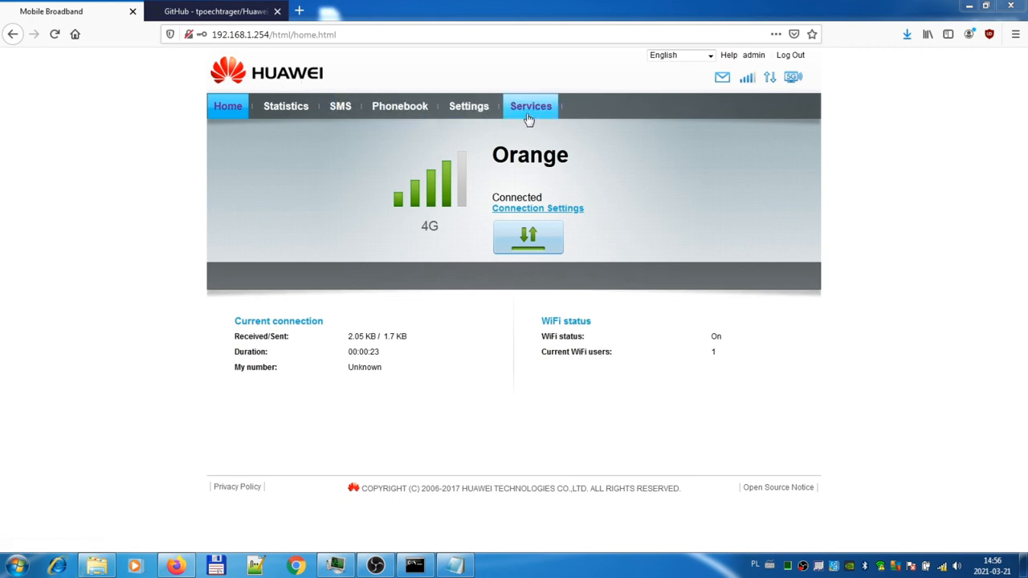
# - Review the E5186s-22a device information under Settings > System, then open huawei_band_tool_config in Notepad
pyautogui.click(530, 105)
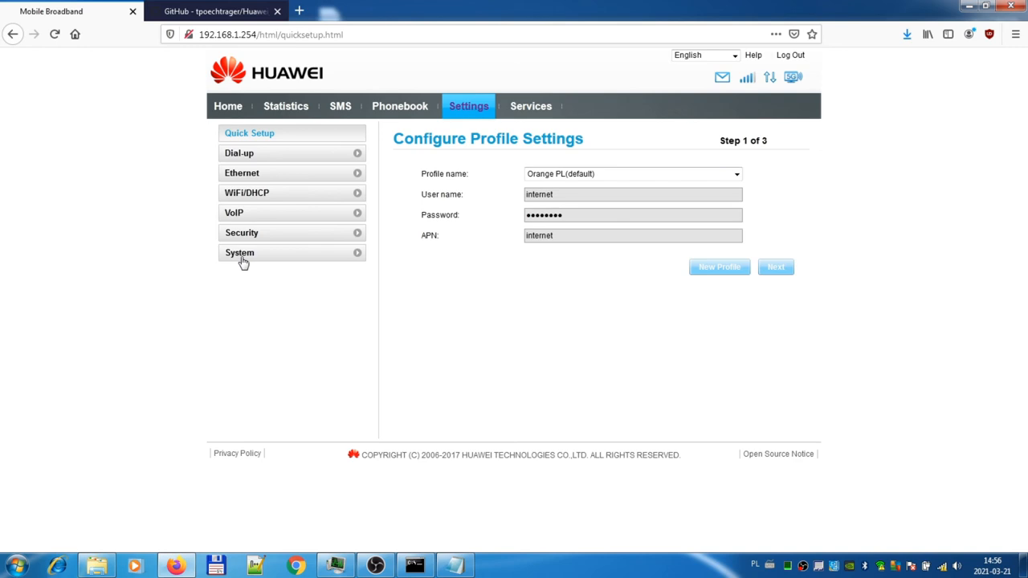
pyautogui.click(239, 252)
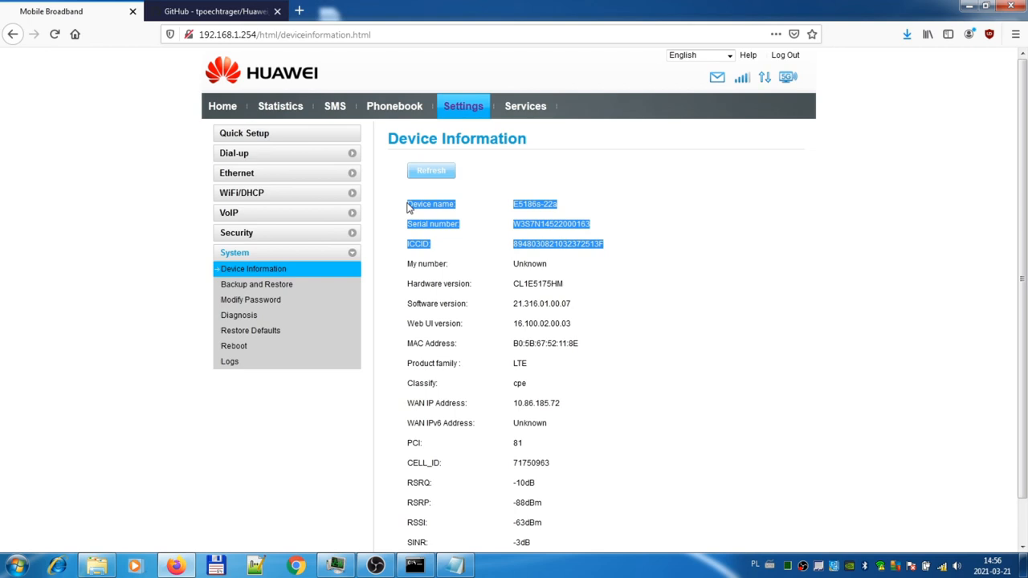
pyautogui.click(165, 46)
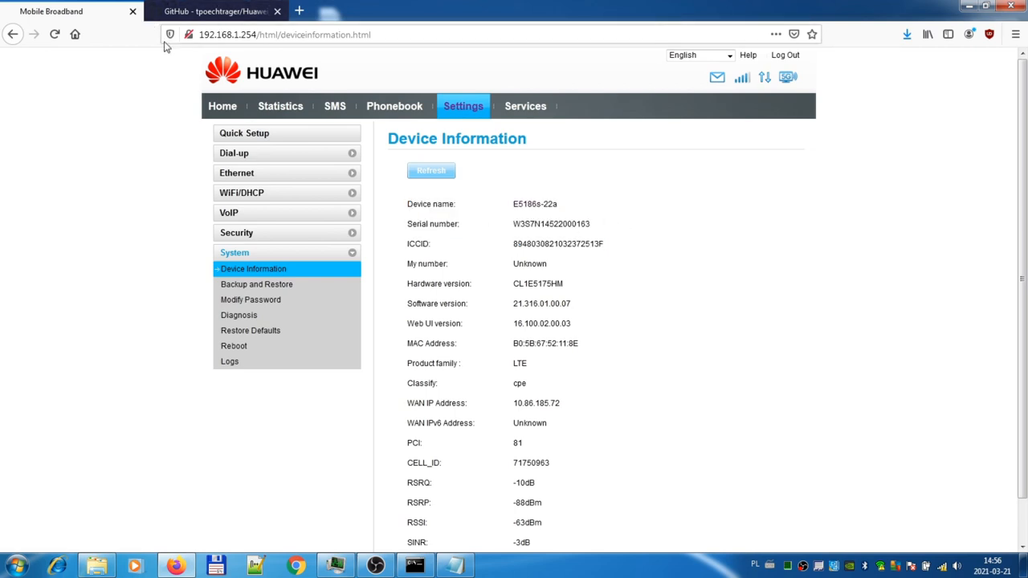
pyautogui.click(223, 106)
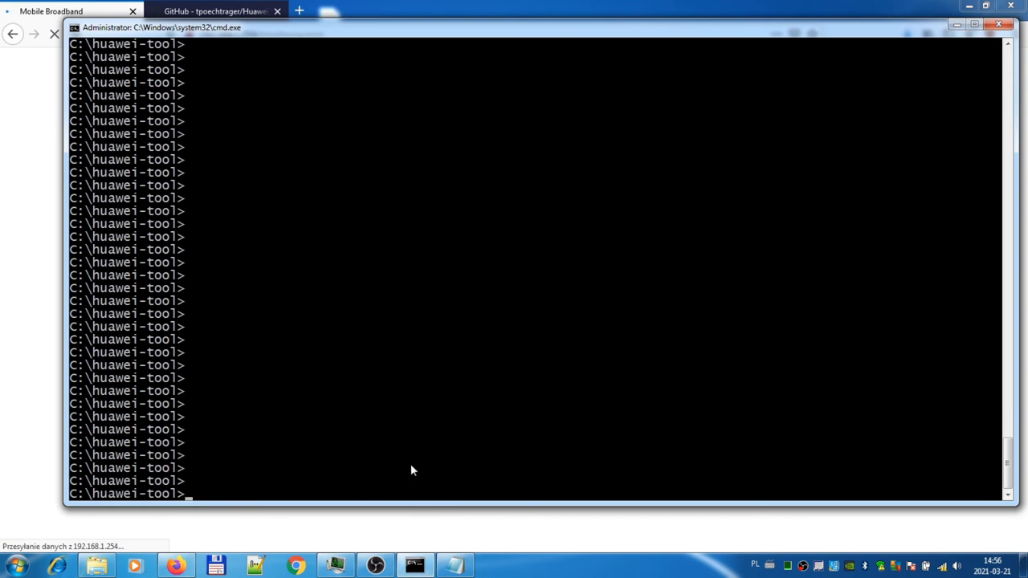
pyautogui.moveTo(626, 525)
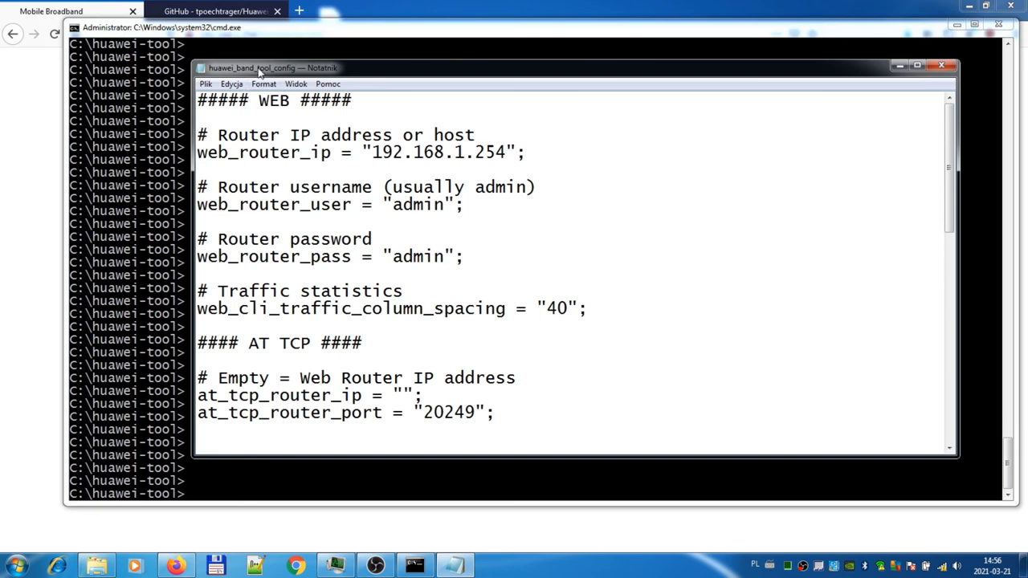
pyautogui.moveTo(276, 49)
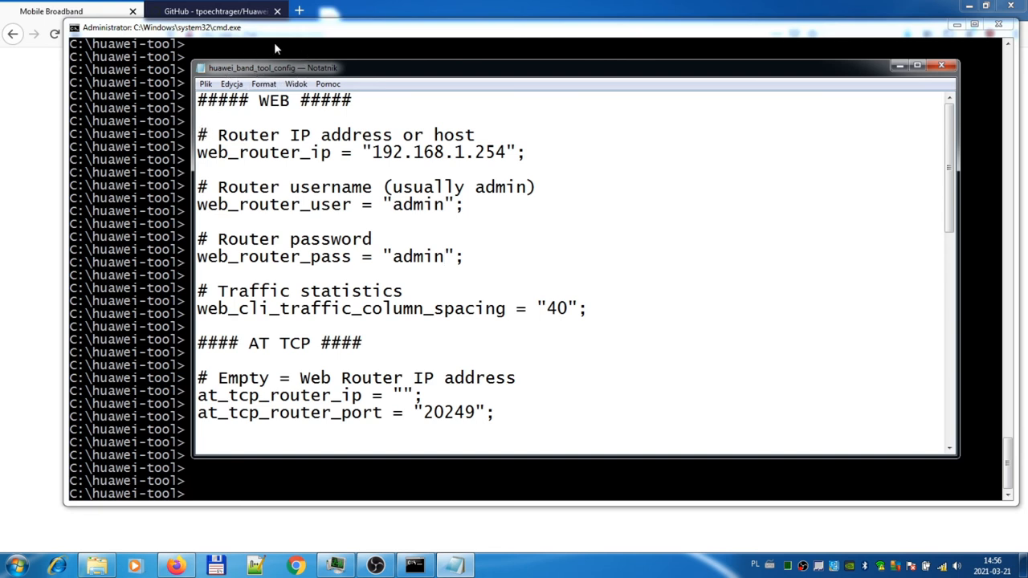
pyautogui.doubleClick(413, 153)
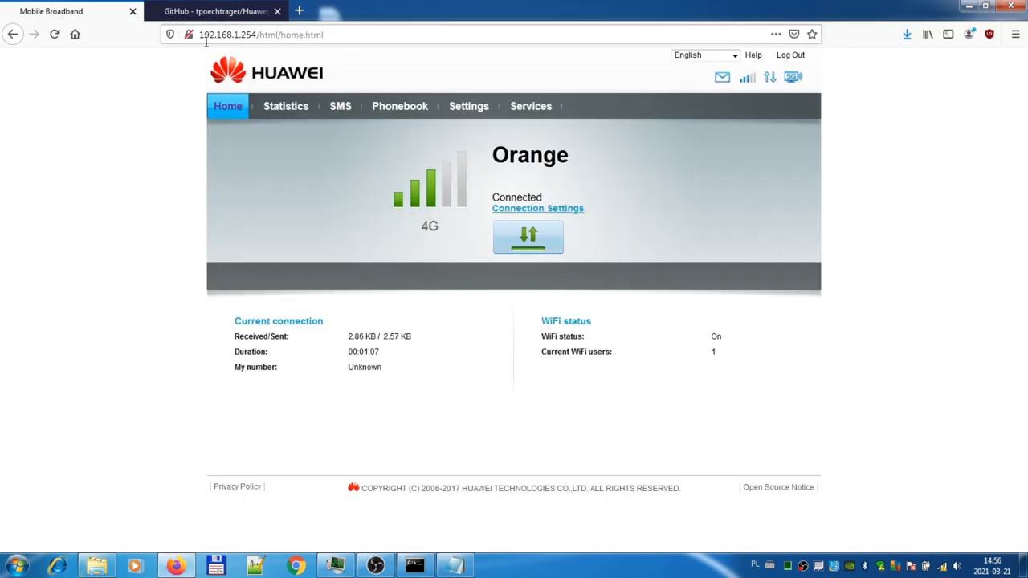
pyautogui.moveTo(417, 545)
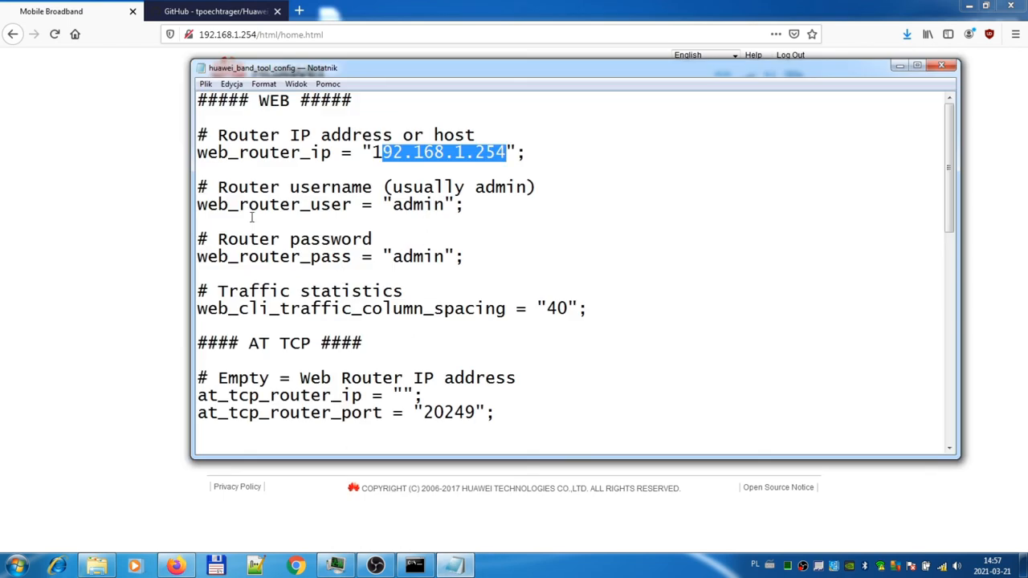
pyautogui.moveTo(349, 249)
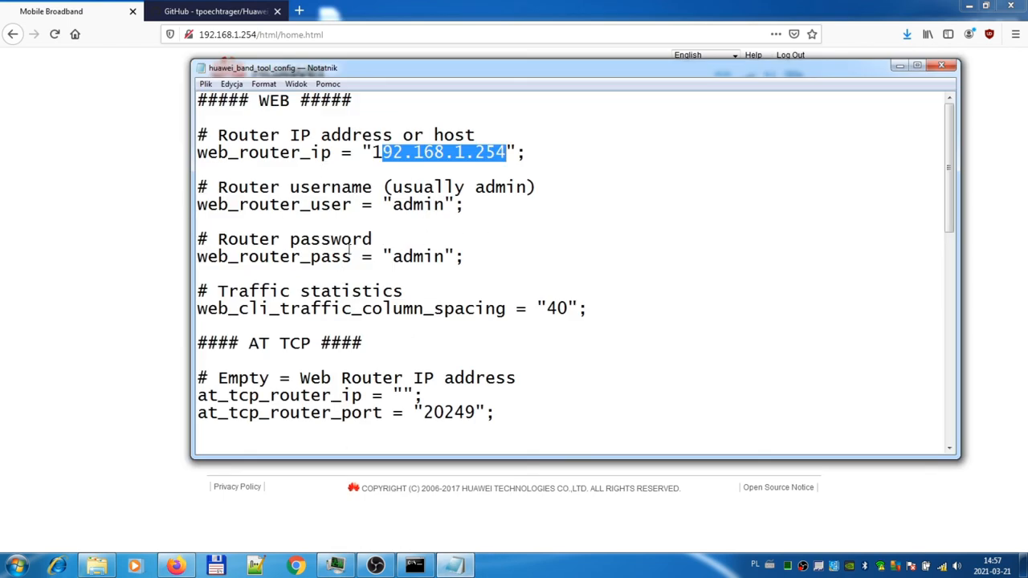
# - Check the config's web_router_ip 192.168.1.254 and admin login, then return to the console
pyautogui.click(372, 238)
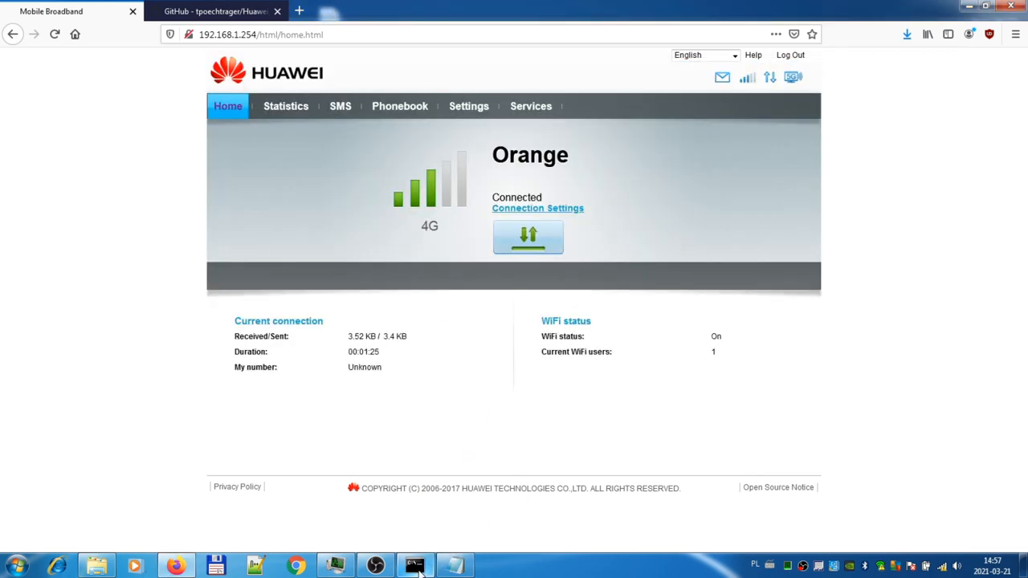
pyautogui.click(415, 567)
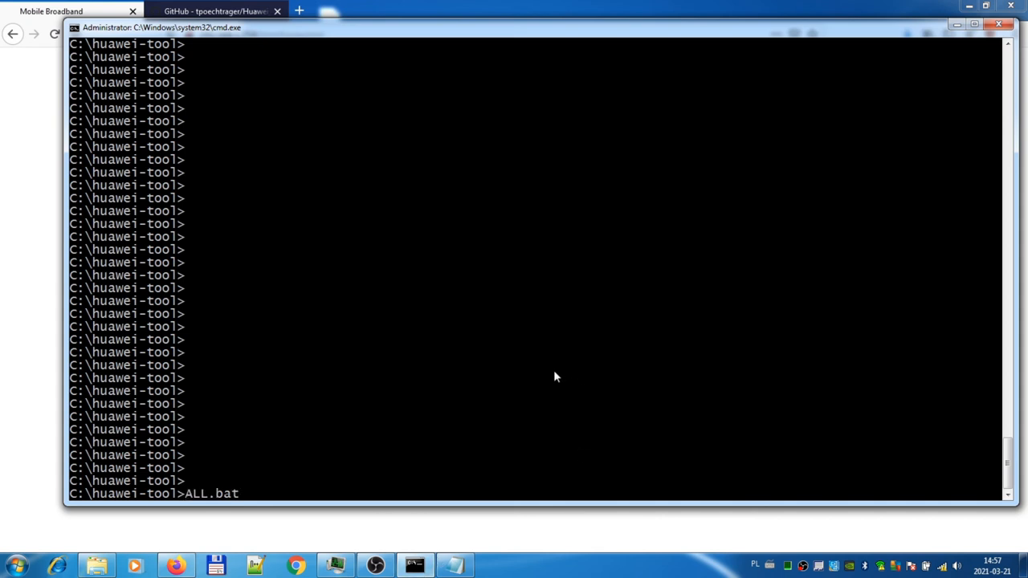
# - Run --show-band, showing mode 00 with LTE 800+900+1800+2100+2600, then begin a mode 03 command
pyautogui.write('huawei_band_tool --show-band')
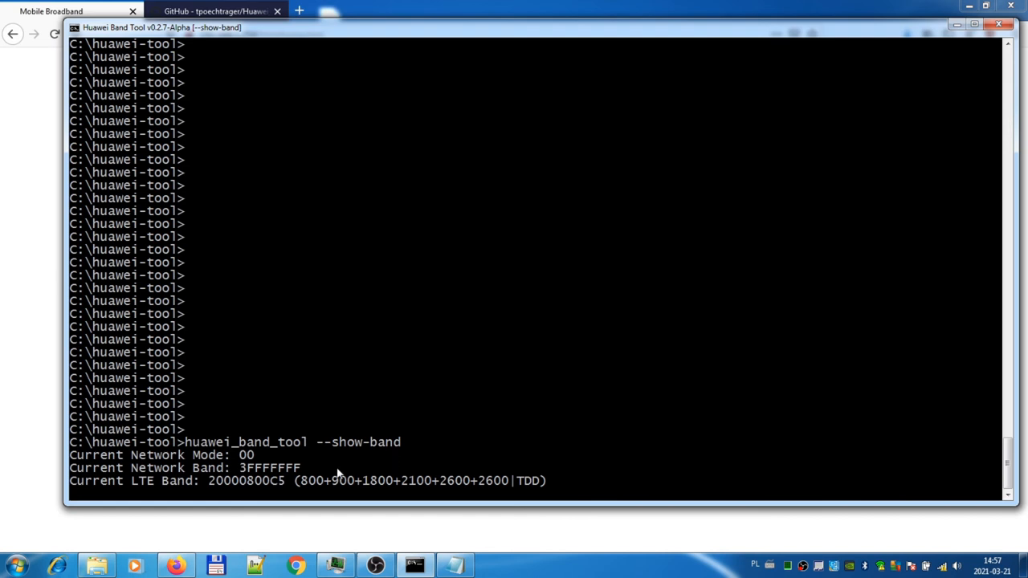
pyautogui.moveTo(565, 482)
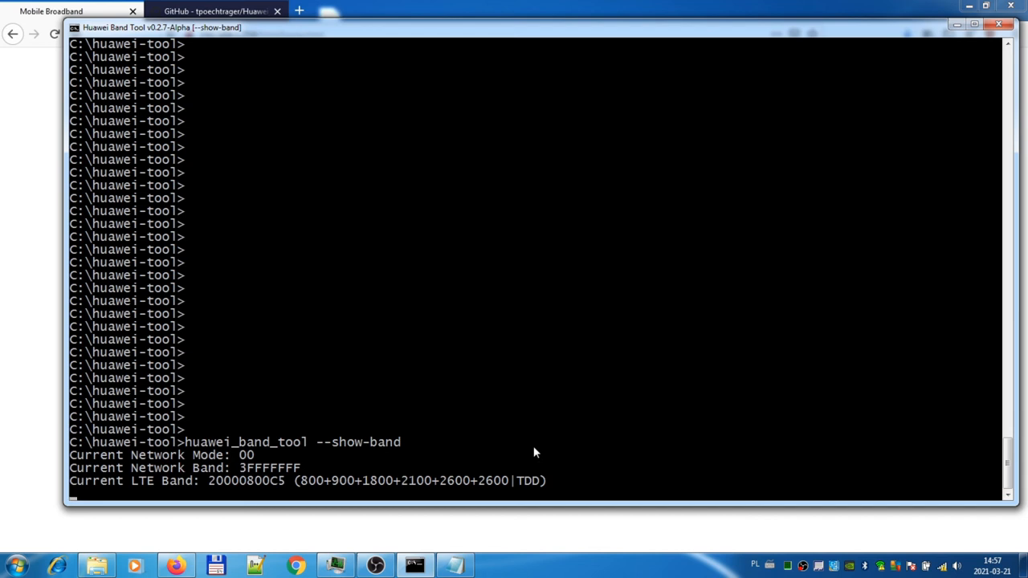
pyautogui.moveTo(470, 463)
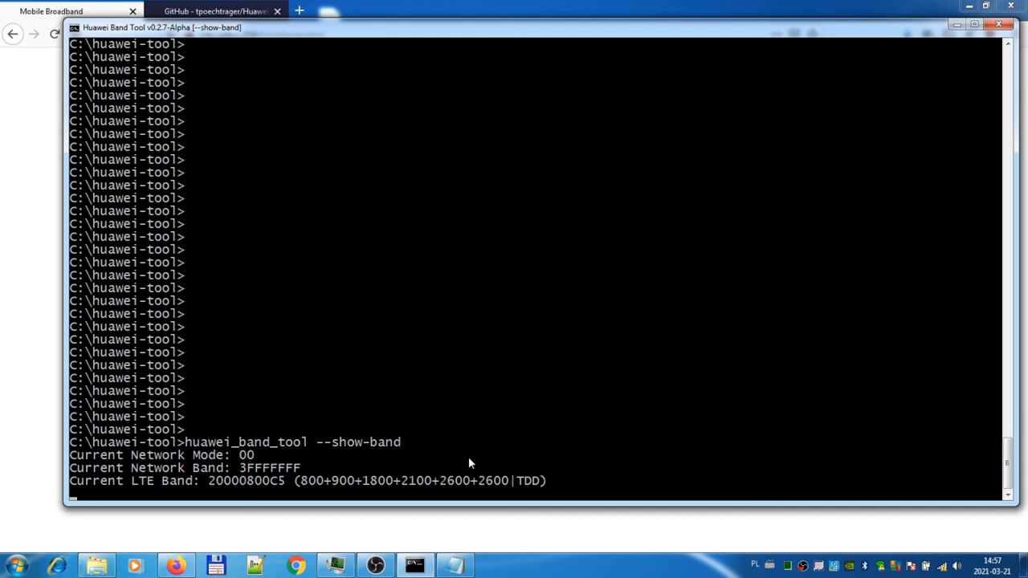
pyautogui.moveTo(303, 487)
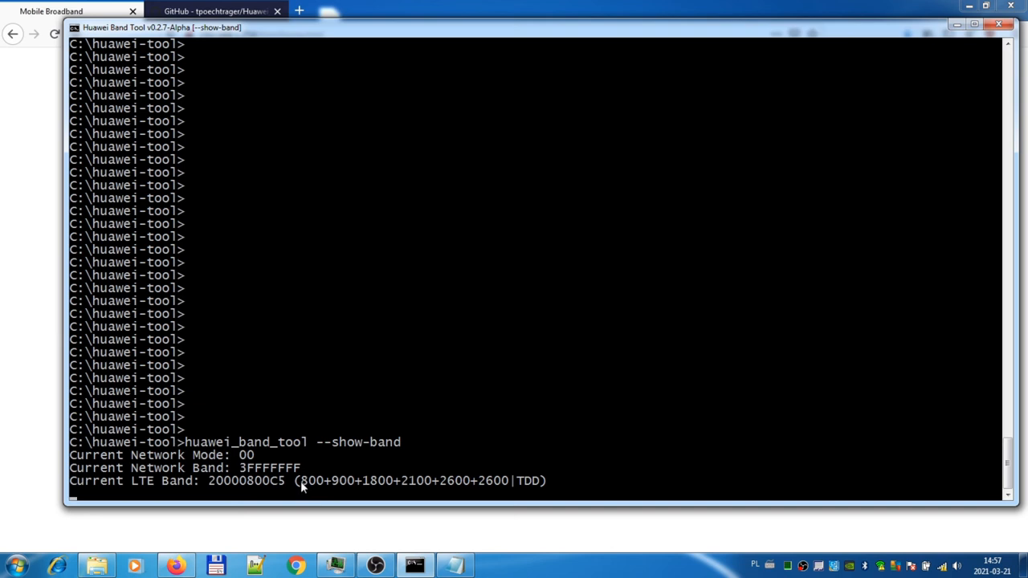
pyautogui.moveTo(303, 486)
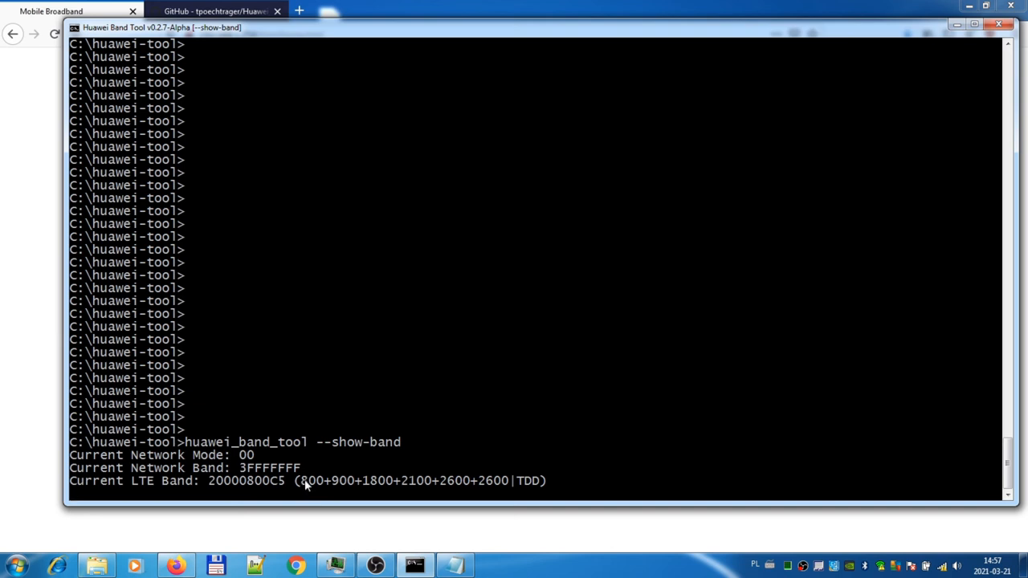
pyautogui.moveTo(387, 502)
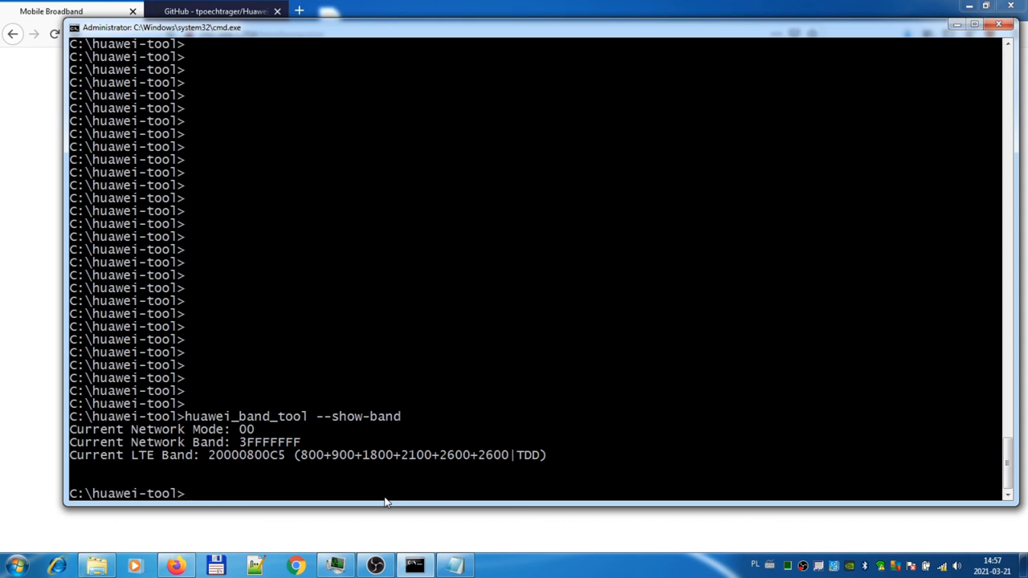
pyautogui.write('huawei_band_tool --network-mode 03 --network-band 3FFFFFF --lte-band +2100')
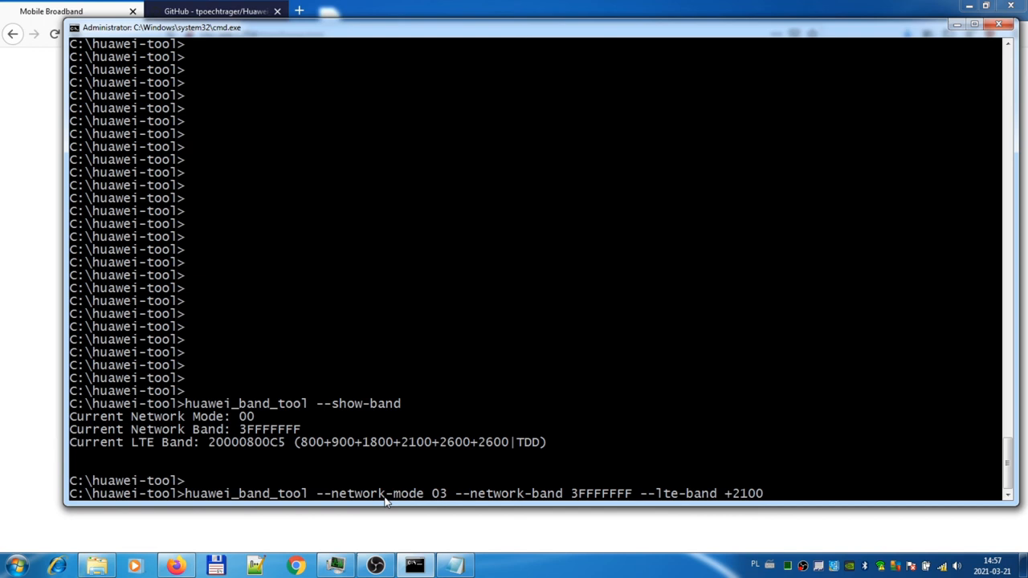
# - Lock the router to network mode 03 on LTE bands 800+1800, then return to the router UI
pyautogui.press('BackSpace')
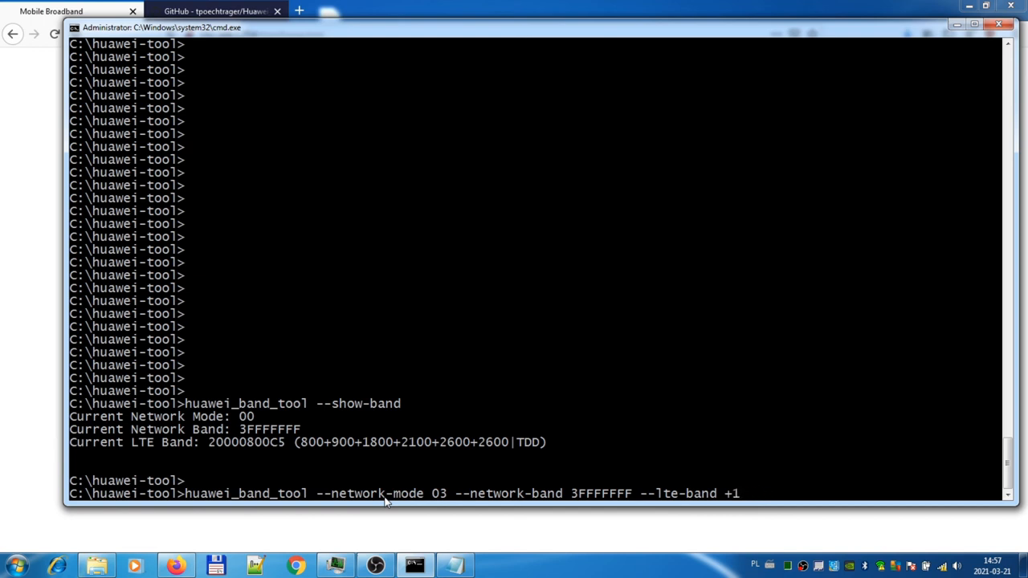
pyautogui.write('80')
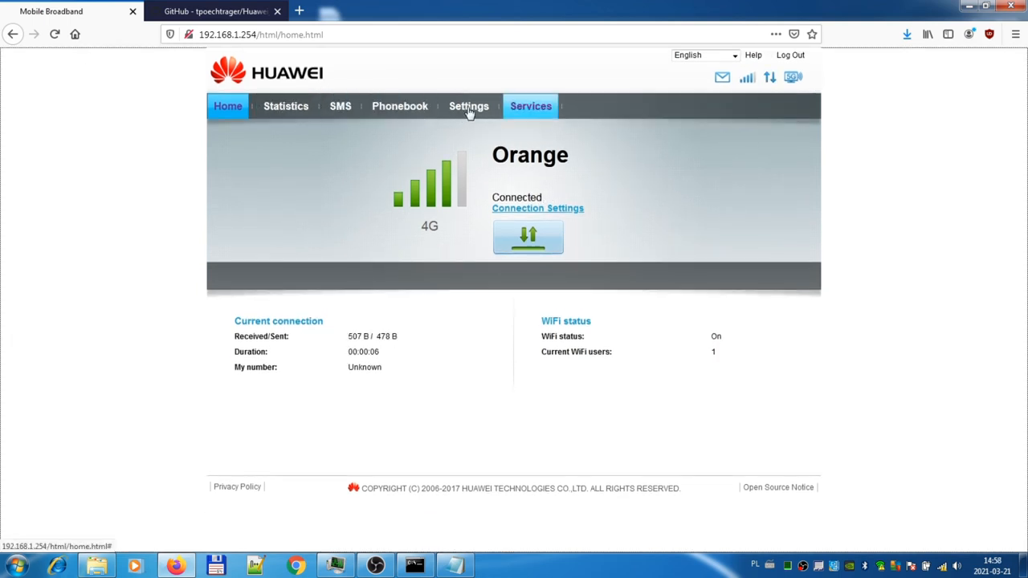
pyautogui.click(469, 106)
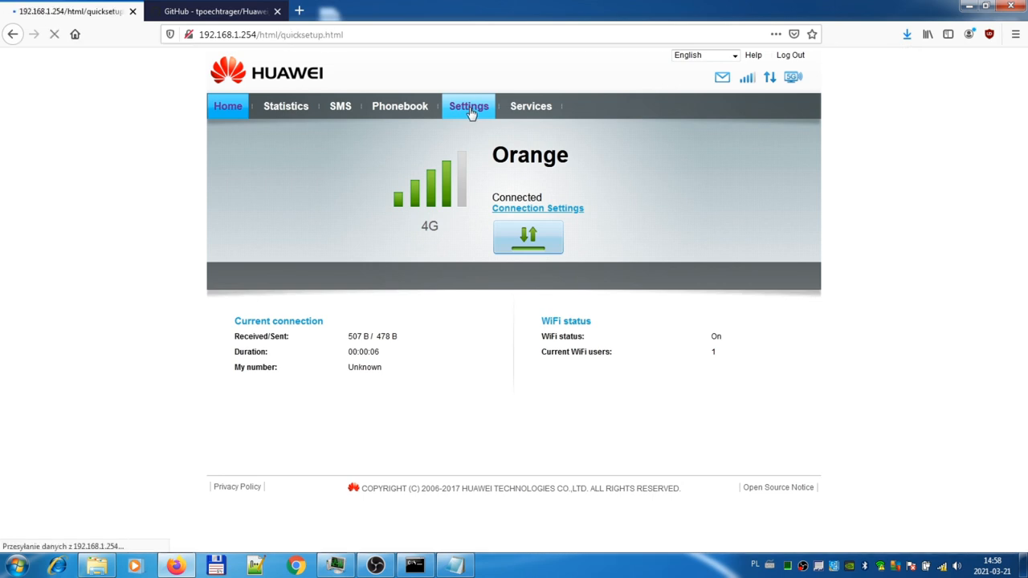
# - Confirm Device Information reports band FDD 1800, then switch back to the band tool console
pyautogui.click(468, 105)
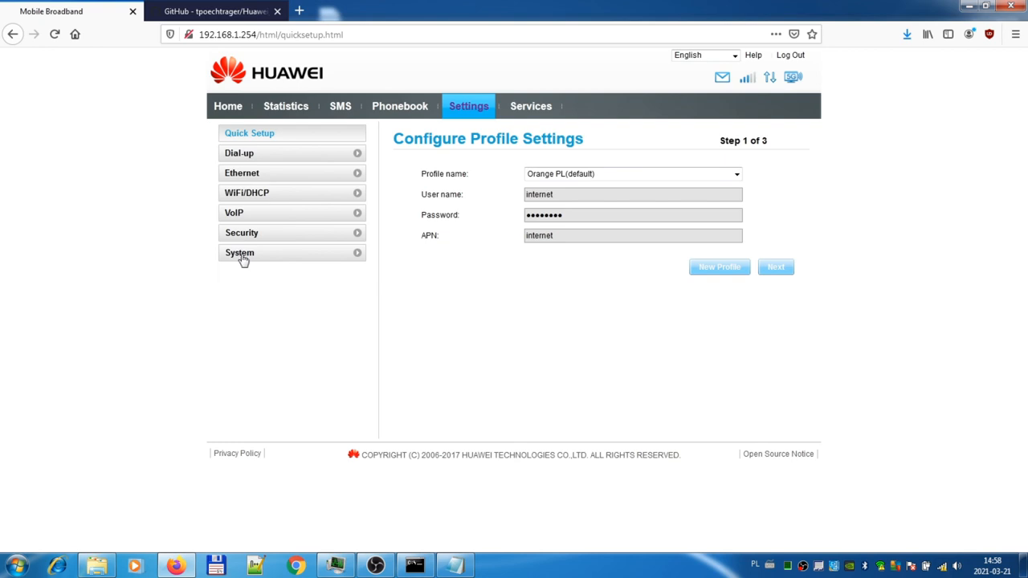
pyautogui.click(239, 253)
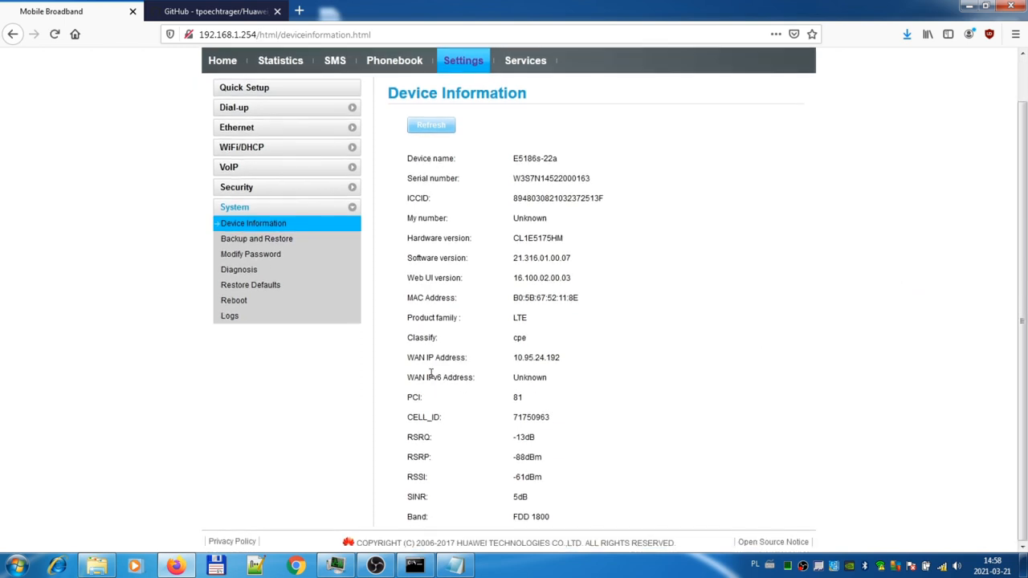
pyautogui.moveTo(570, 514)
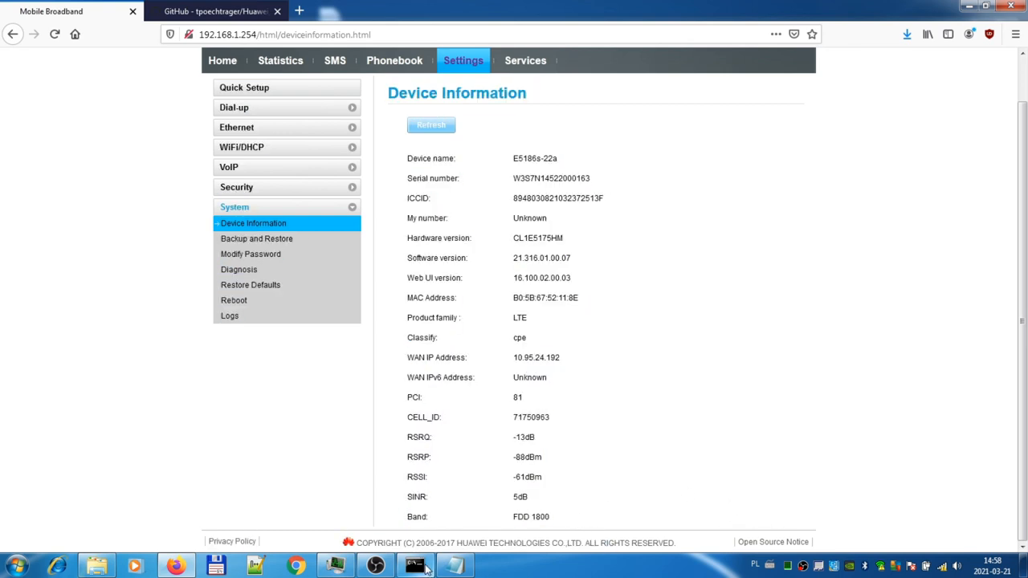
pyautogui.click(414, 567)
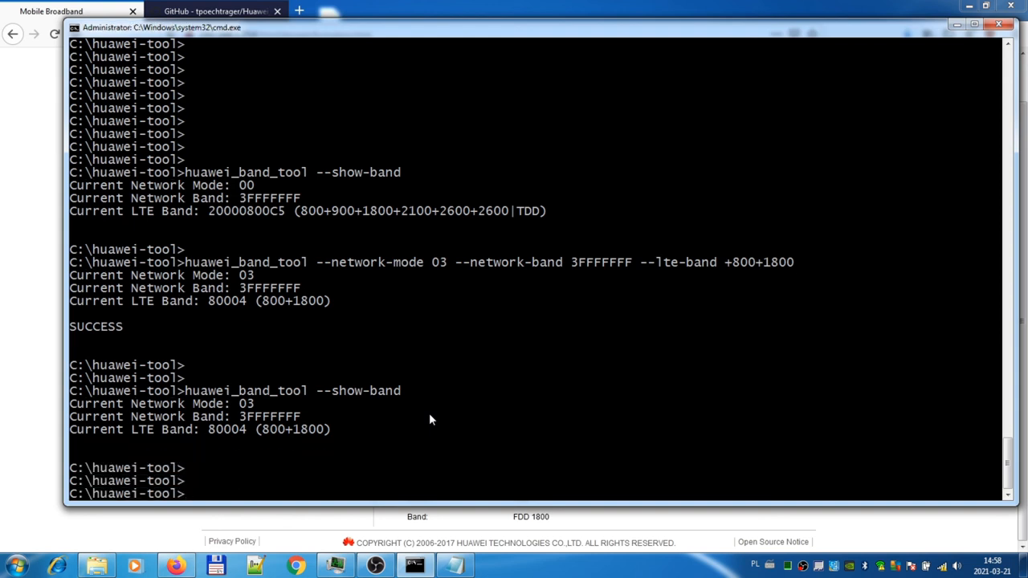
# - Run huawei_band_tool.exe --show-signal-strength to watch Orange LTE RSRP -88, RSRQ -10, SINR +0
pyautogui.write('huawei_band_tool.exe')
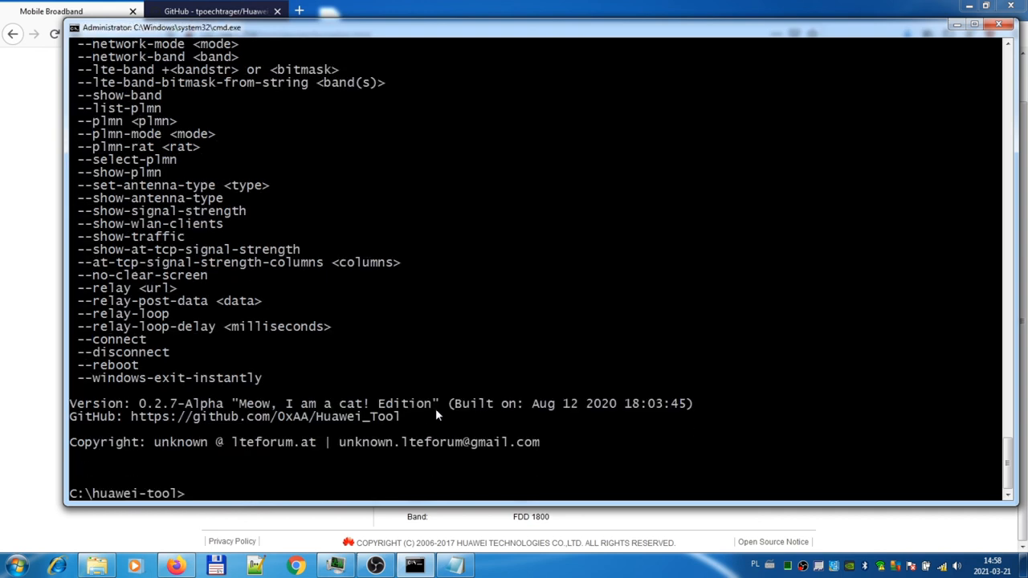
pyautogui.write('huawei_band_tool.exe')
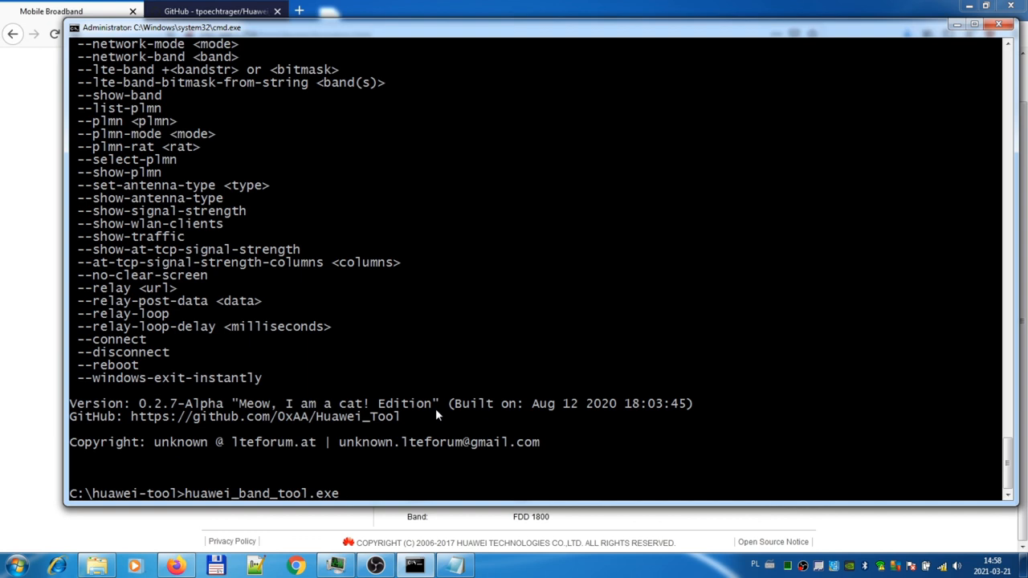
pyautogui.write('--show')
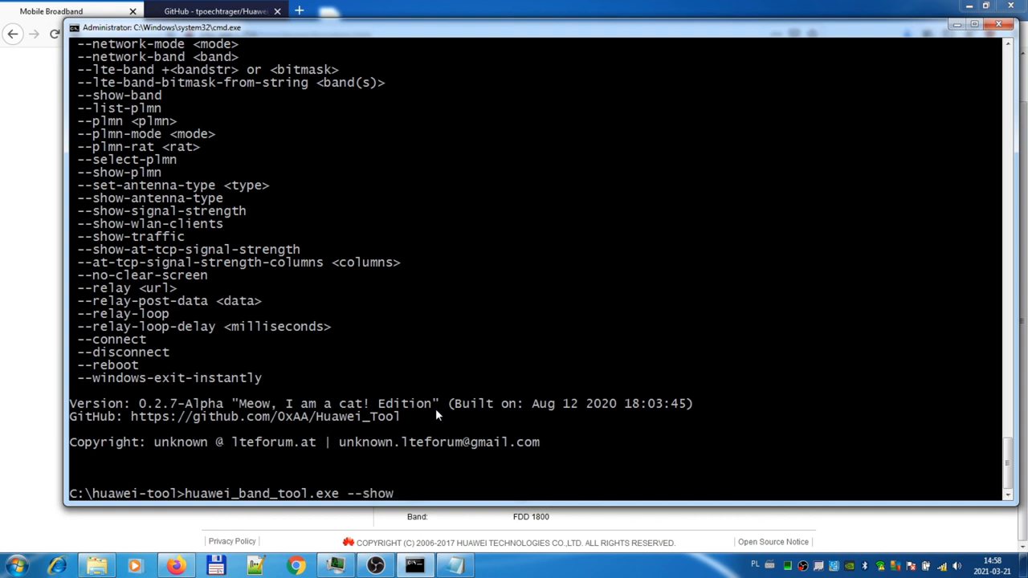
pyautogui.write('-sig')
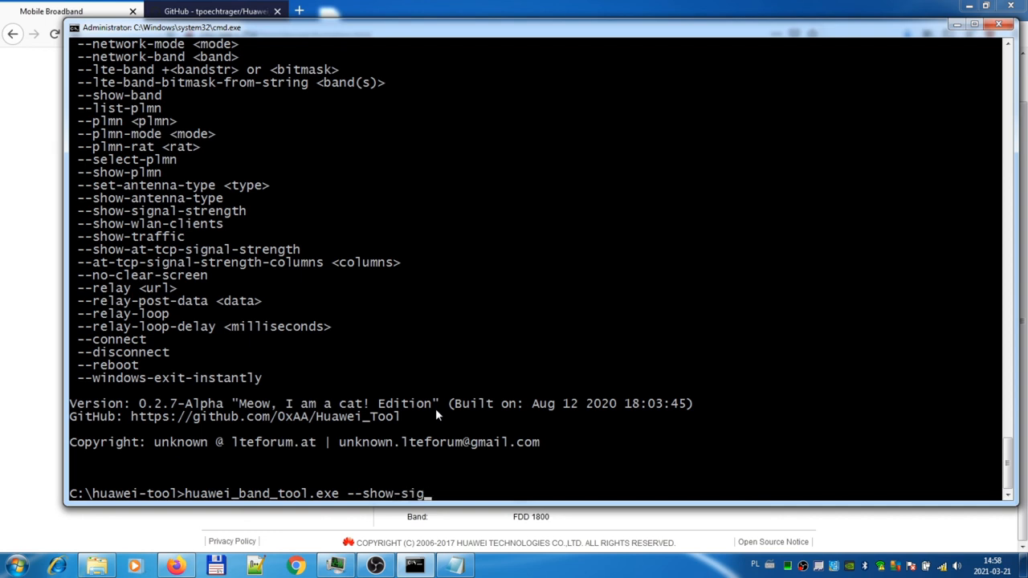
pyautogui.write('nal')
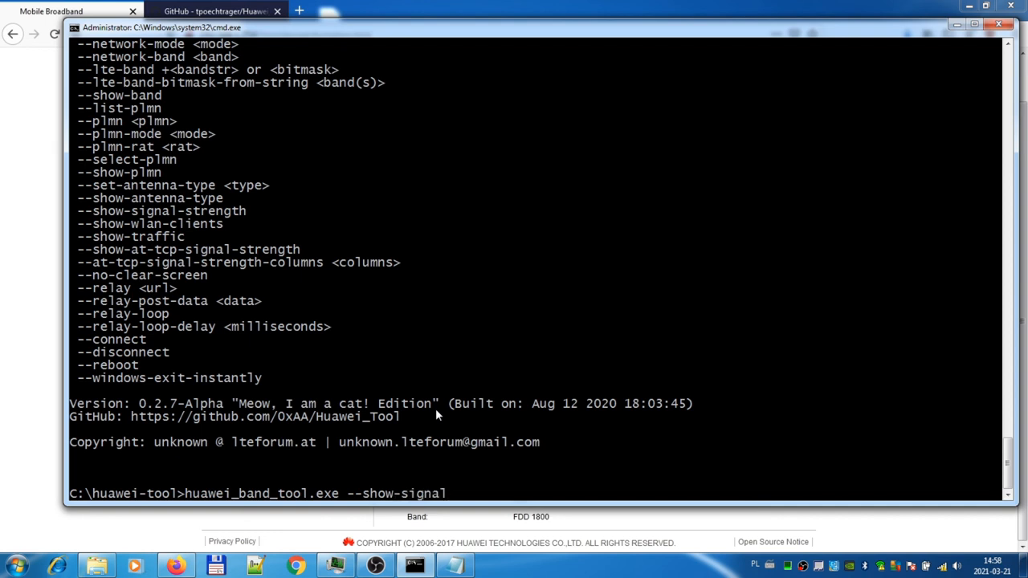
pyautogui.write('-strength')
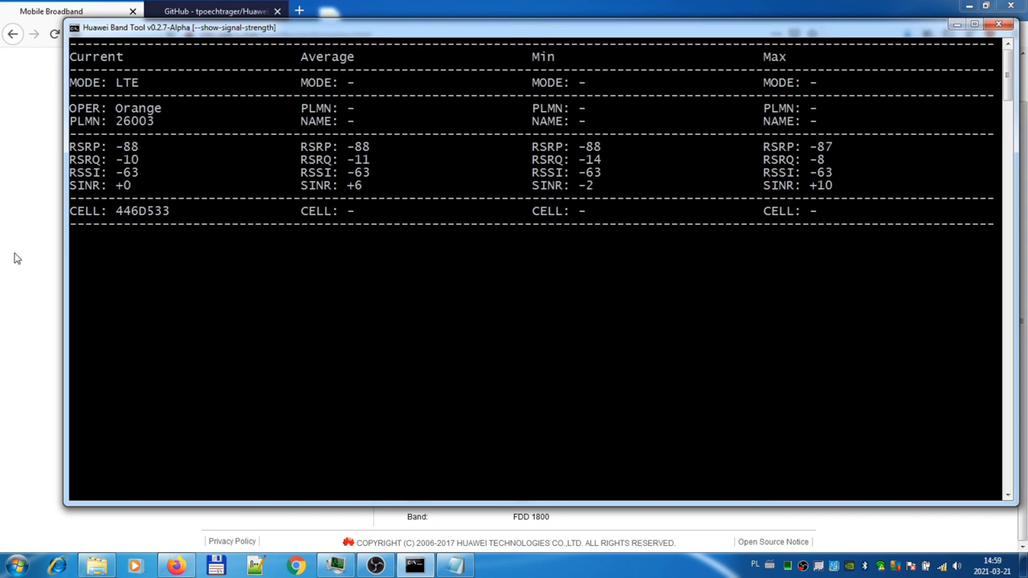
pyautogui.moveTo(163, 285)
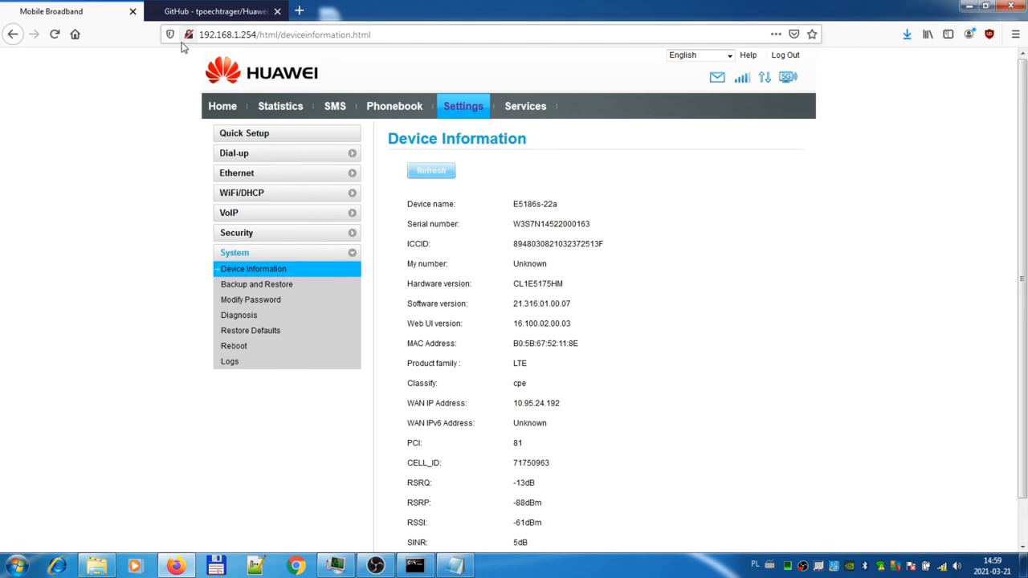
# - Reset the router UI to its home page and switch to the Huawei_Tool GitHub tab
pyautogui.click(223, 106)
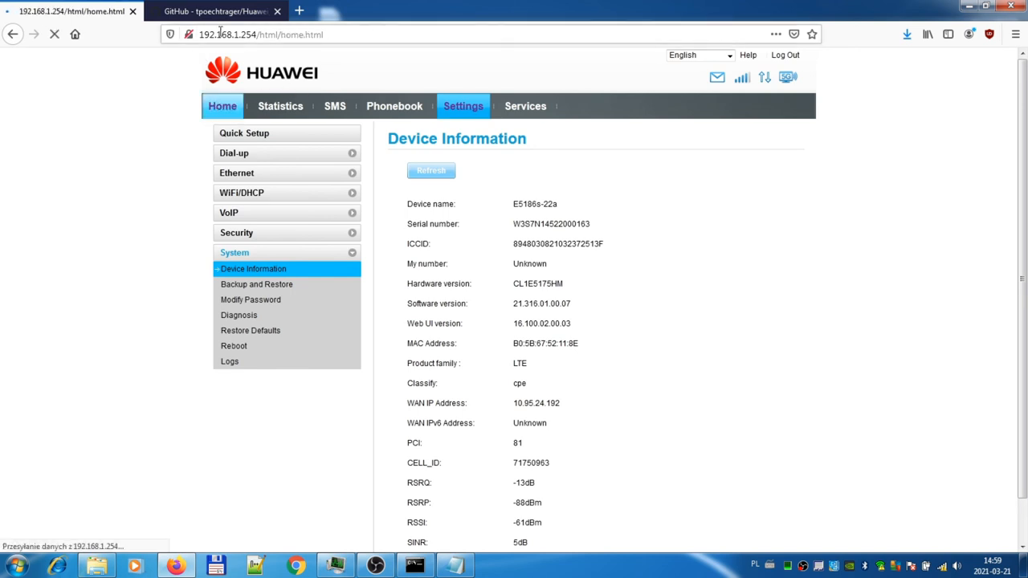
pyautogui.click(213, 11)
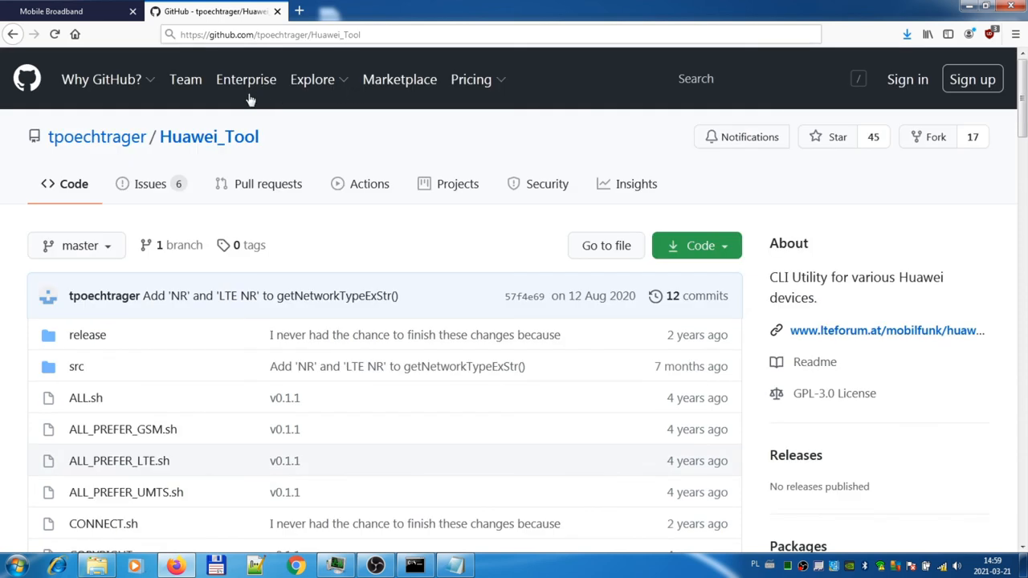
pyautogui.moveTo(178, 157)
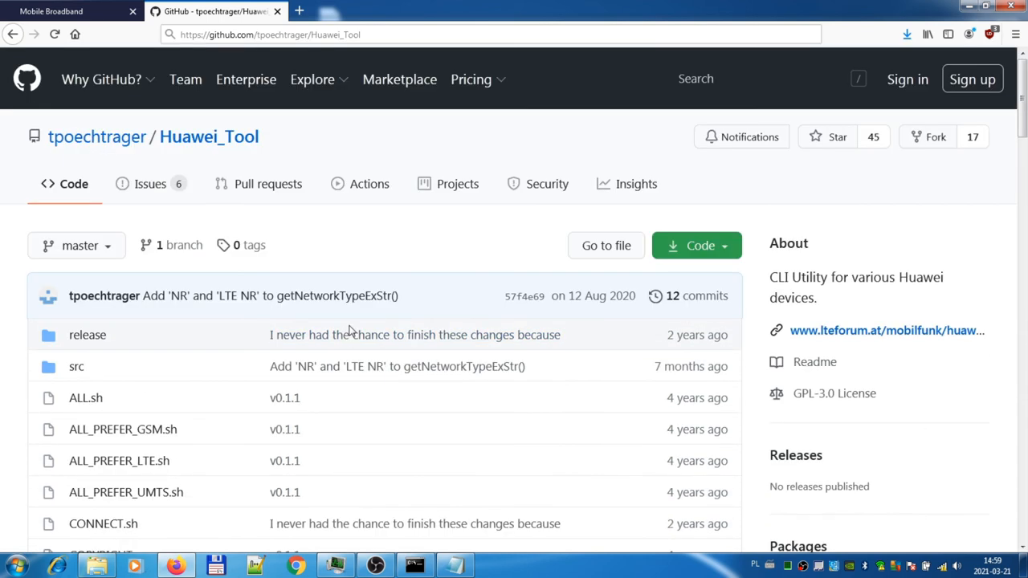
# - Open the lteforum.at Huawei Band Tool thread in a new tab and scroll its feature list
pyautogui.rightClick(887, 330)
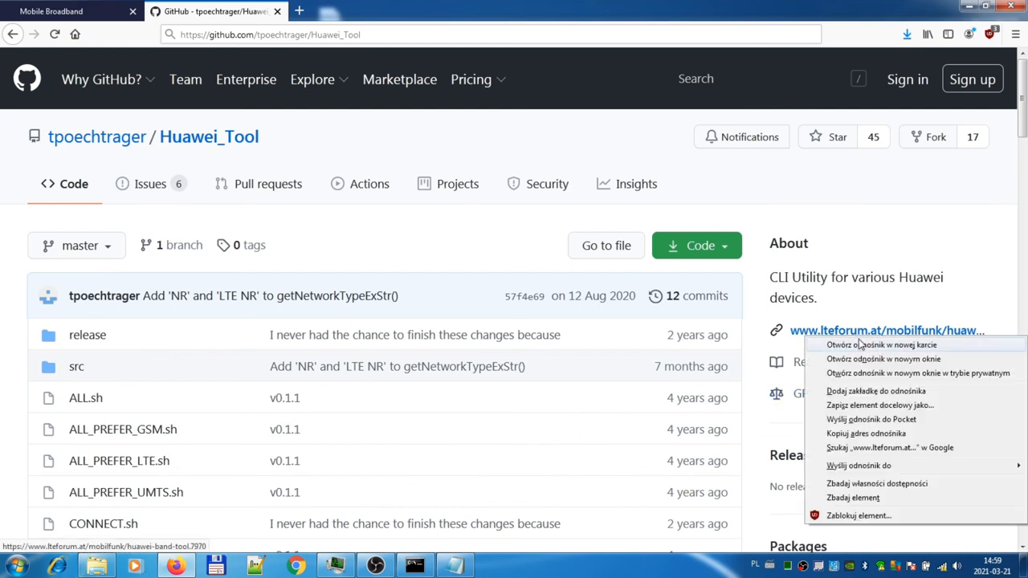
pyautogui.click(882, 344)
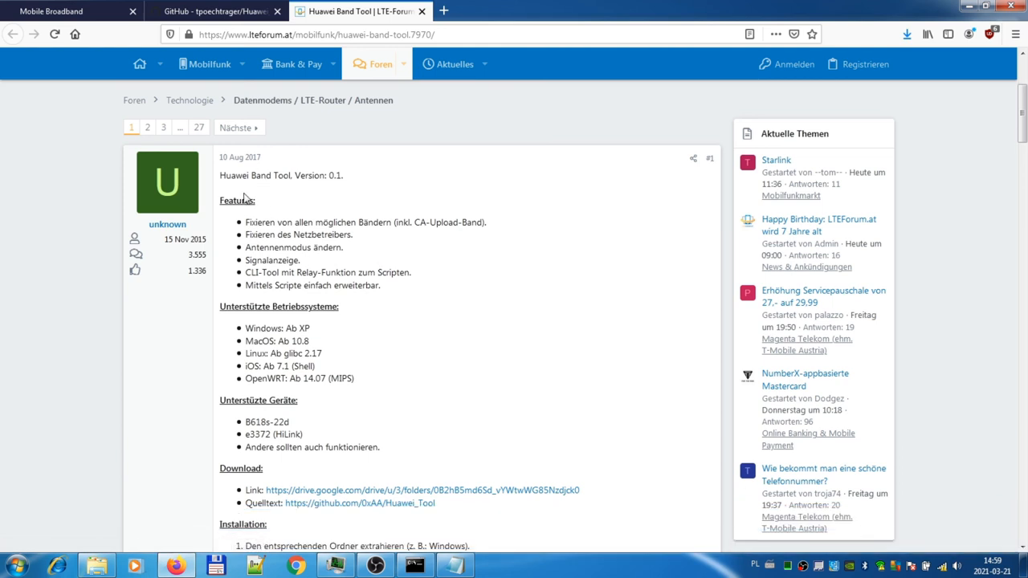
pyautogui.scroll(-3)
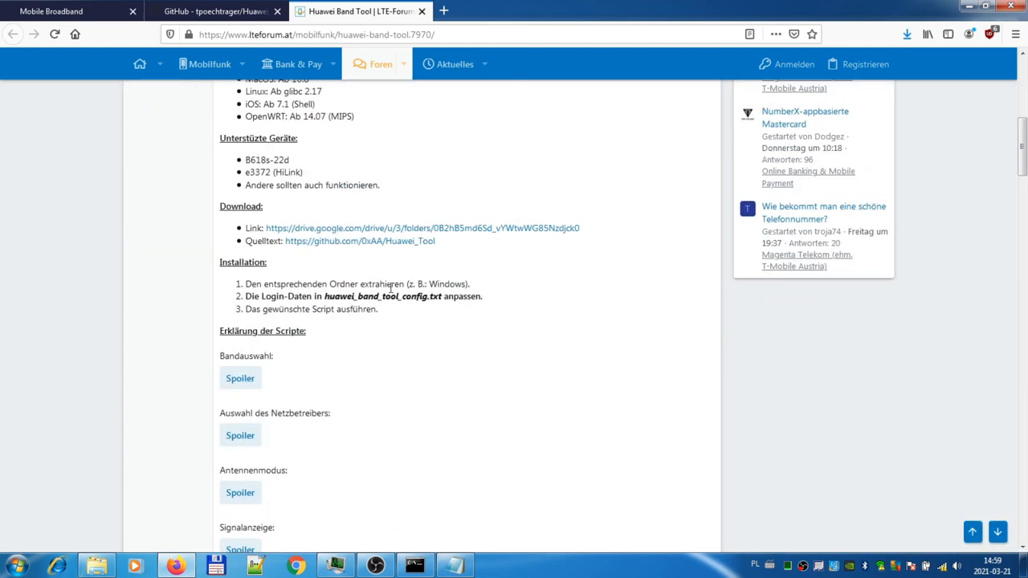
pyautogui.scroll(-3)
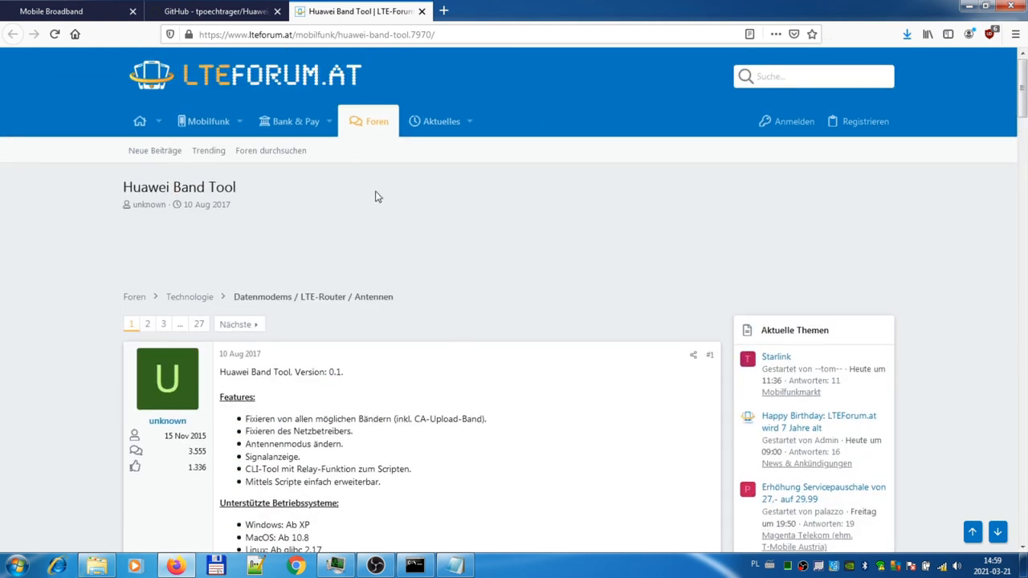
pyautogui.moveTo(638, 327)
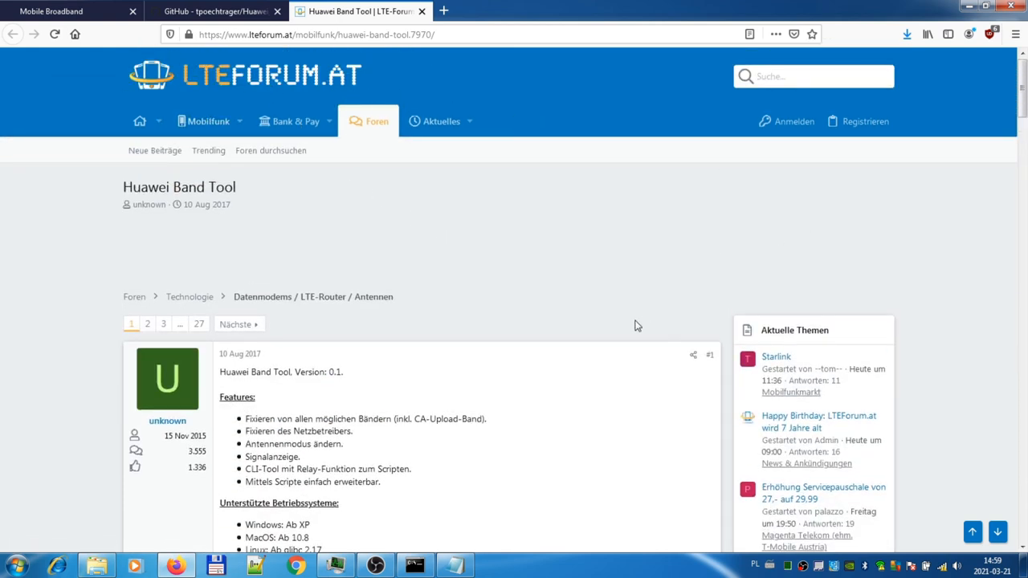
pyautogui.scroll(-3)
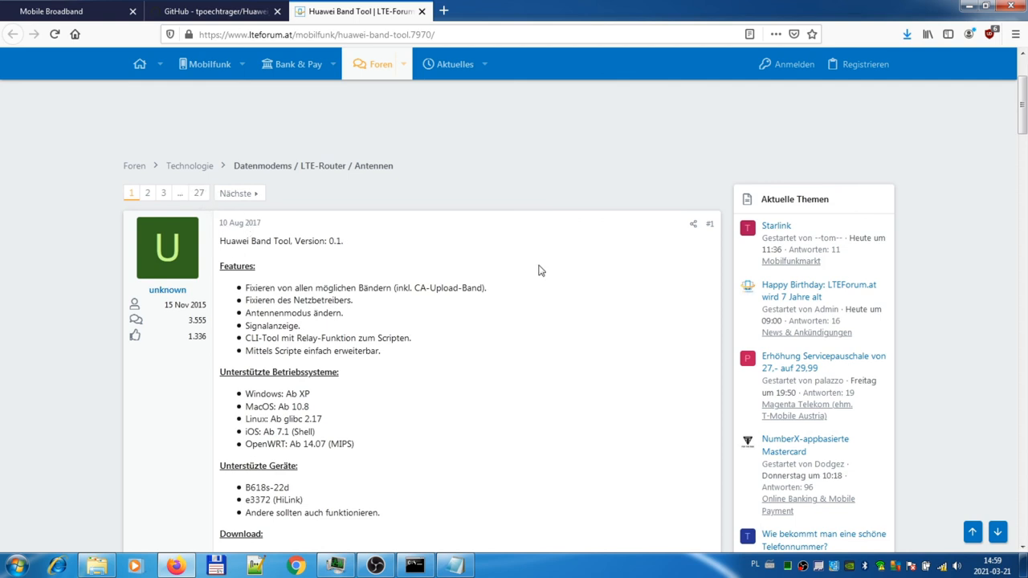
pyautogui.moveTo(566, 286)
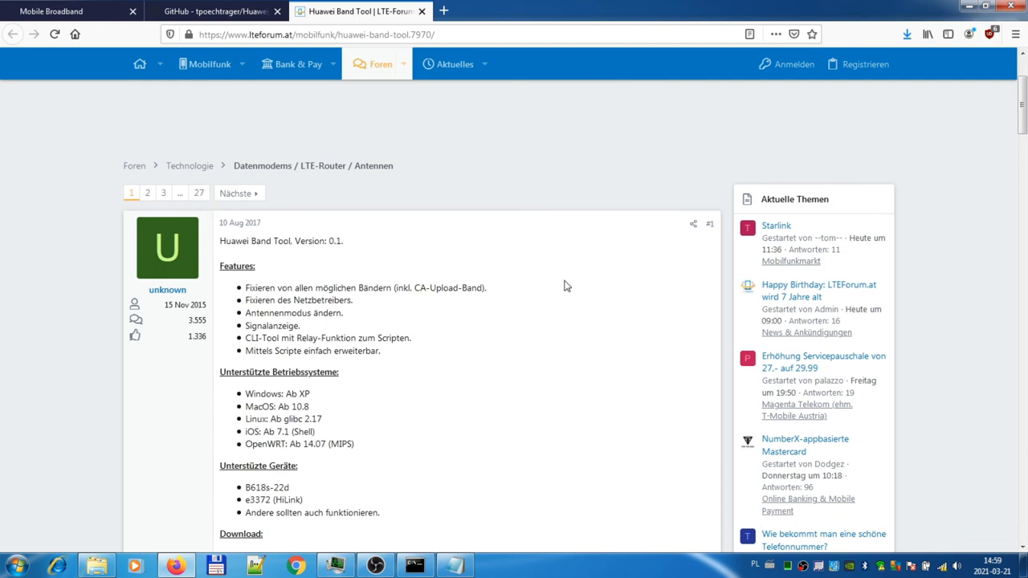